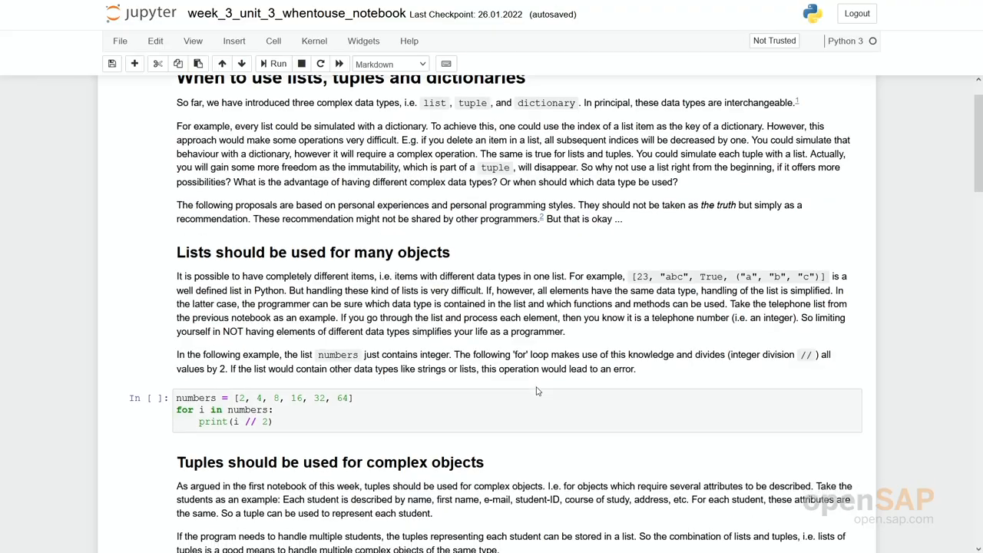
Step: Run the numbers-list cell so it prints 1, 2, 4, 8, 16, 32 after halving
scroll("down", 3)
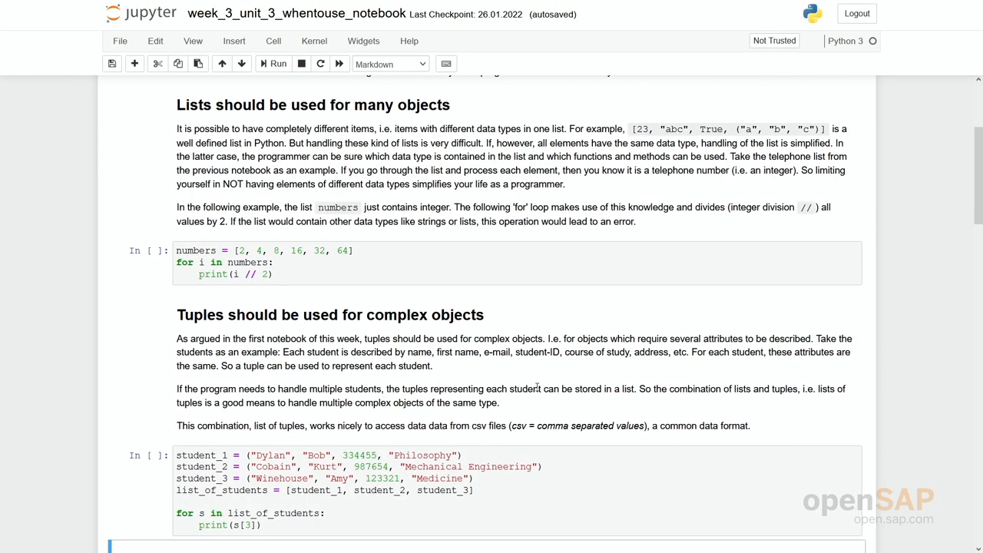
mouse_move(352, 282)
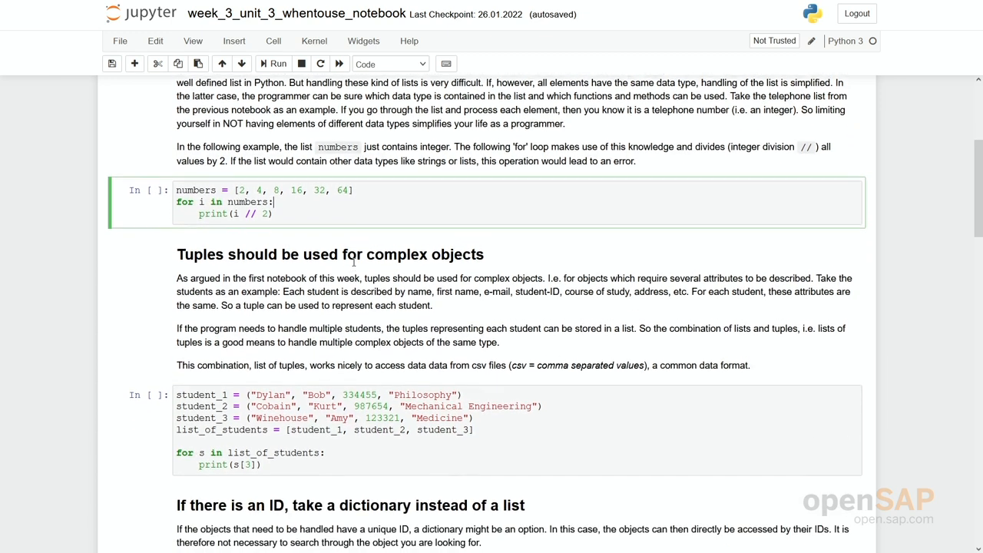
scroll("down", 3)
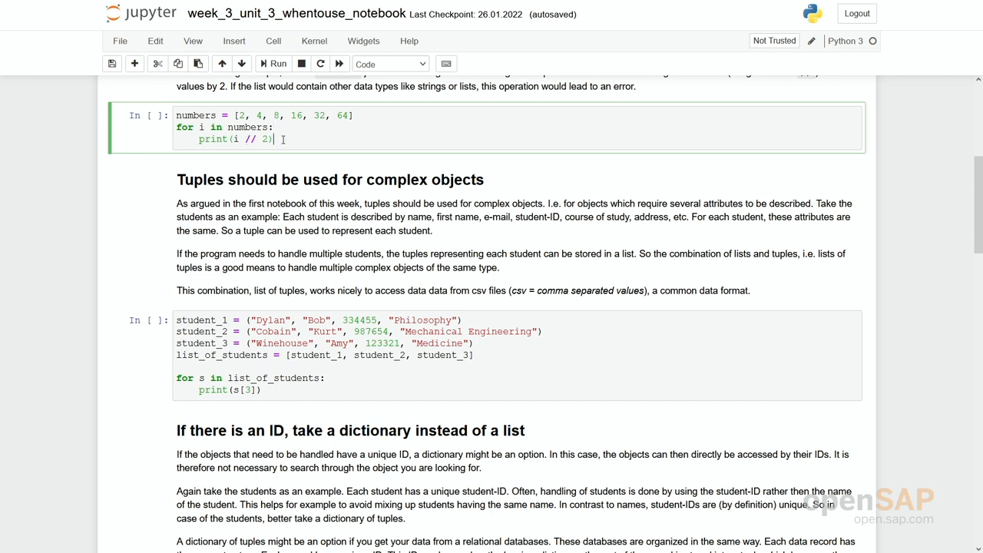
left_click(273, 65)
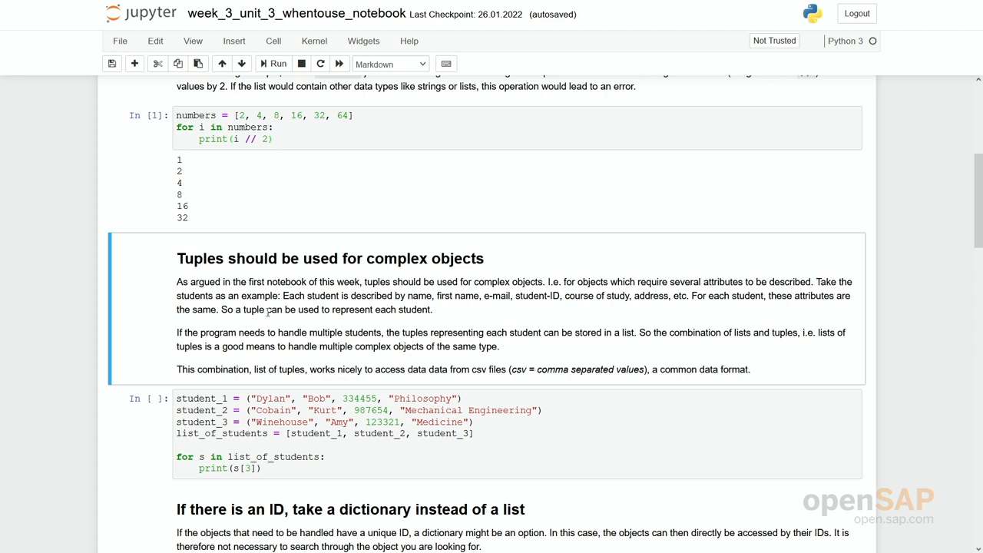
Step: Run the student-tuples cell, printing Philosophy, Mechanical Engineering, Medicine
scroll("down", 3)
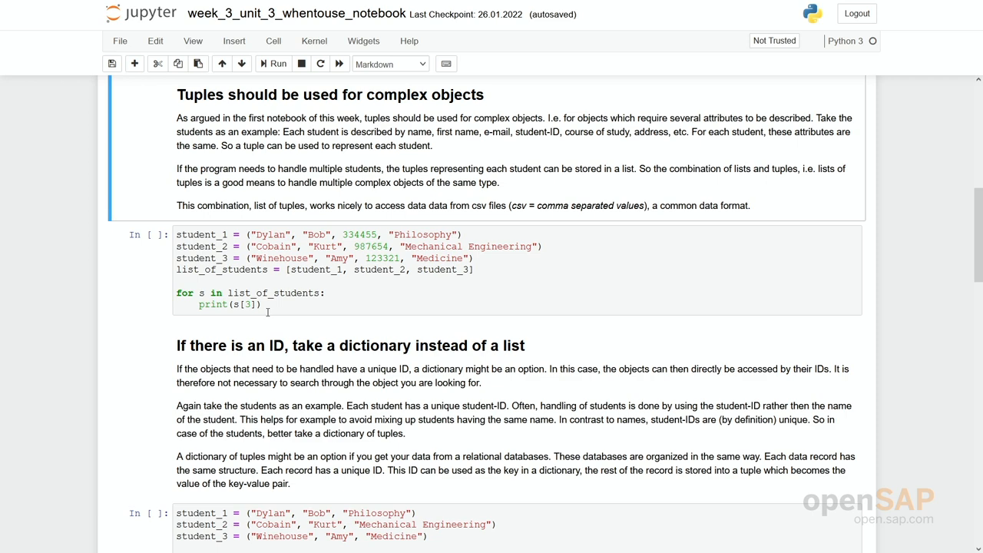
scroll("down", 3)
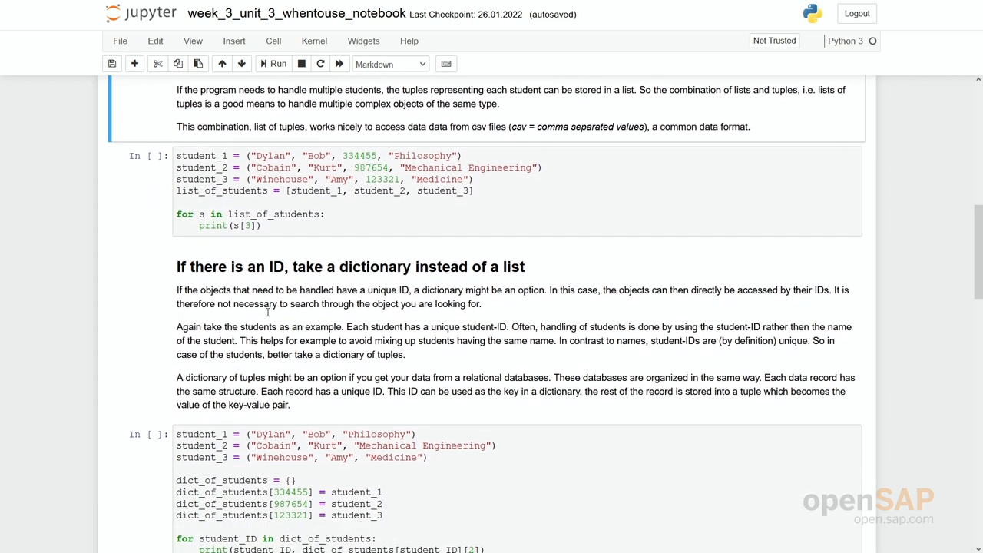
scroll("down", 3)
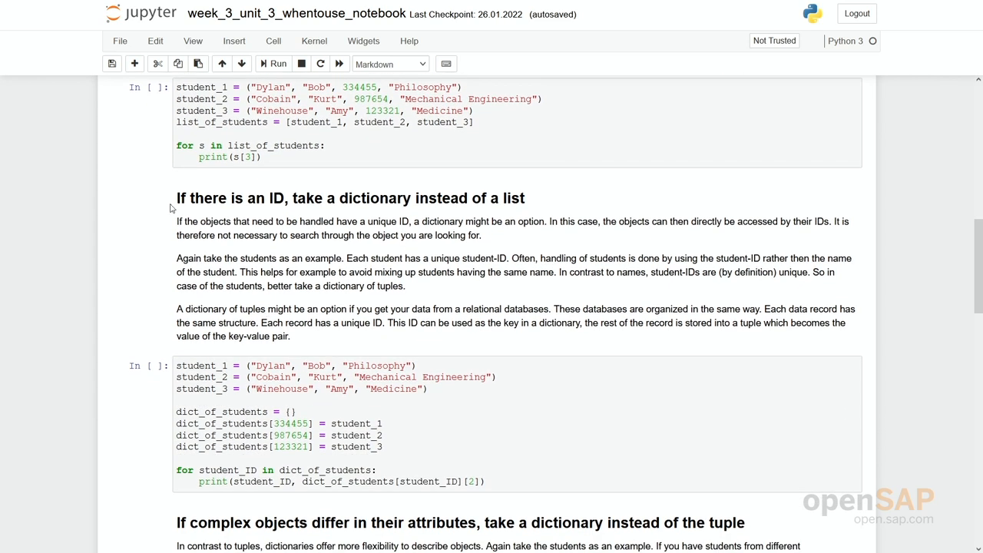
mouse_move(292, 122)
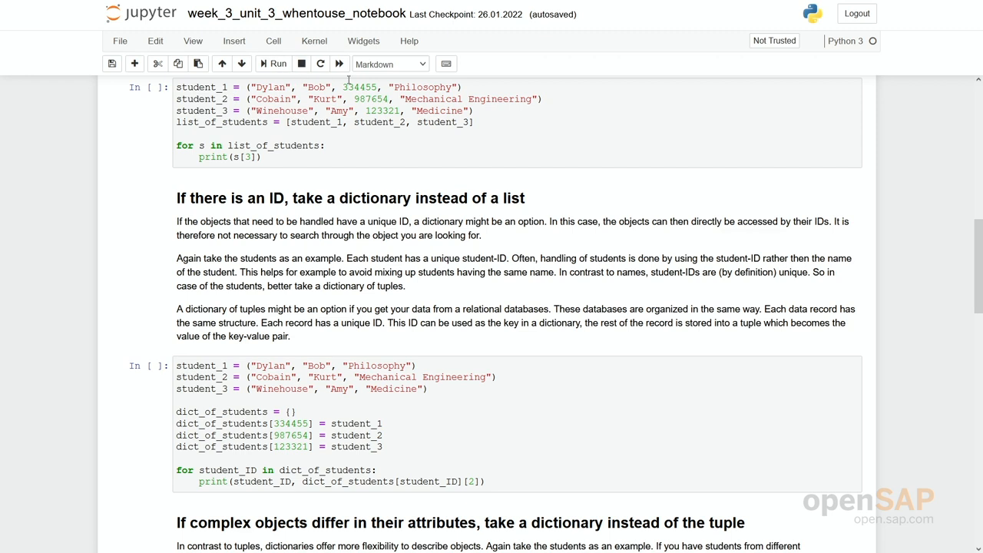
double_click(424, 86)
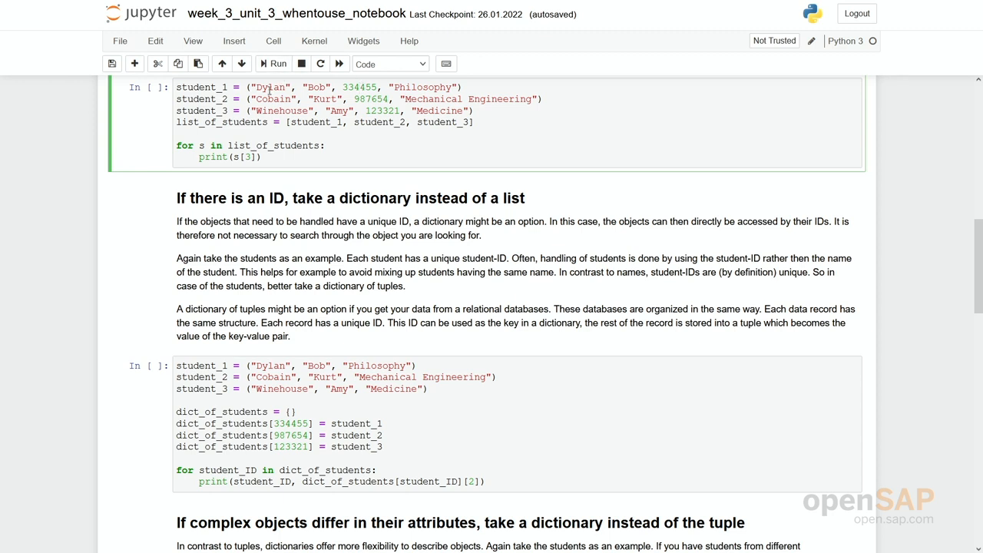
mouse_move(403, 83)
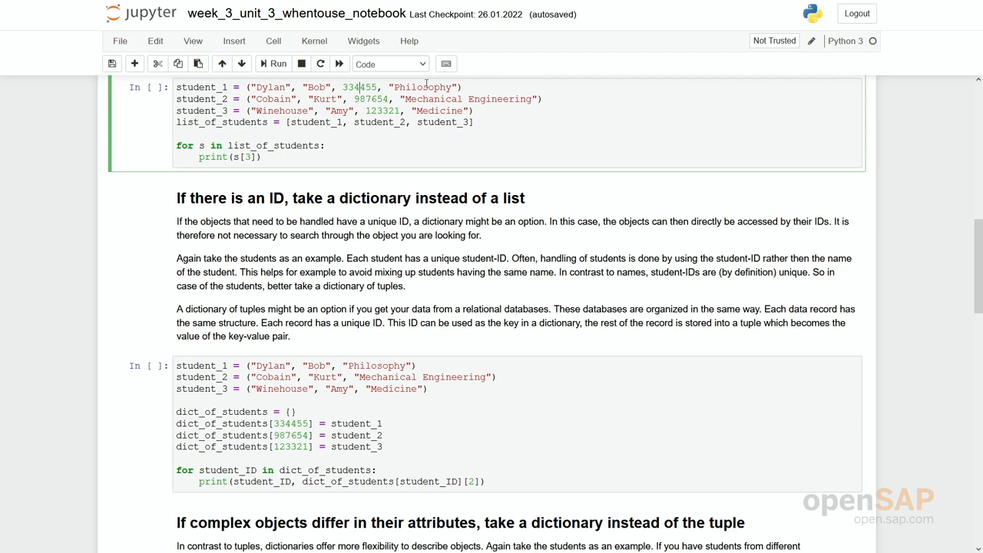
mouse_move(437, 98)
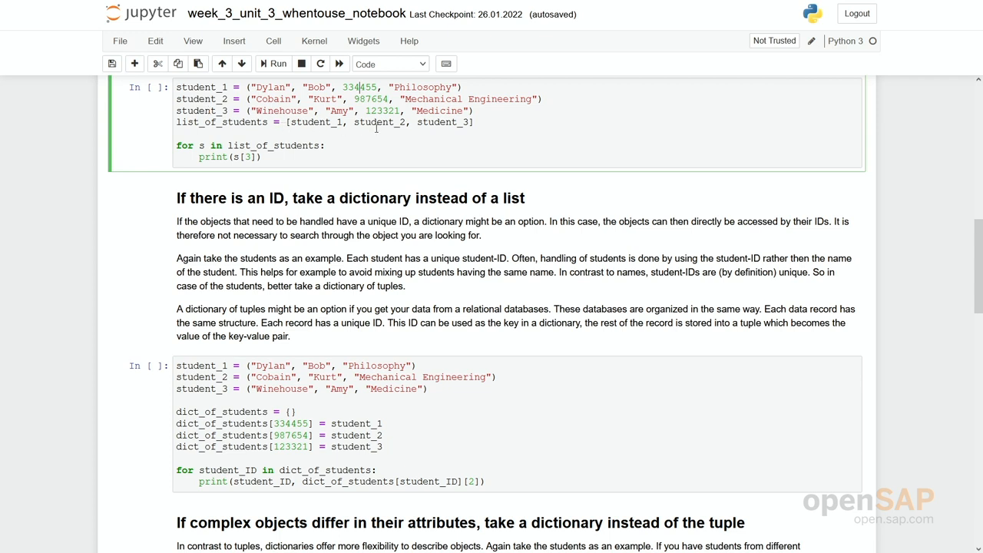
left_click(274, 65)
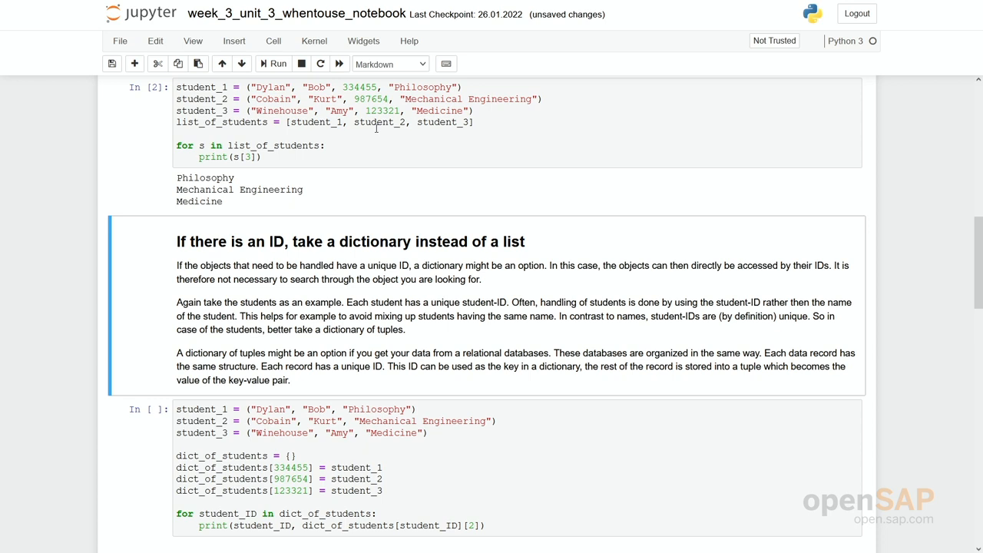
mouse_move(238, 144)
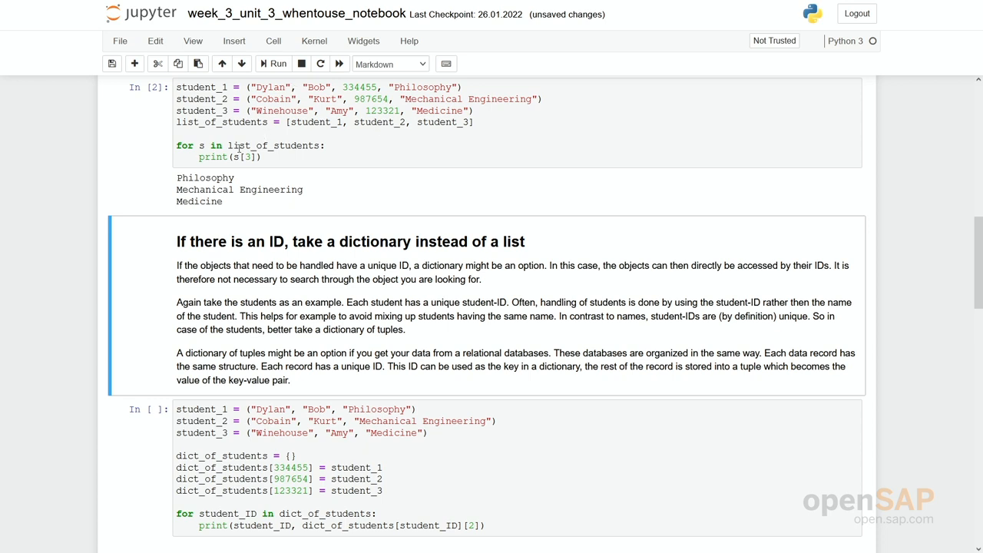
mouse_move(303, 125)
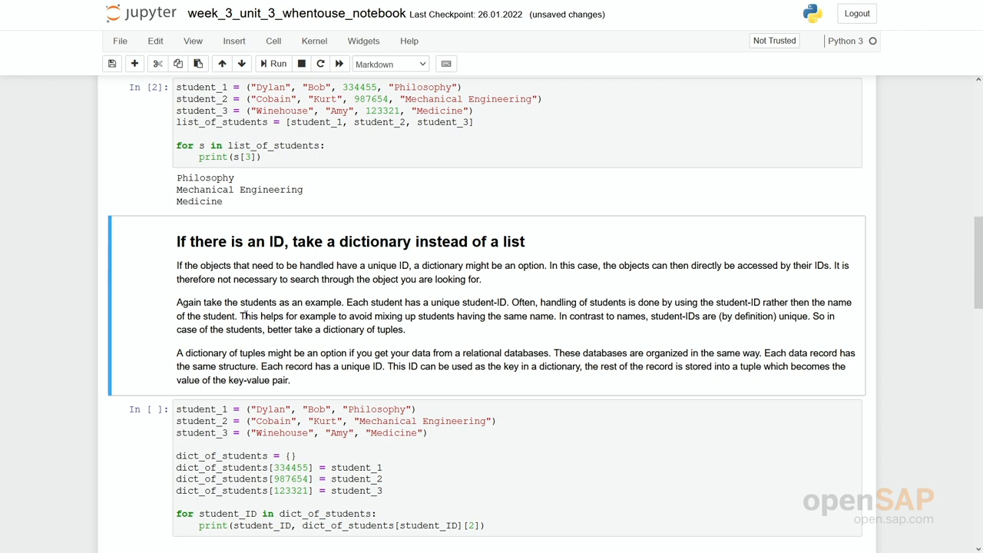
Step: Review the dict_of_students cell, highlighting student_1, and run it to print IDs with courses
scroll("down", 3)
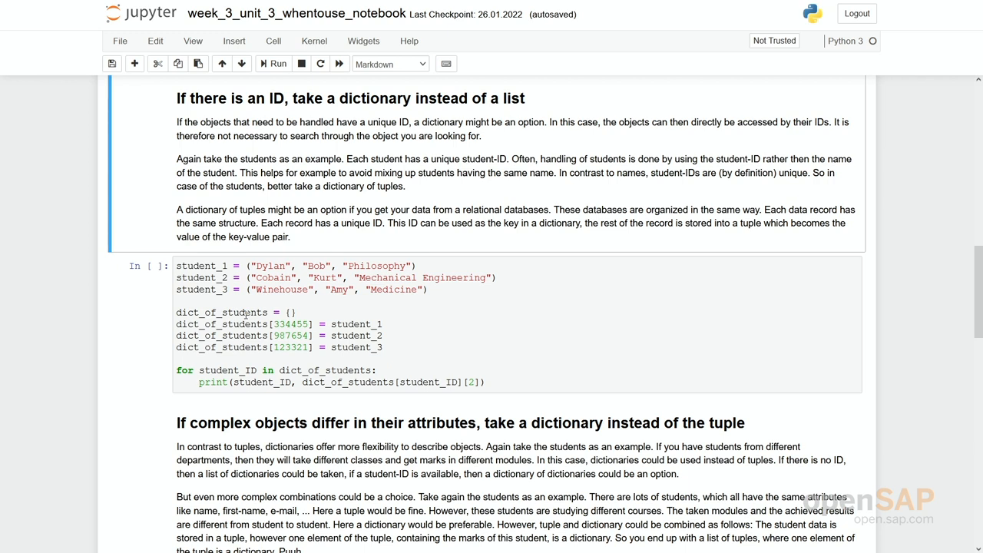
scroll("down", 3)
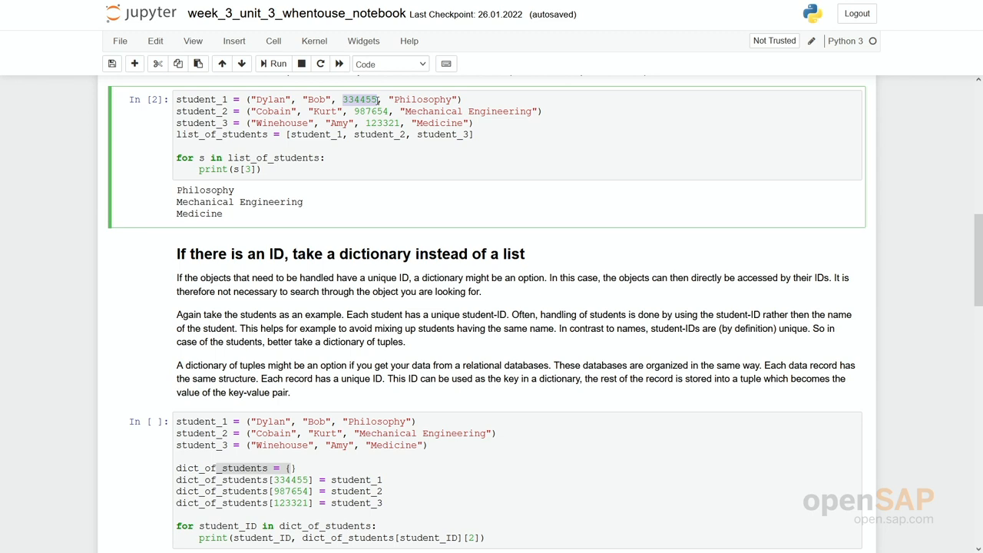
scroll("down", 3)
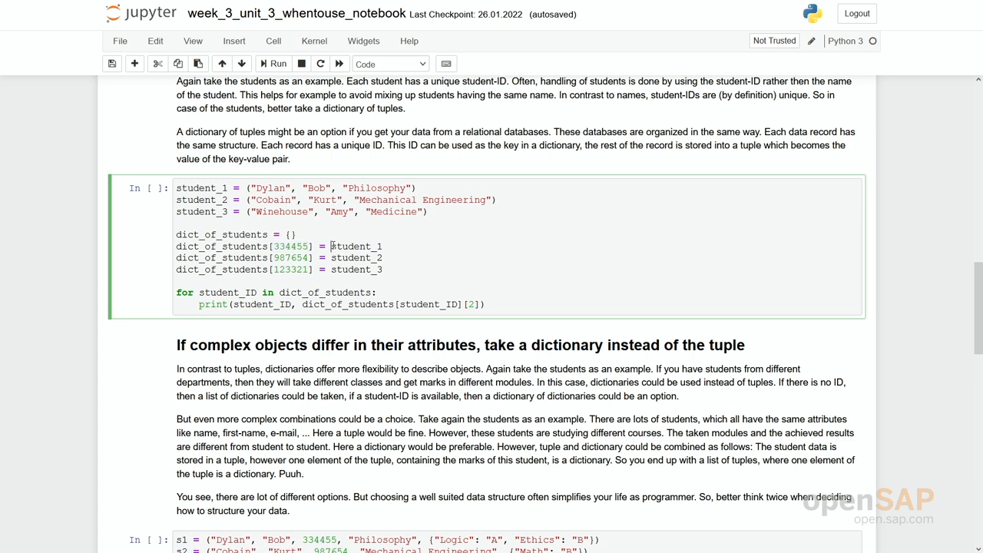
double_click(357, 246)
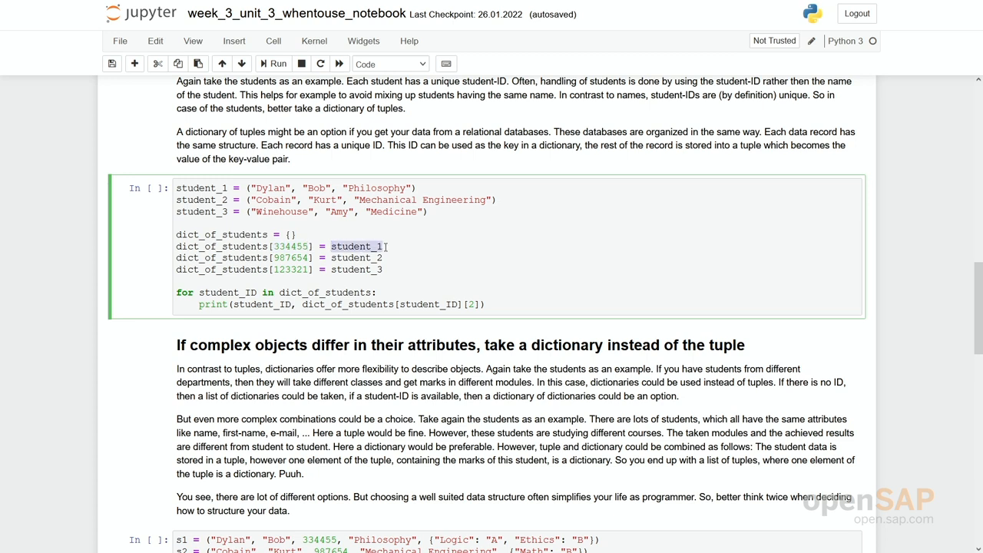
right_click(357, 246)
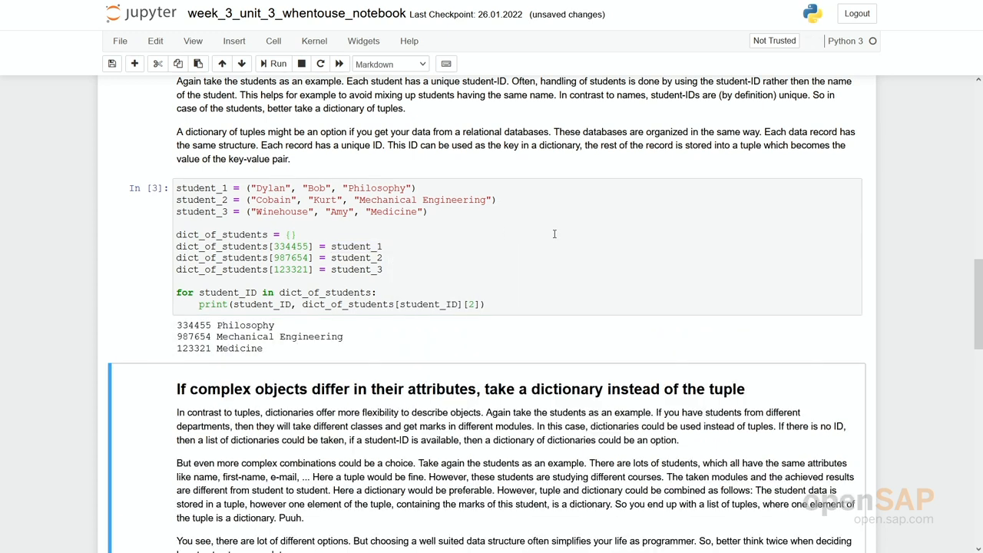
scroll("down", 3)
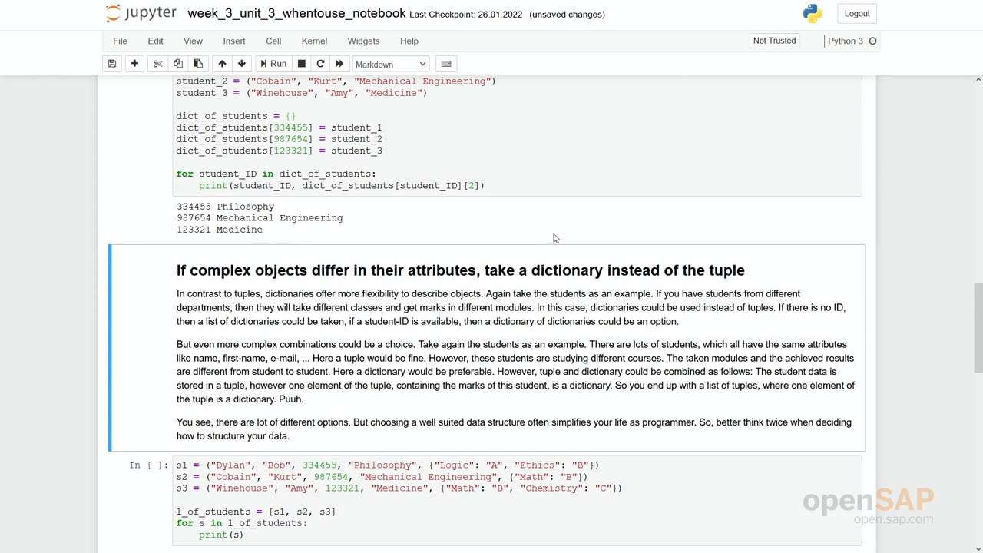
mouse_move(3, 267)
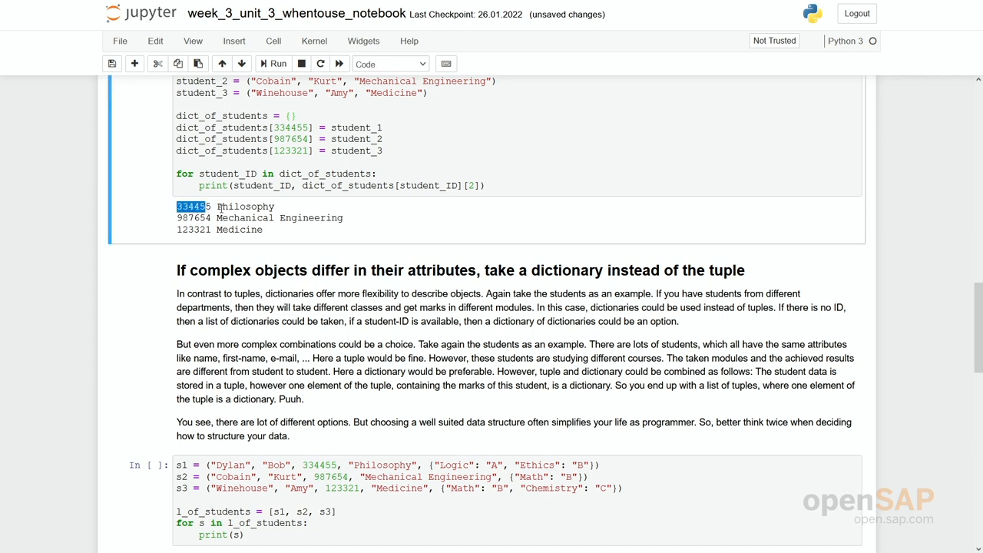
scroll("down", 3)
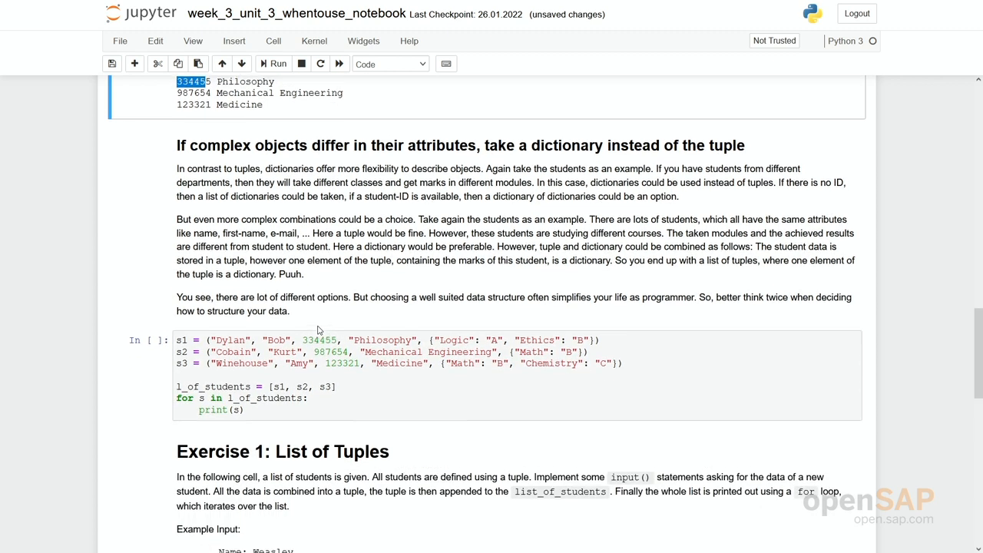
scroll("down", 3)
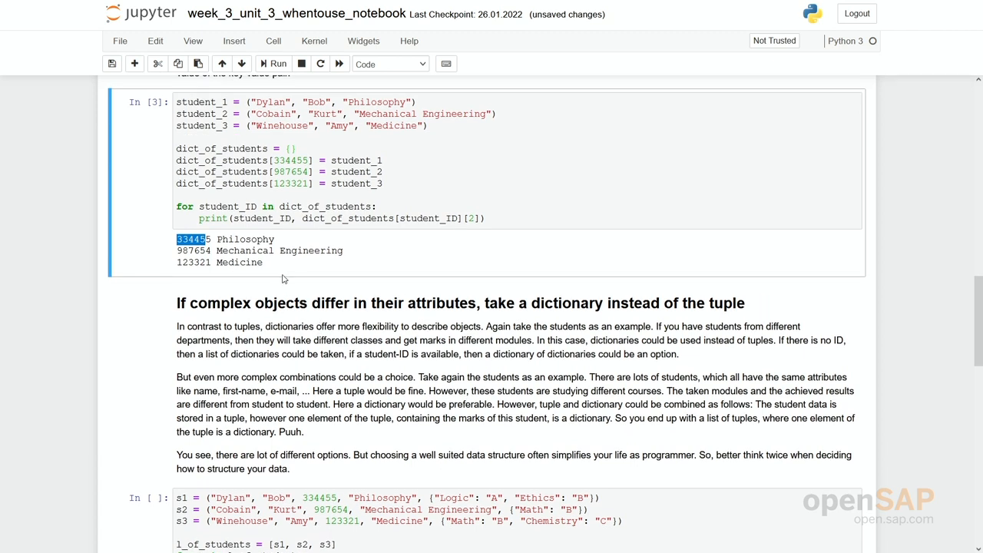
mouse_move(187, 274)
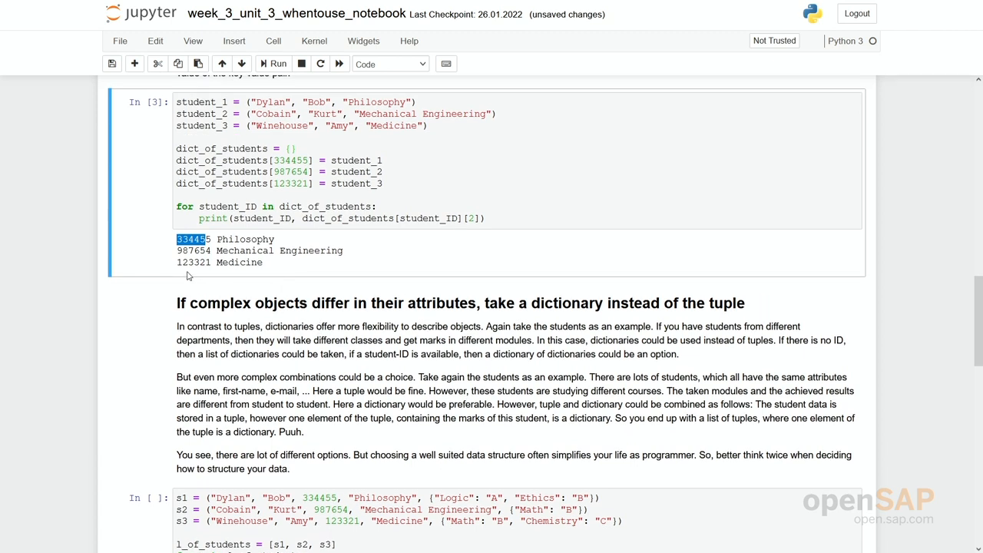
mouse_move(157, 148)
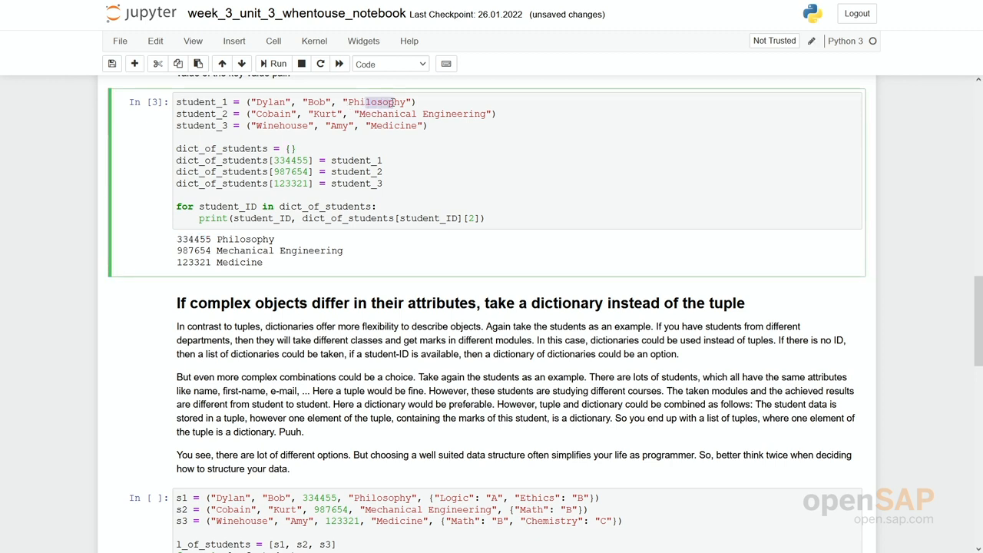
scroll("down", 3)
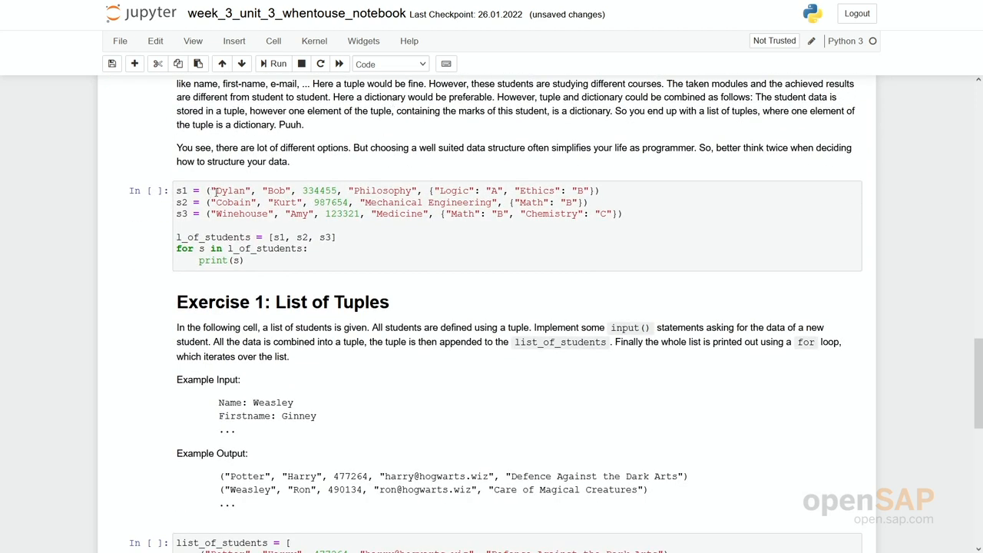
double_click(230, 191)
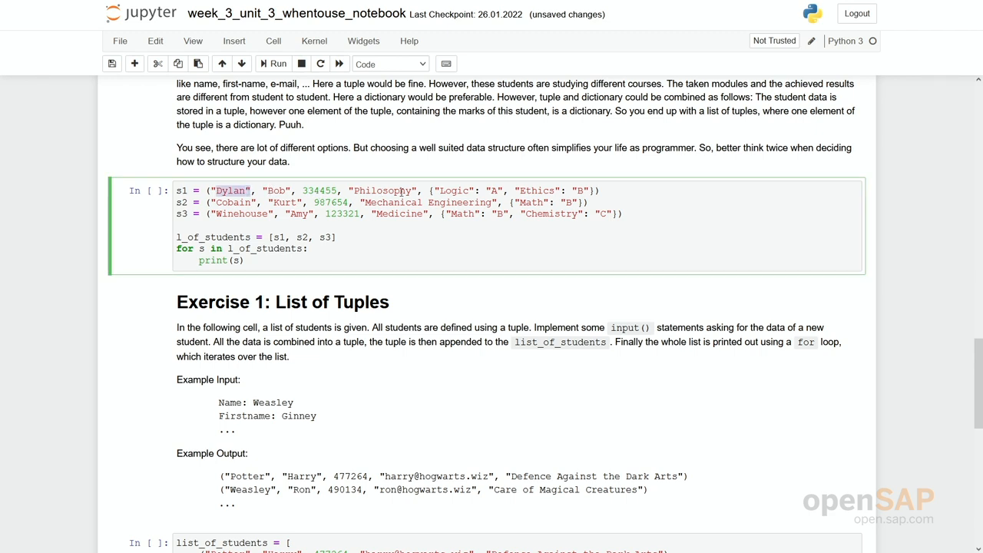
mouse_move(430, 191)
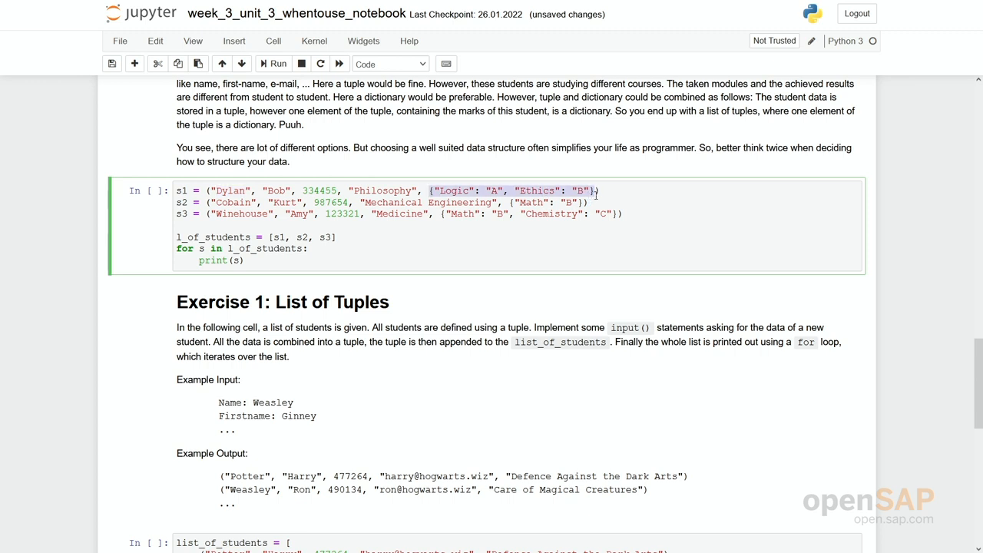
left_click(455, 191)
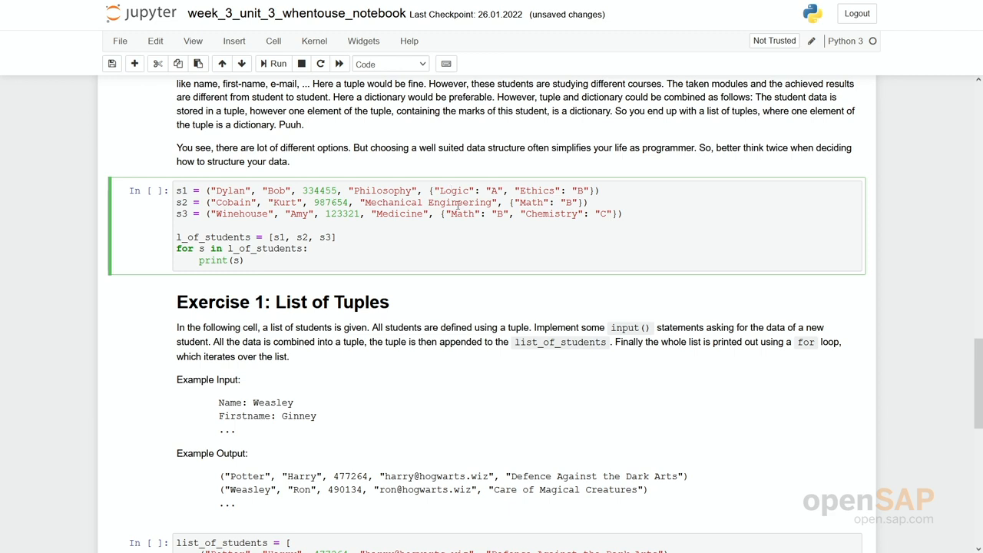
mouse_move(516, 213)
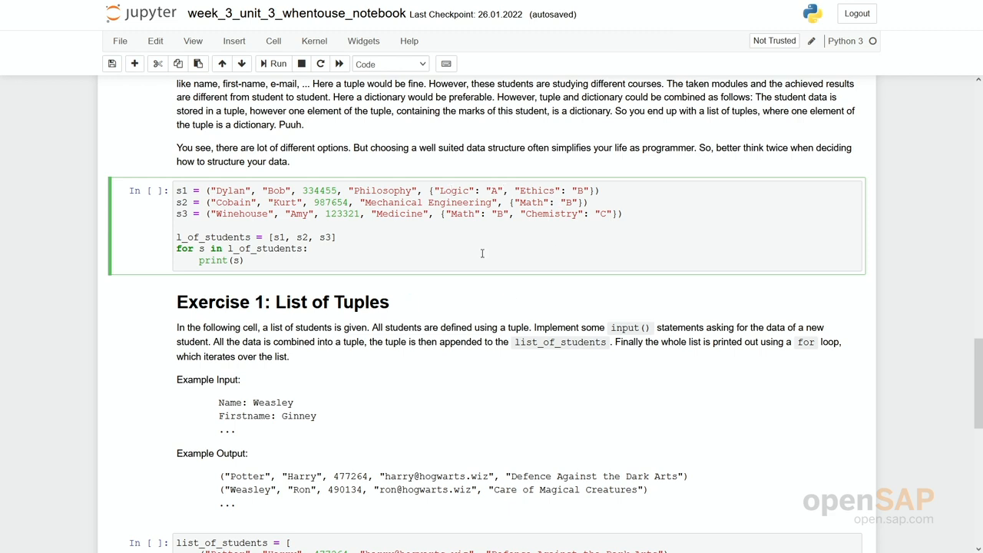
left_click(274, 64)
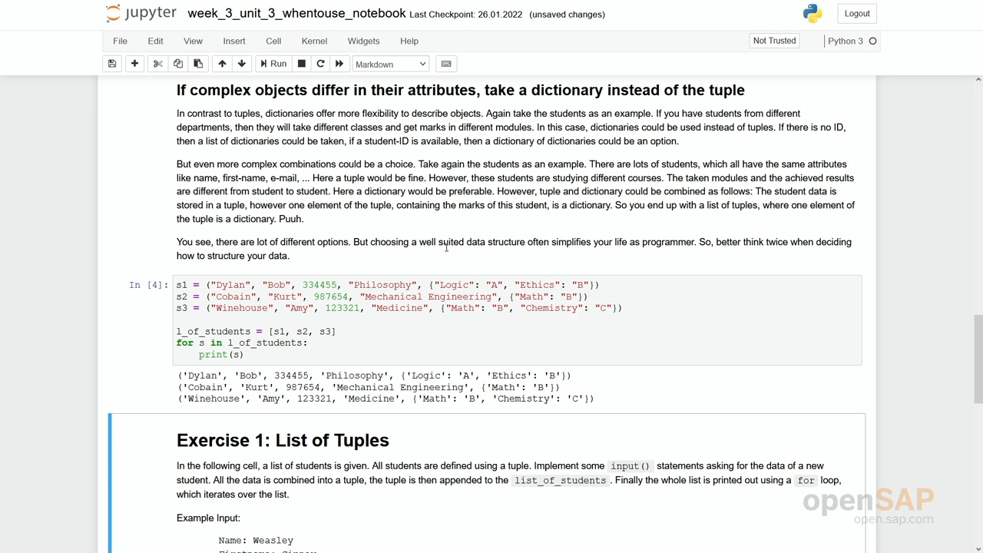
scroll("down", 3)
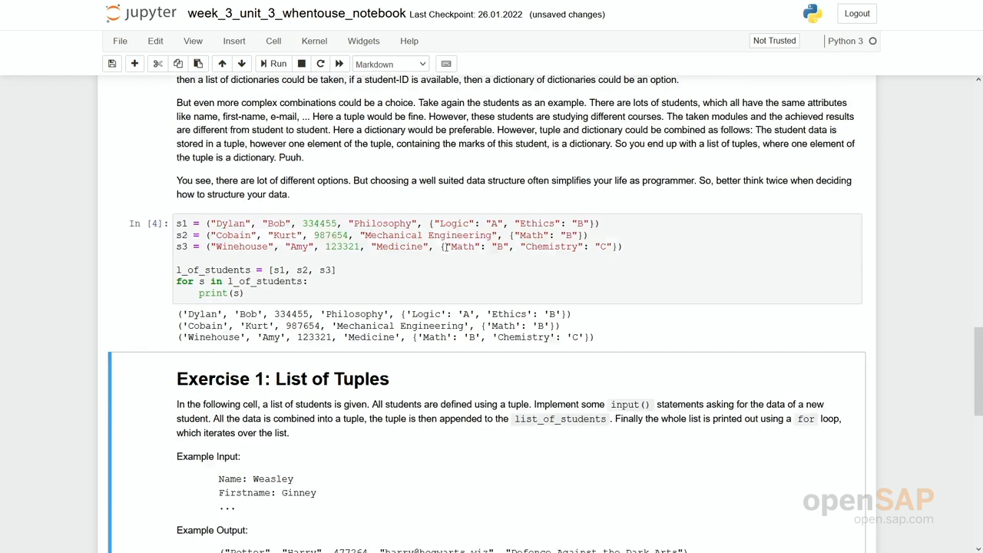
scroll("down", 3)
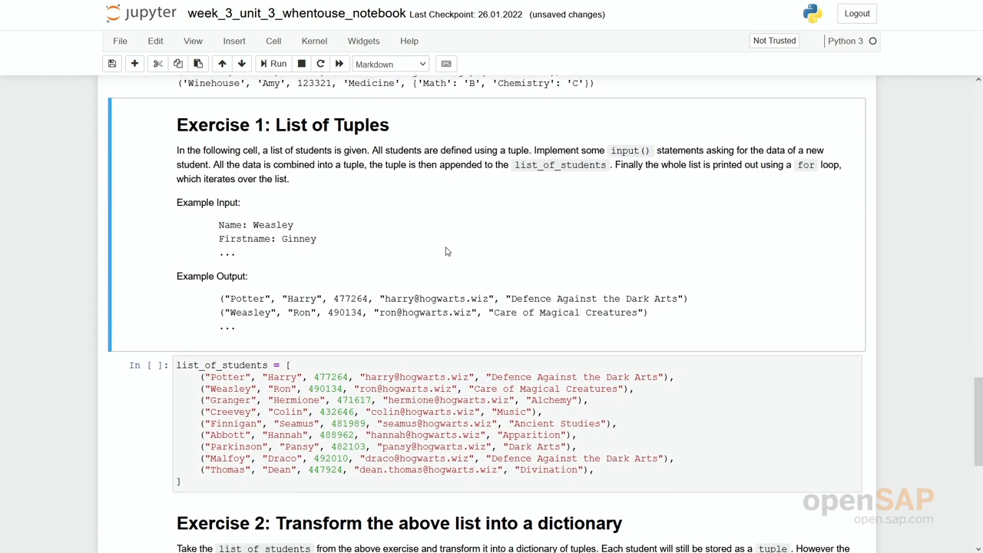
scroll("down", 3)
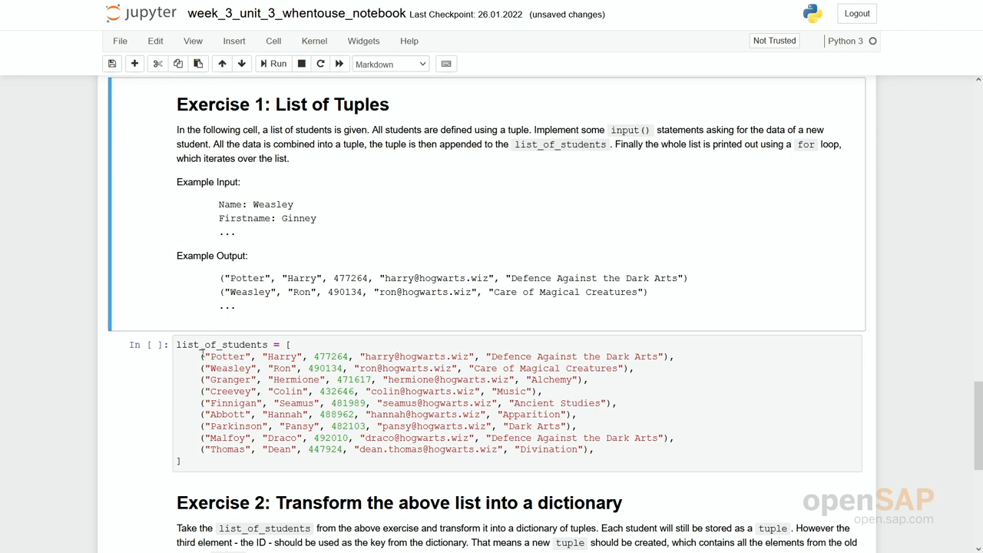
mouse_move(270, 369)
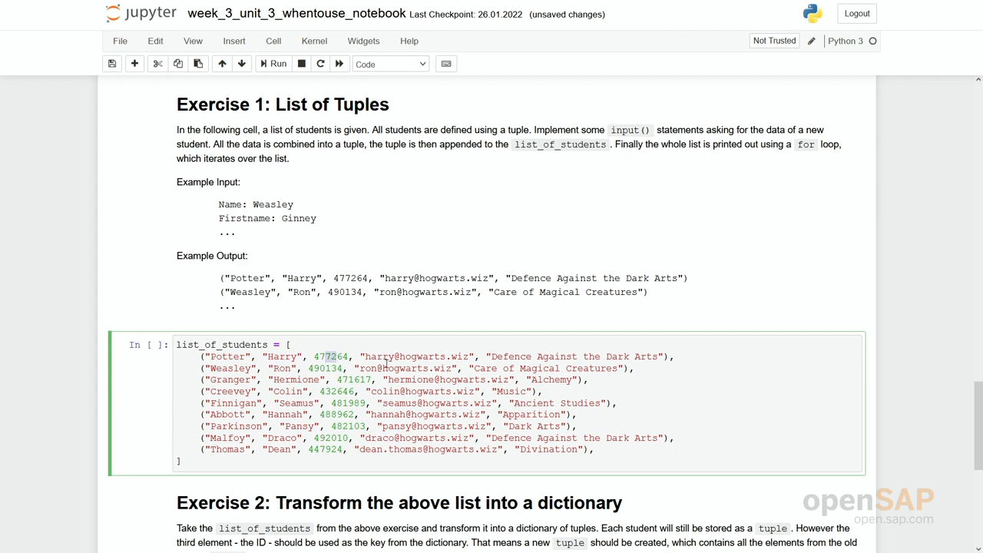
double_click(407, 356)
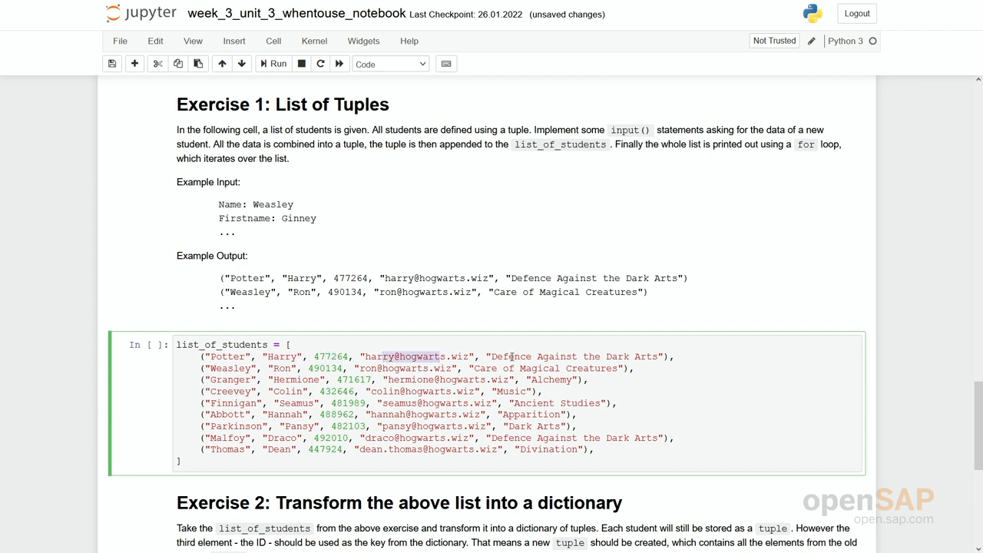
double_click(530, 357)
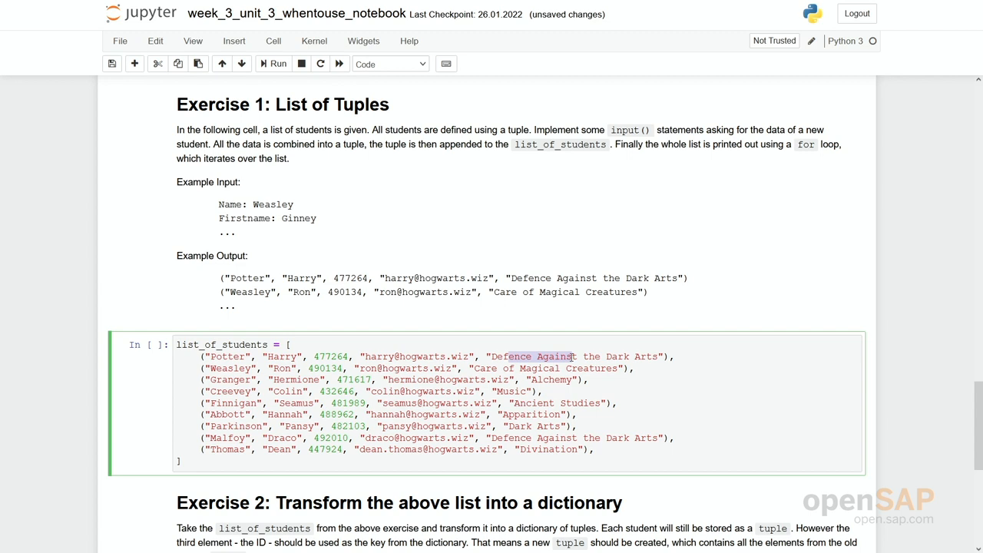
scroll("down", 3)
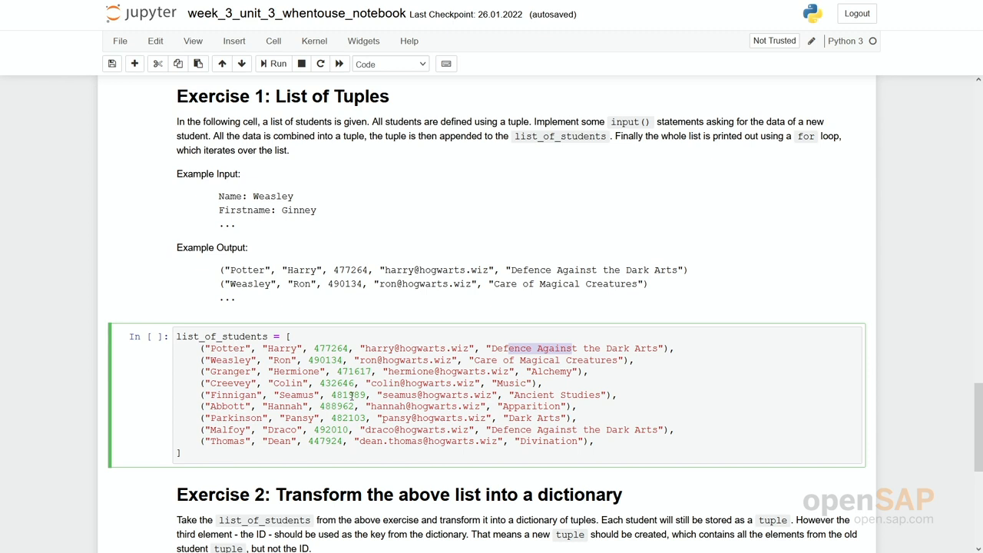
scroll("down", 3)
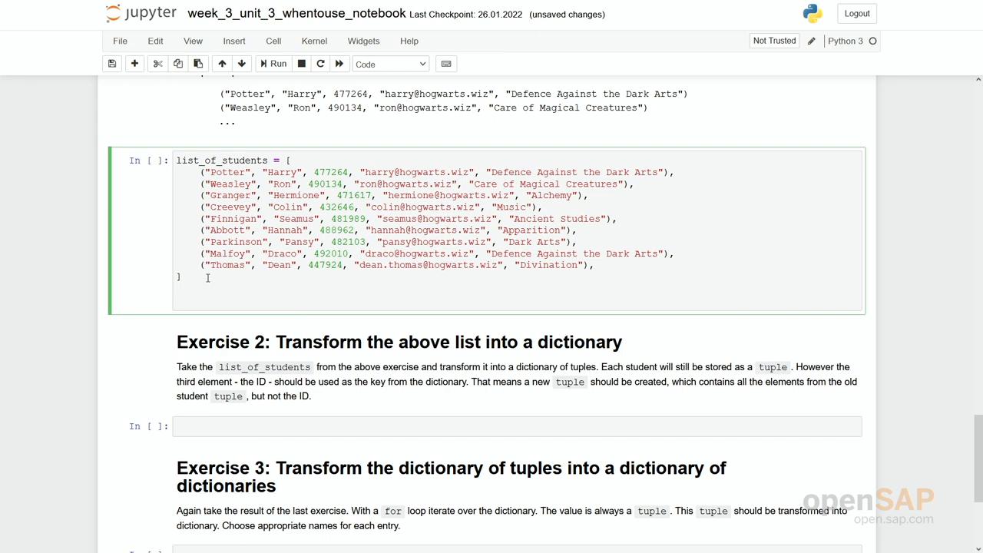
Step: Add input() prompts for name ("Name") and first_name ("First Name")
type("name =")
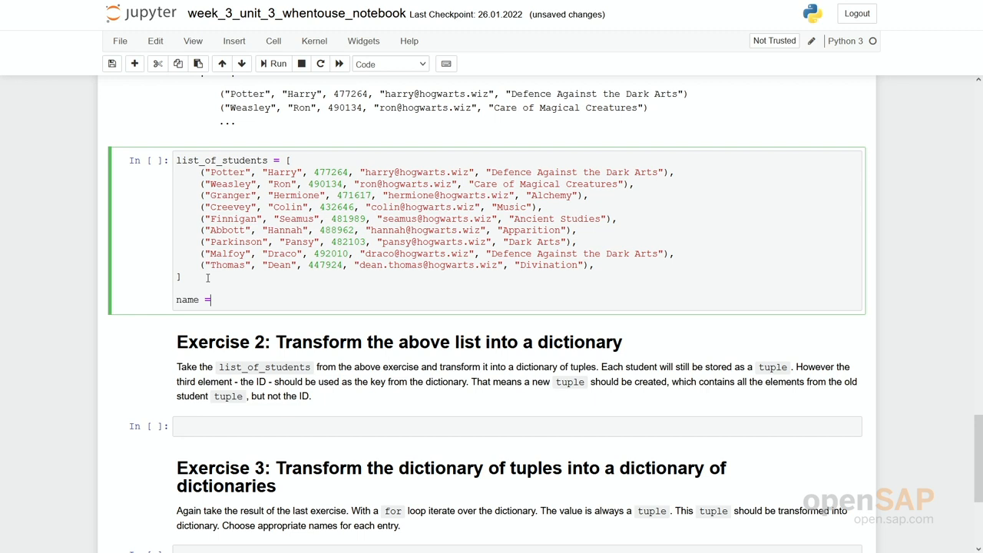
type("inp")
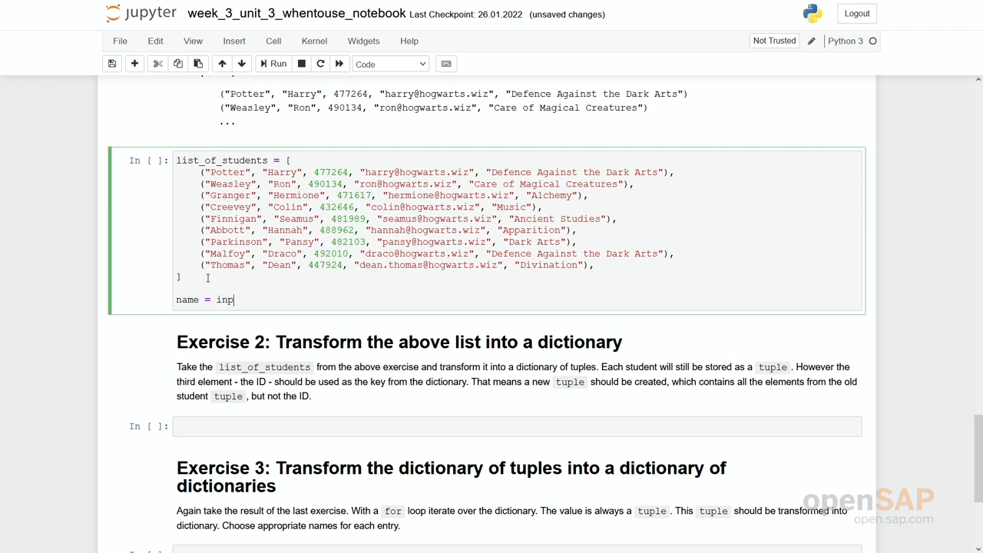
type("ut ()")
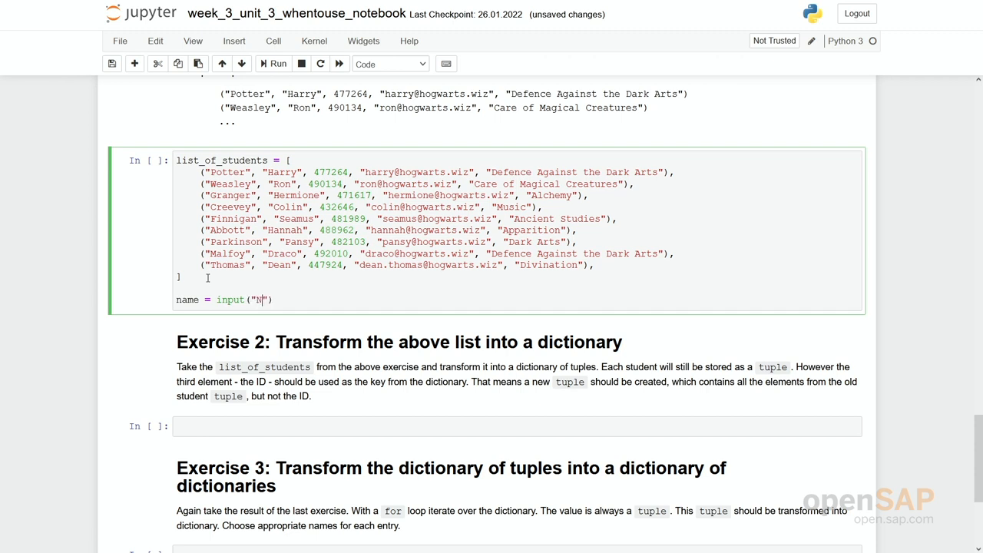
type("ame:")
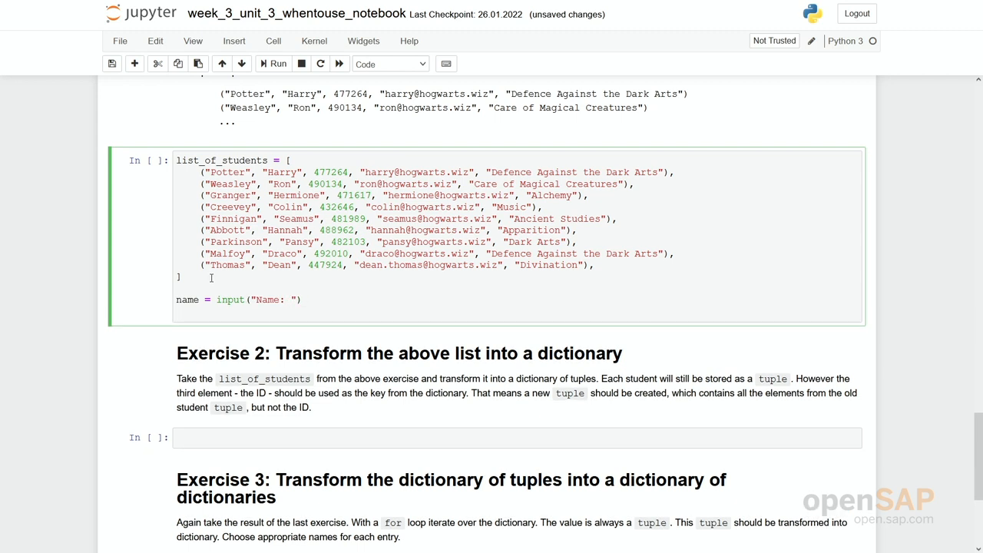
mouse_move(215, 275)
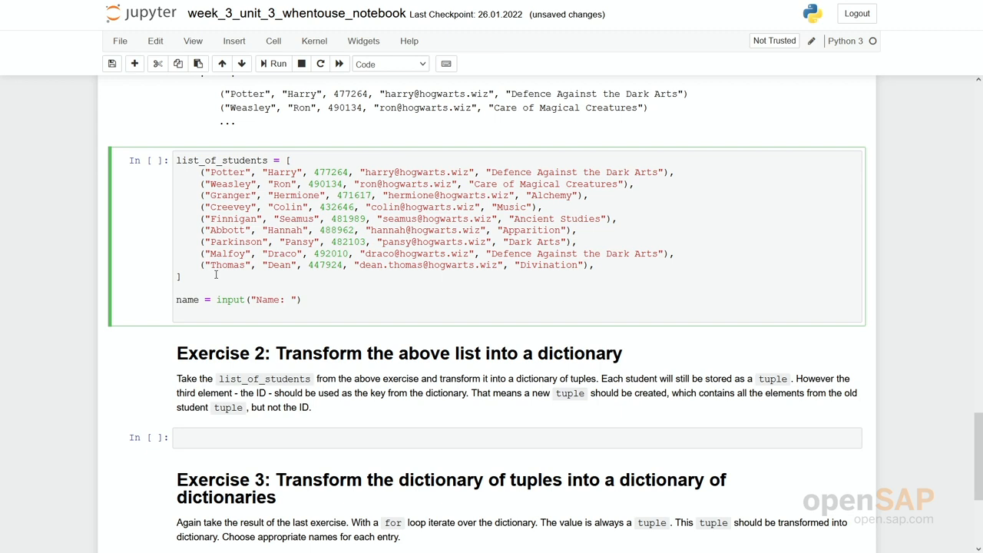
type("first_name")
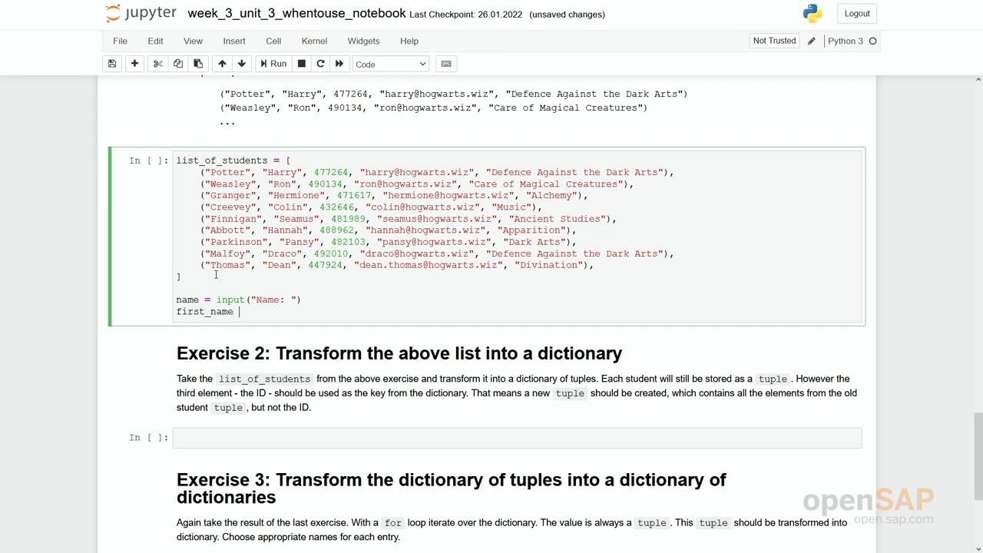
type("= input(\"\")")
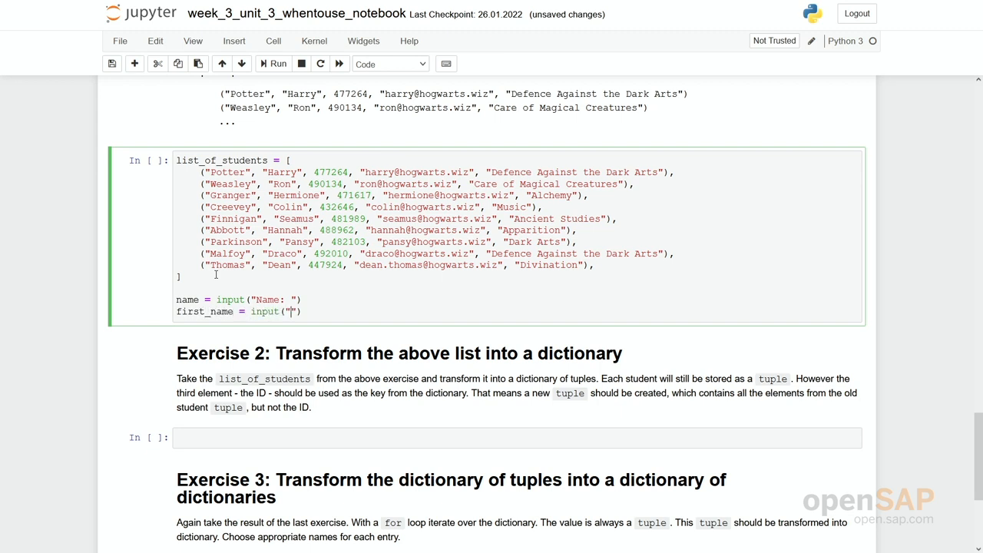
type("First Name:")
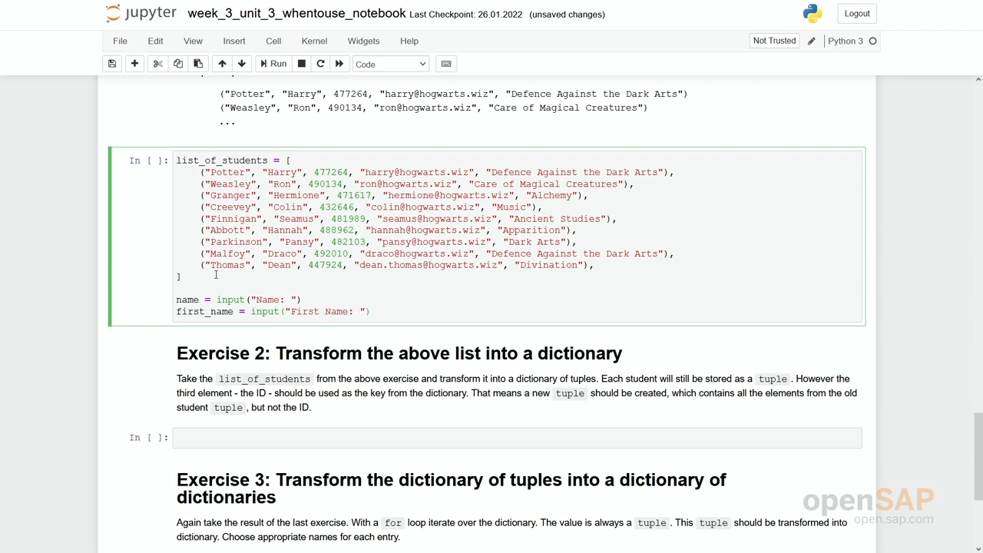
key("enter")
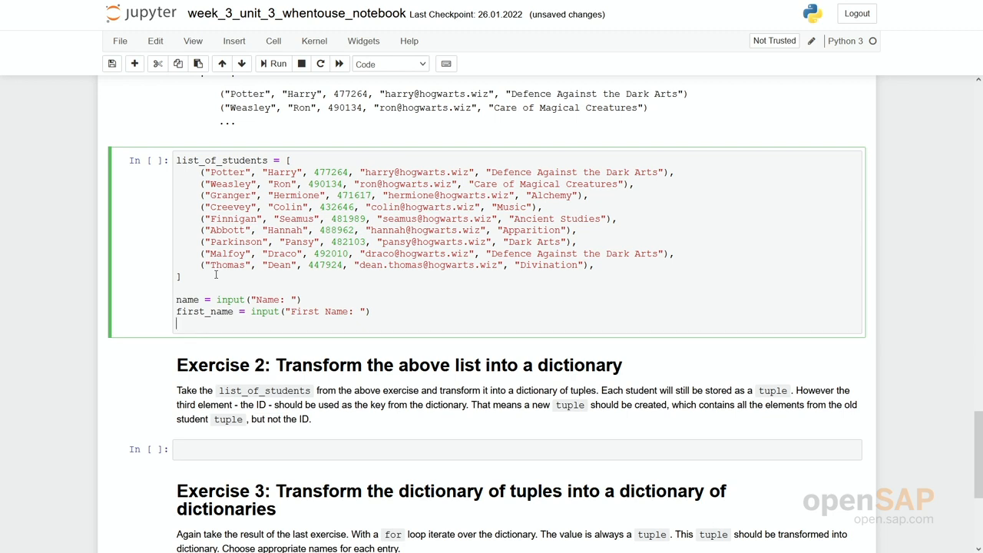
Step: Add stud_ID as int(input("Student ID")) and an email input prompting "E-Mail"
type("stud")
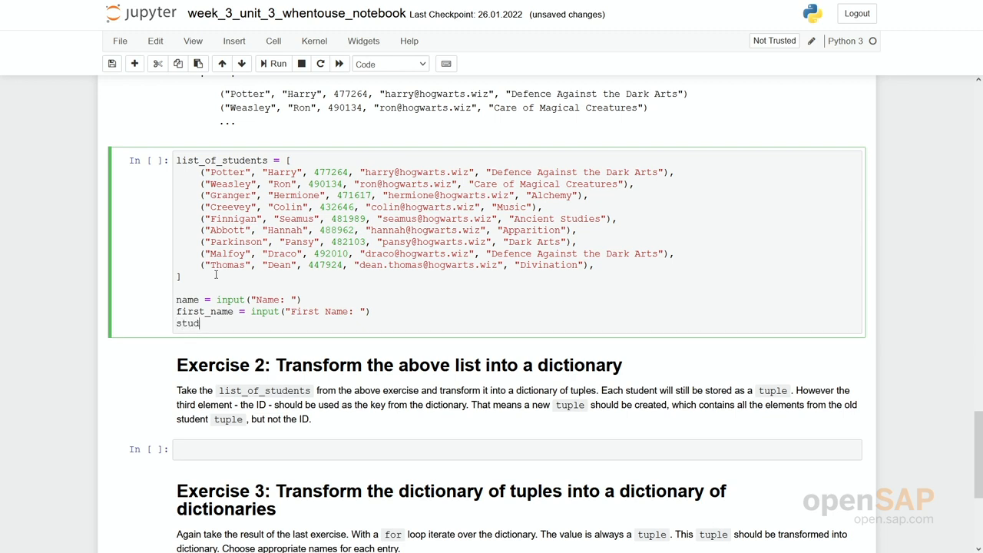
type("_ID =")
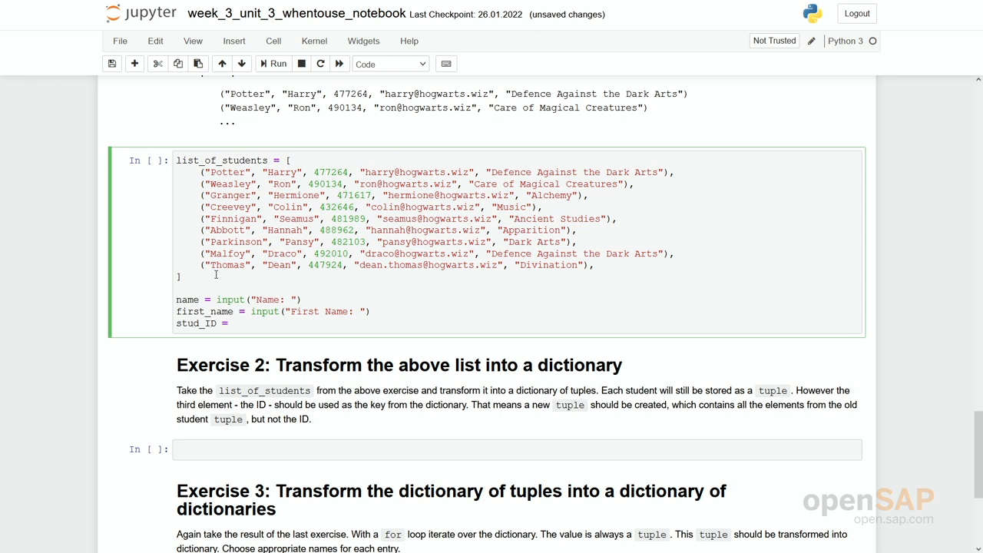
type("int")
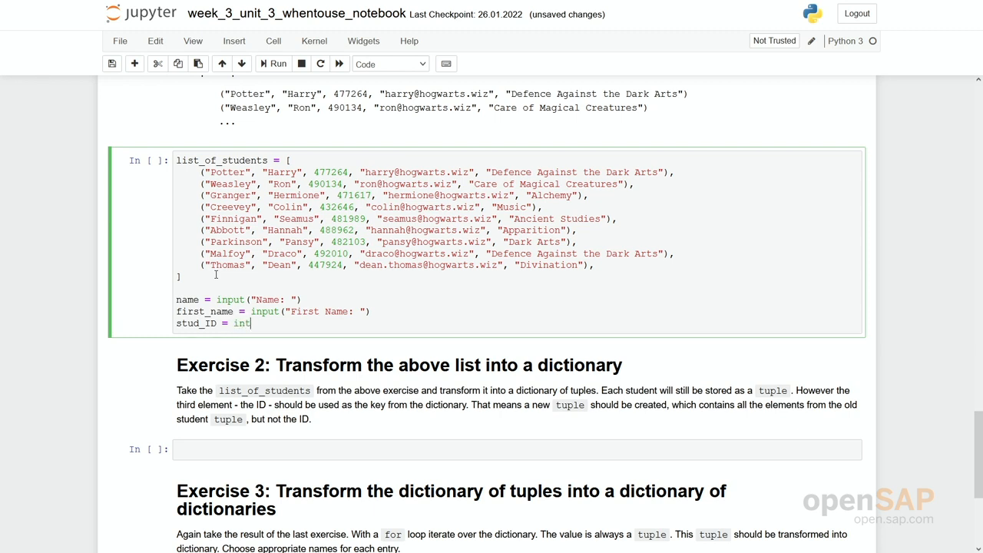
type("(input(\"S")
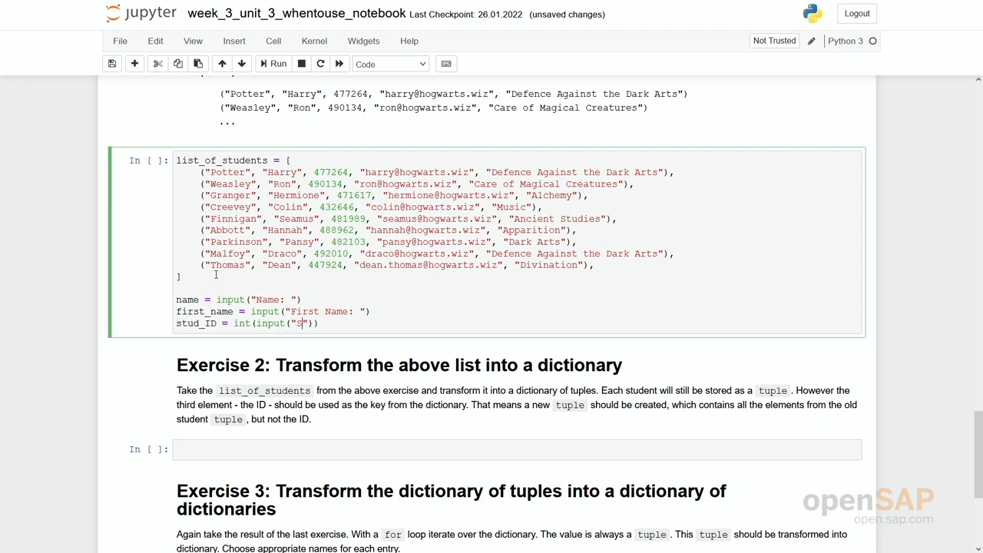
type("tudent ID:")
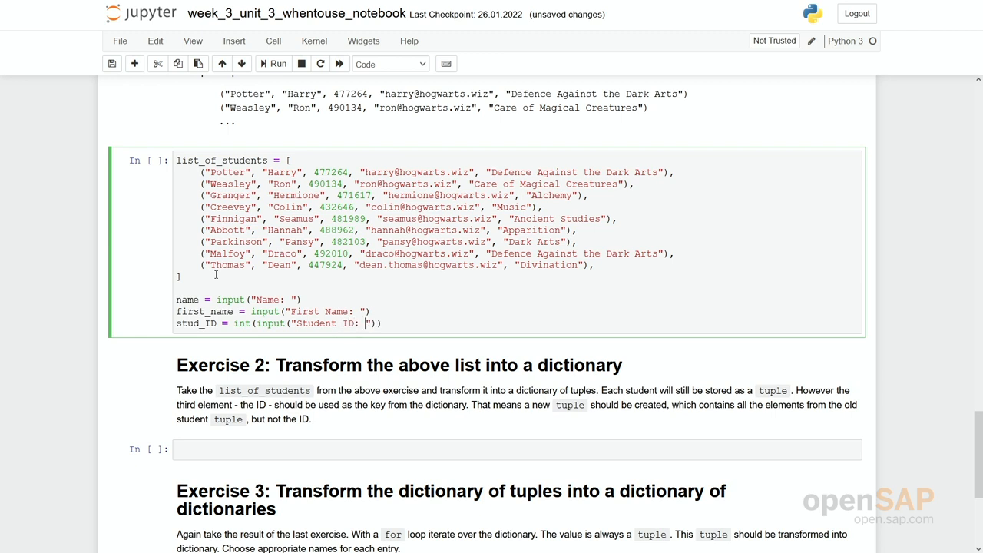
key("Enter")
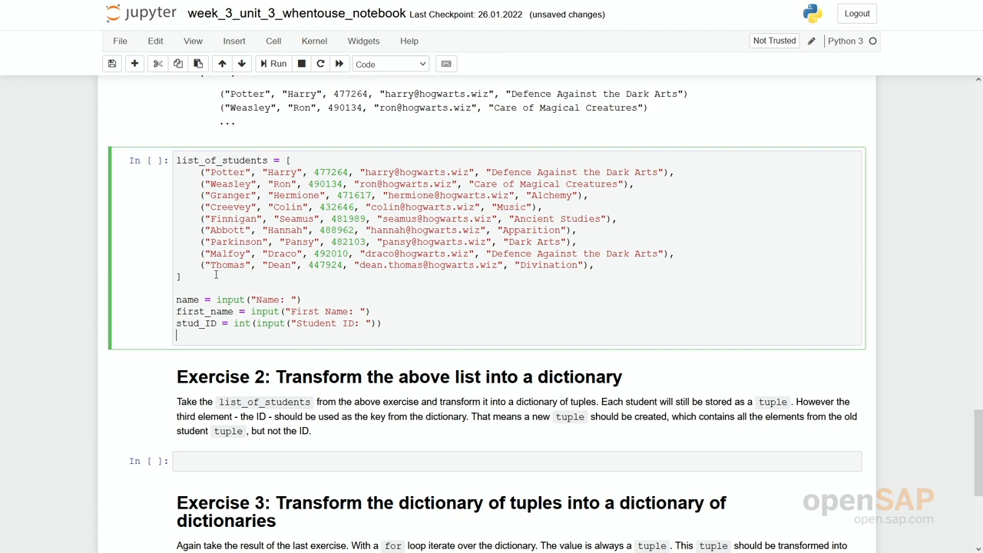
type("email =")
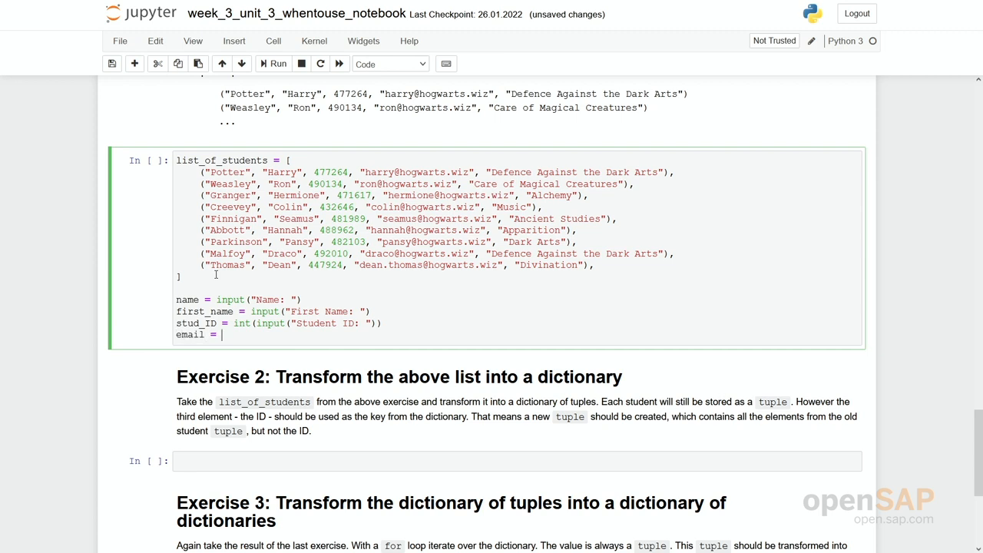
type("input()")
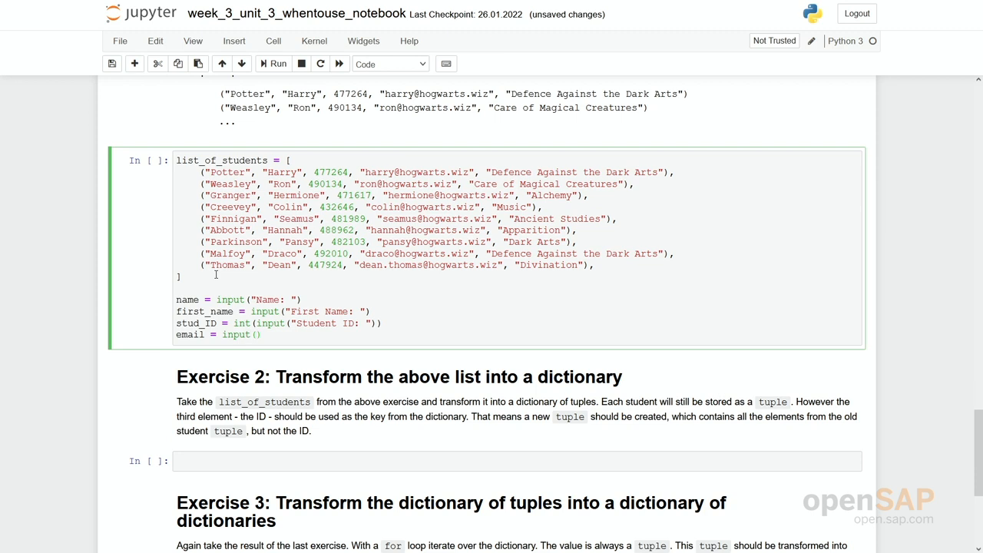
type("E-\"")
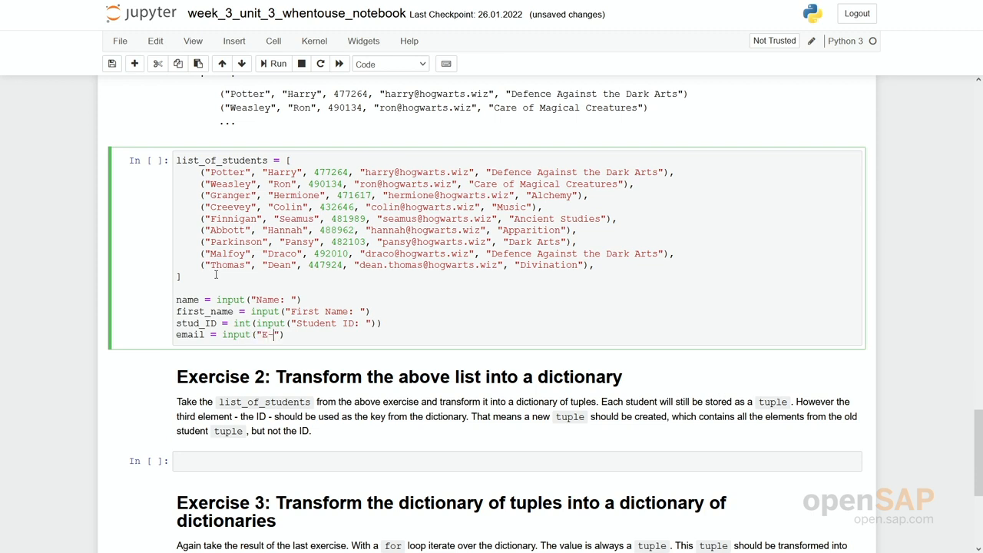
type("Mail:")
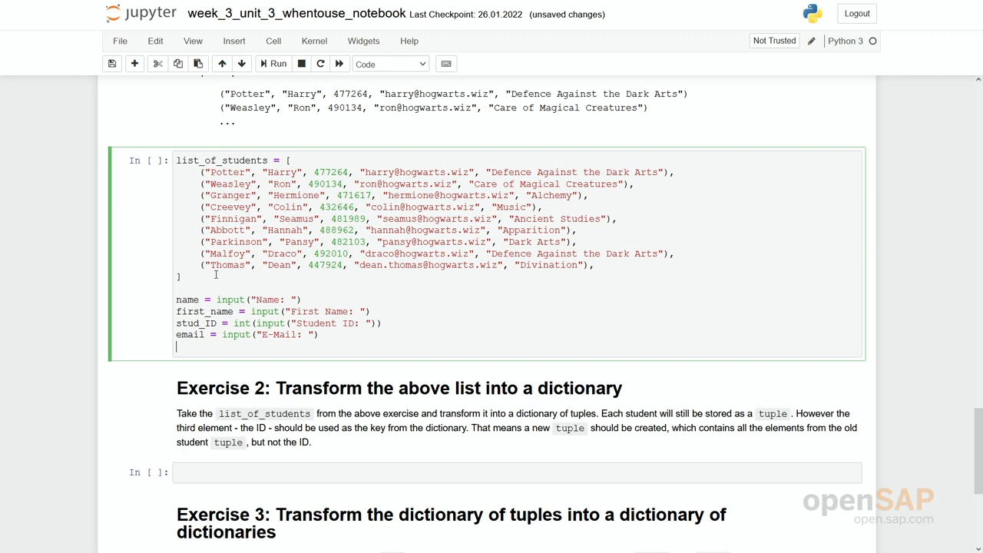
Step: Correct the mistyped 'clase' and add module = input("Module: ")
type("clase")
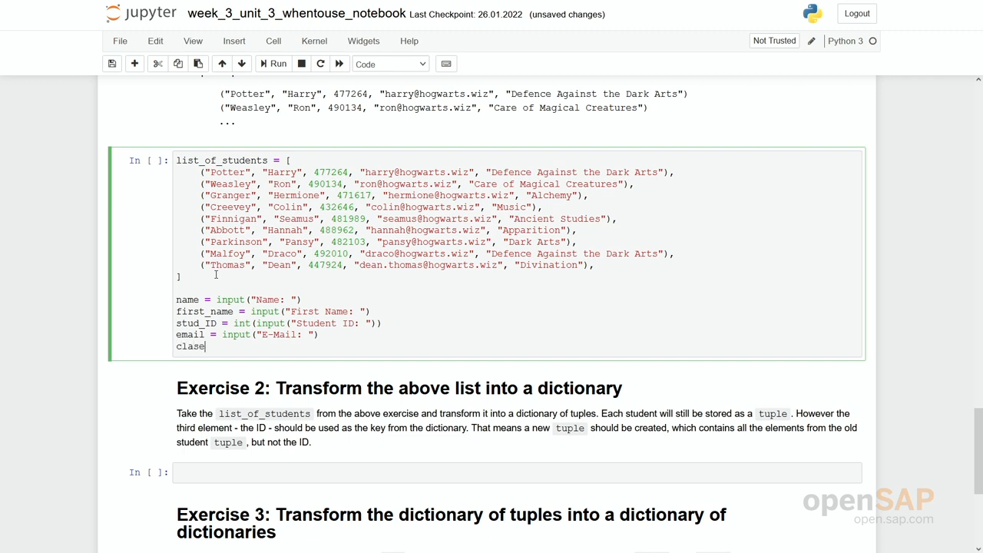
key("Backspace")
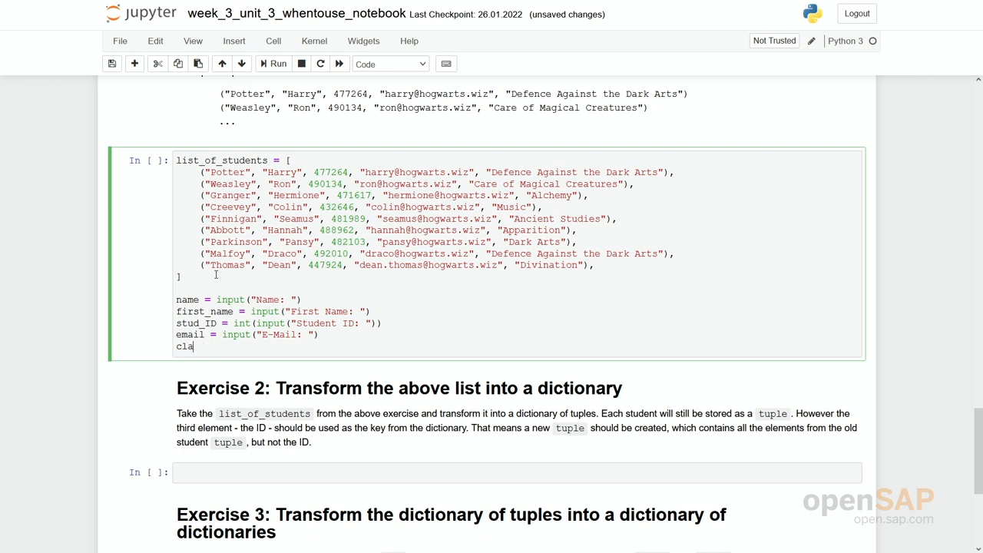
key("Backspace")
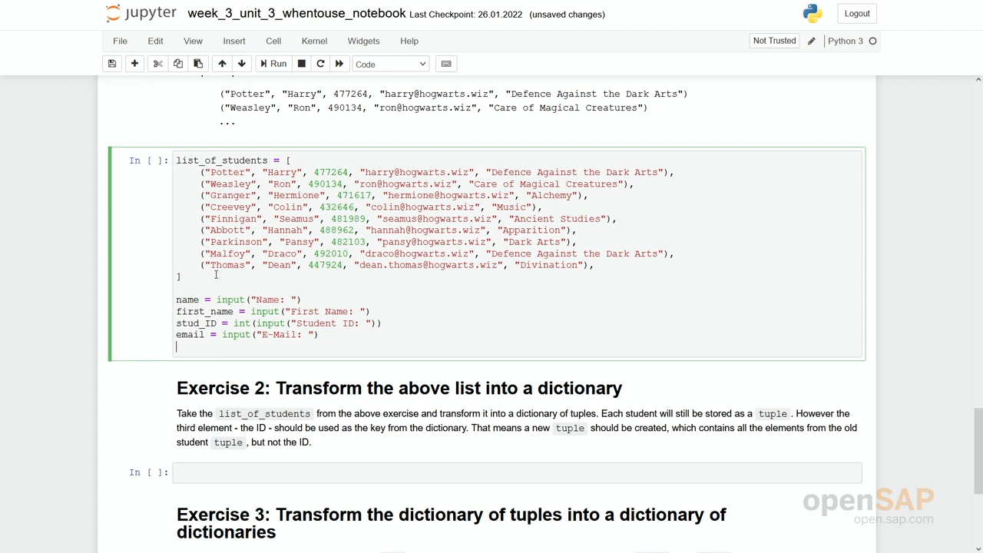
type("module =")
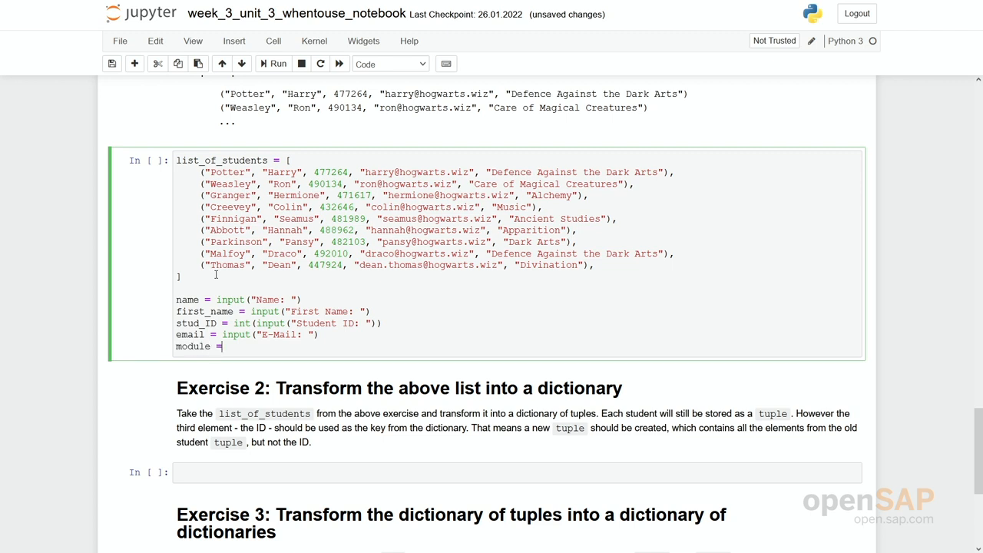
type("inp")
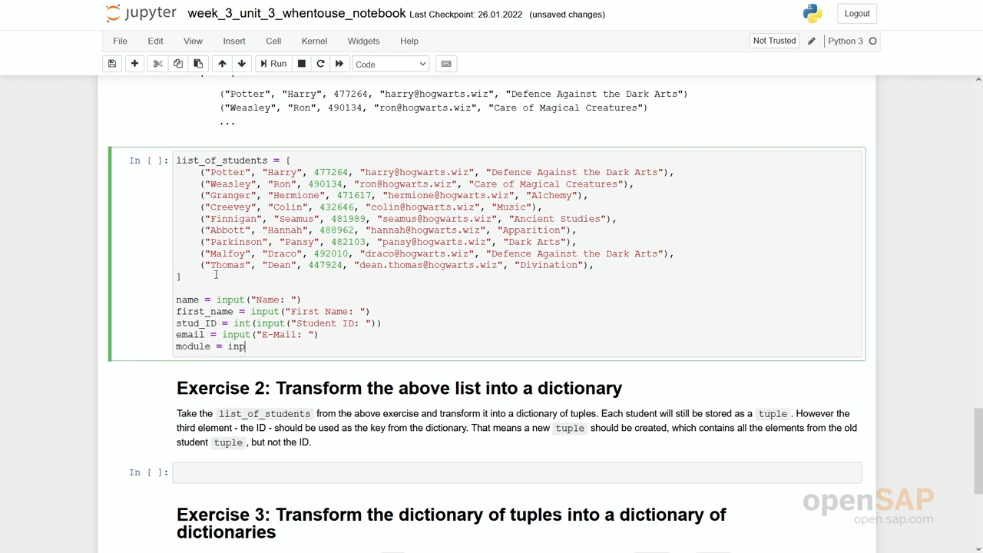
type("ut(\"\")")
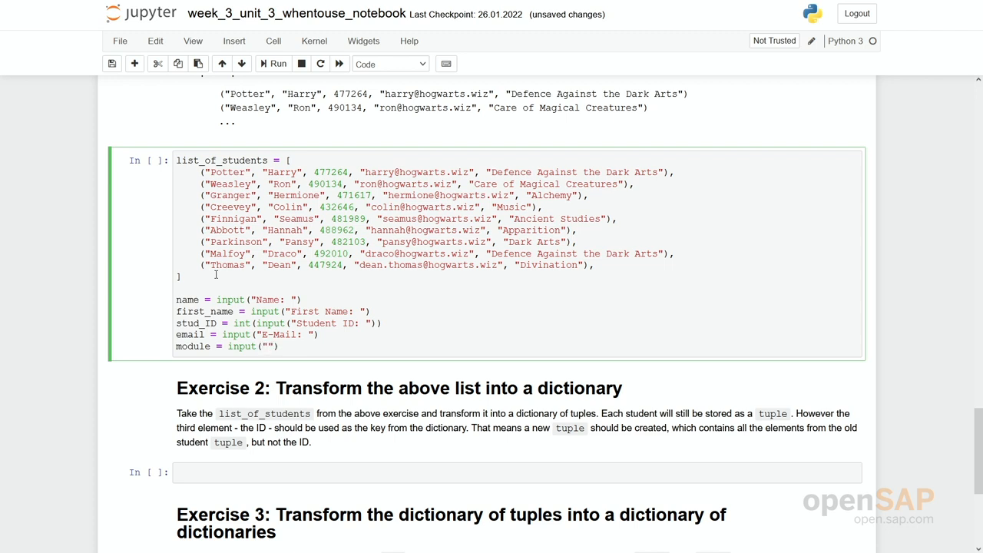
type("Module:")
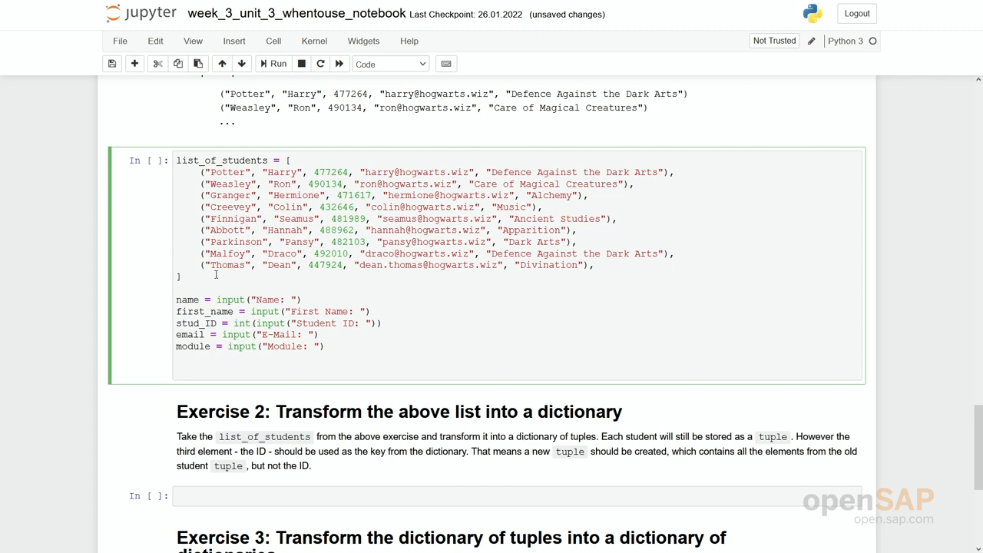
Step: Build student = (name, first_name, stud_ID, email, module)
type("student")
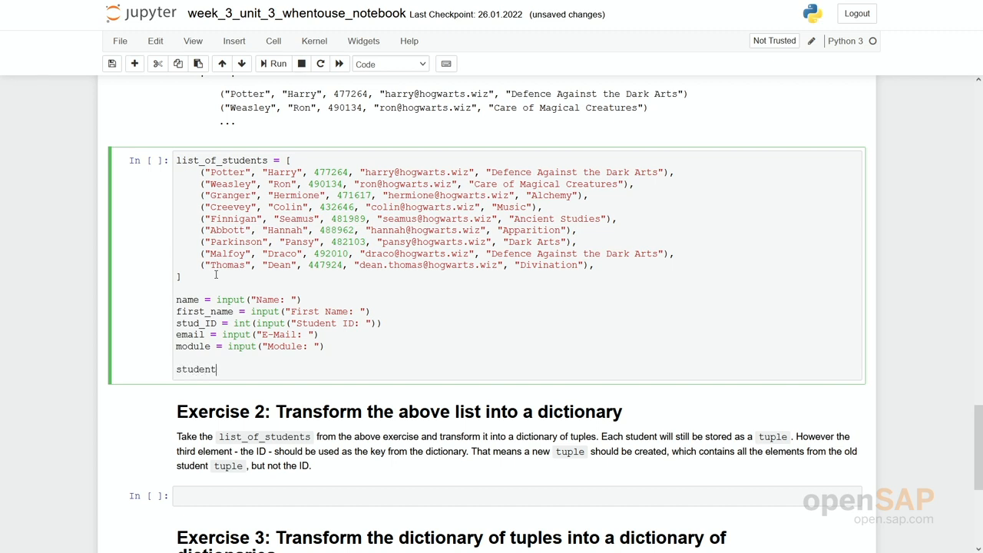
type("=")
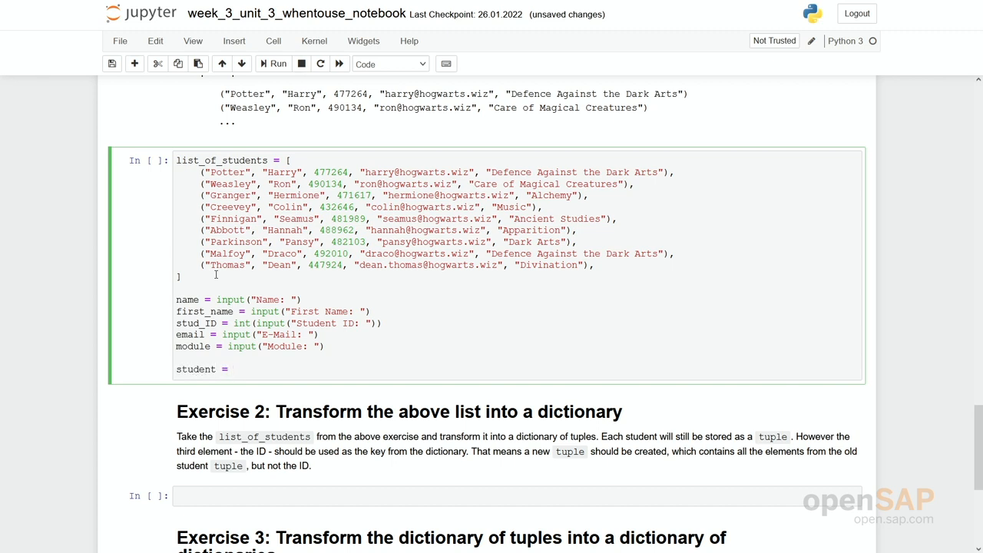
type("(name")
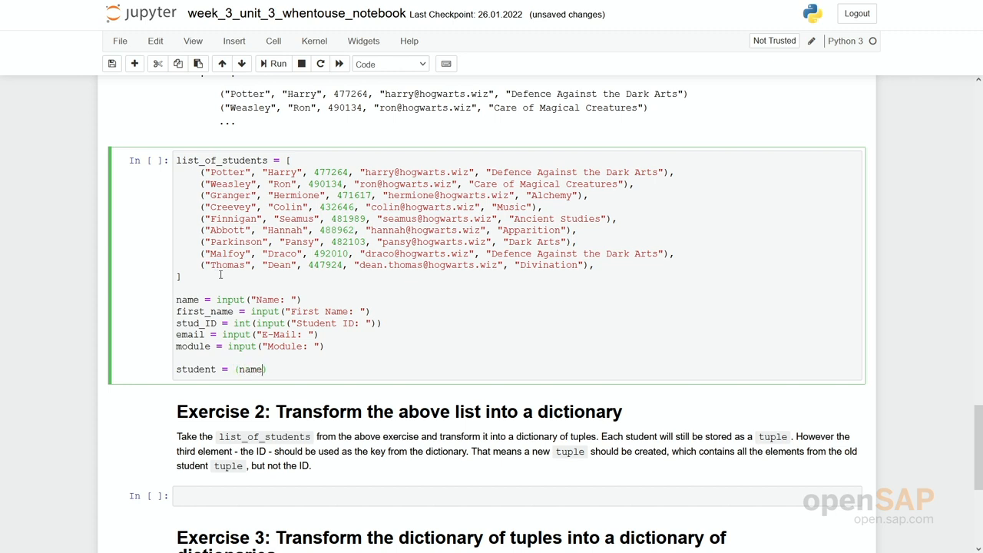
type(", first_n")
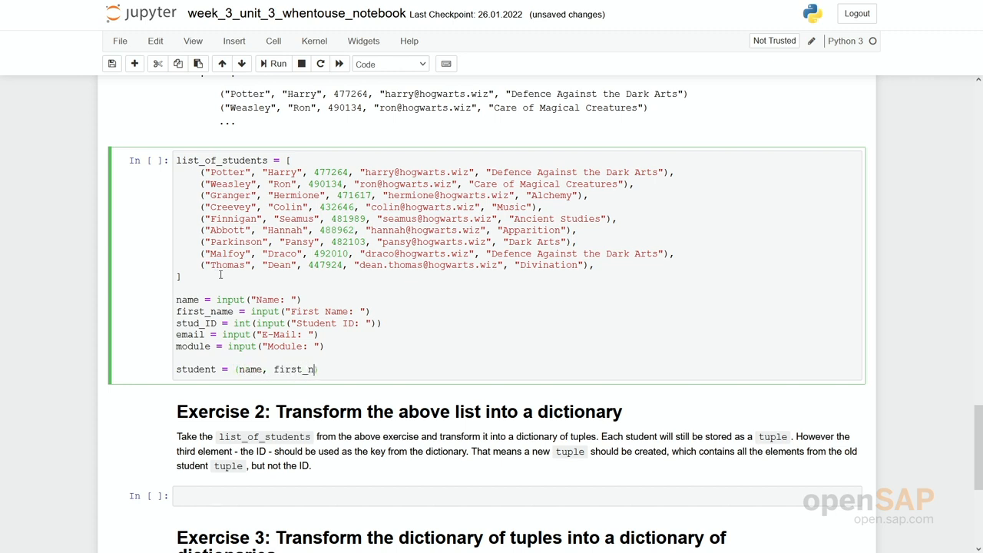
type("ame, sutd")
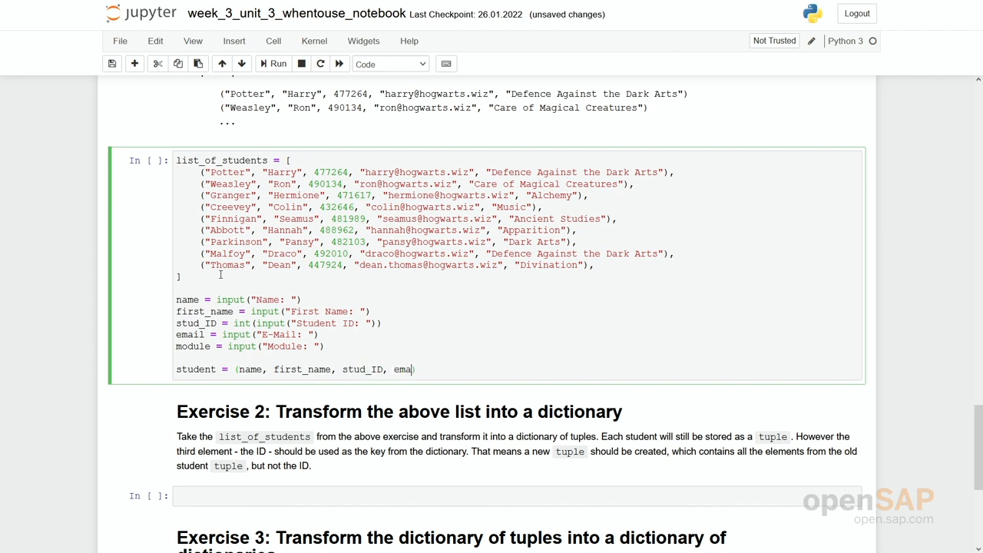
type("il")
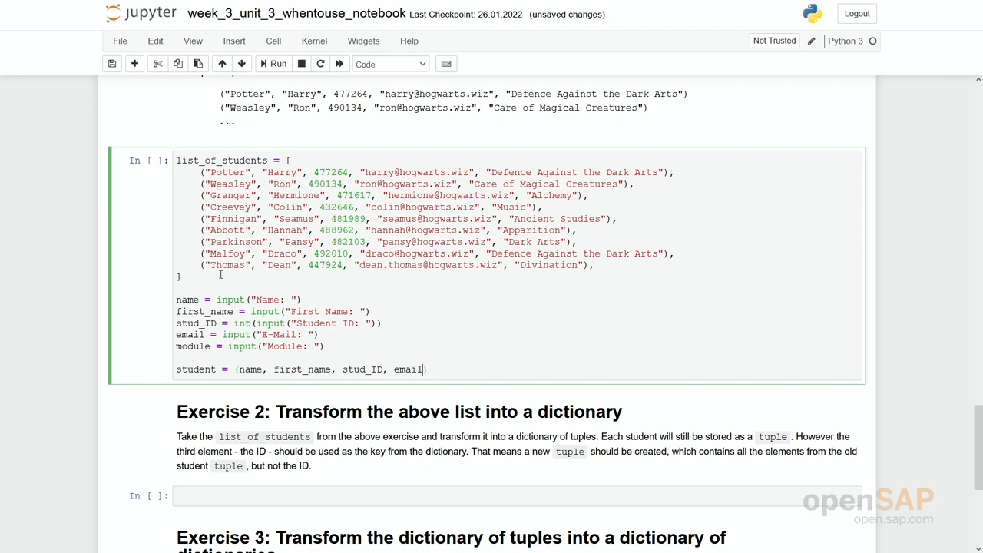
type(", module)")
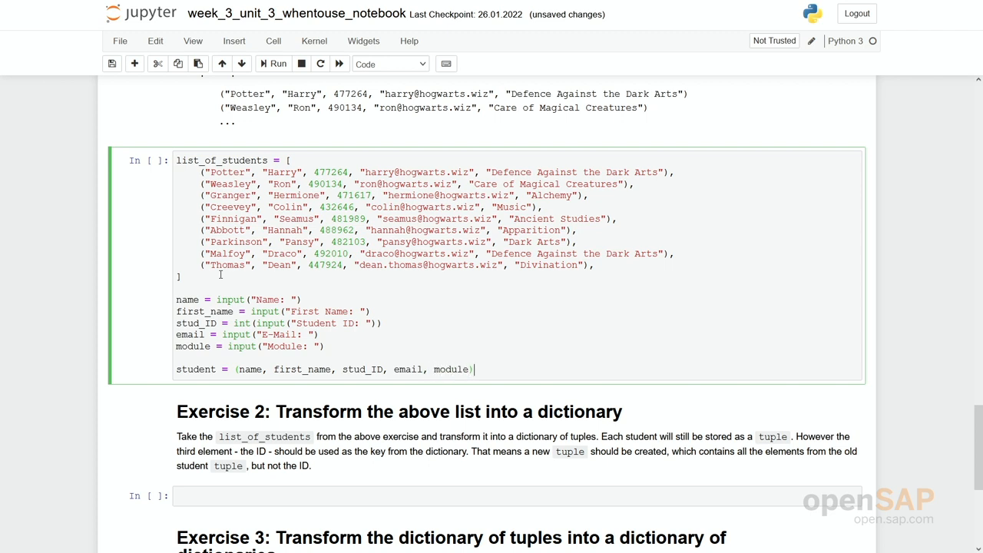
key("Enter")
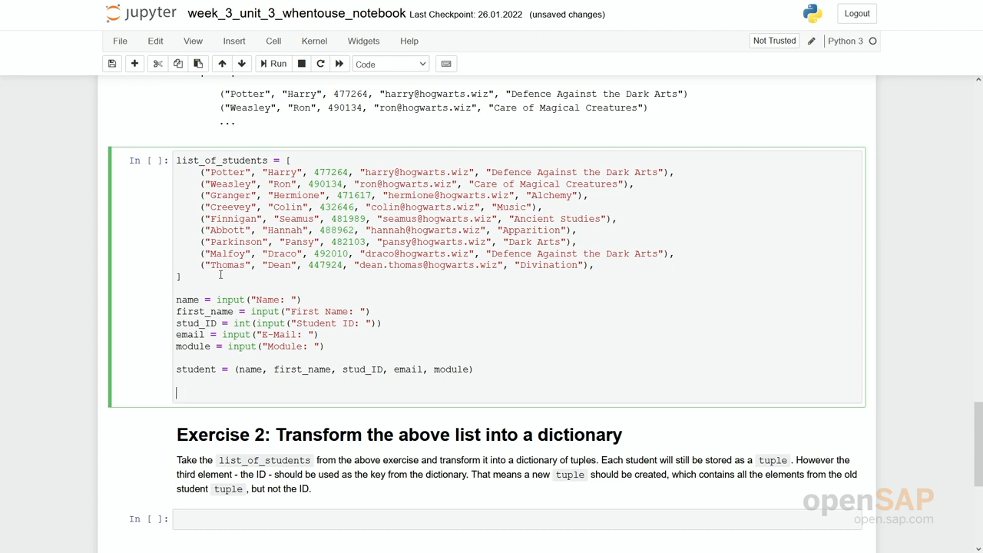
Step: Append student to list_of_students and loop printing each student
type("list_o")
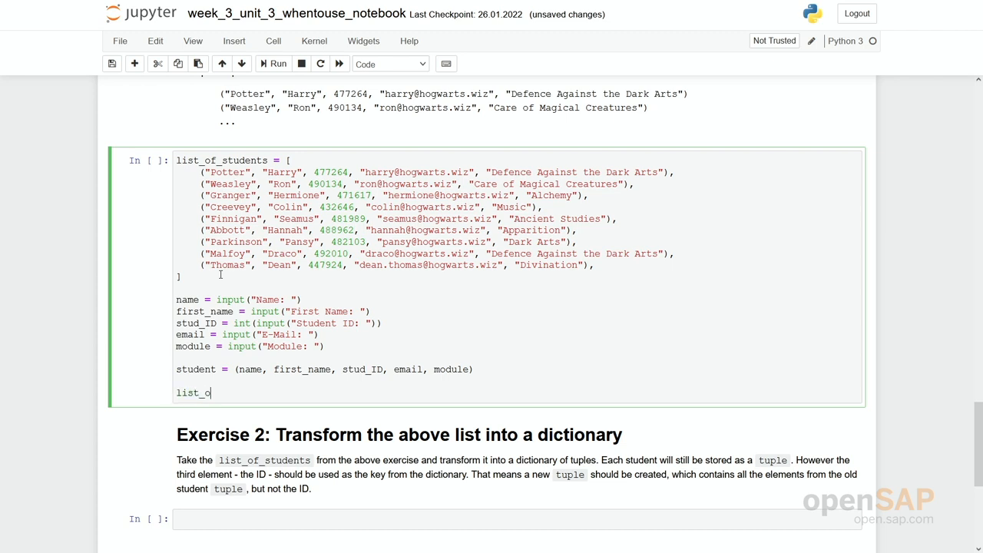
type("f_stude")
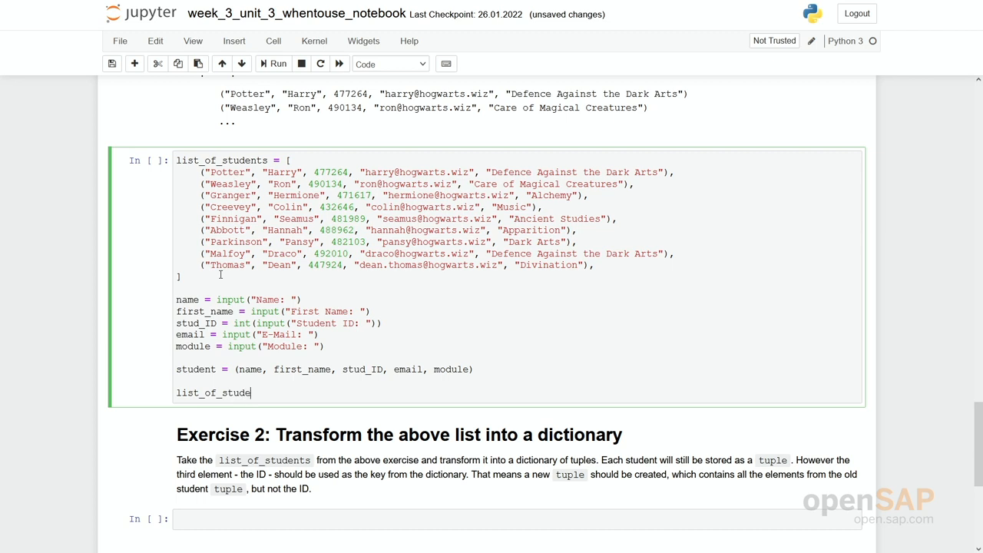
type("nts.append(stu")
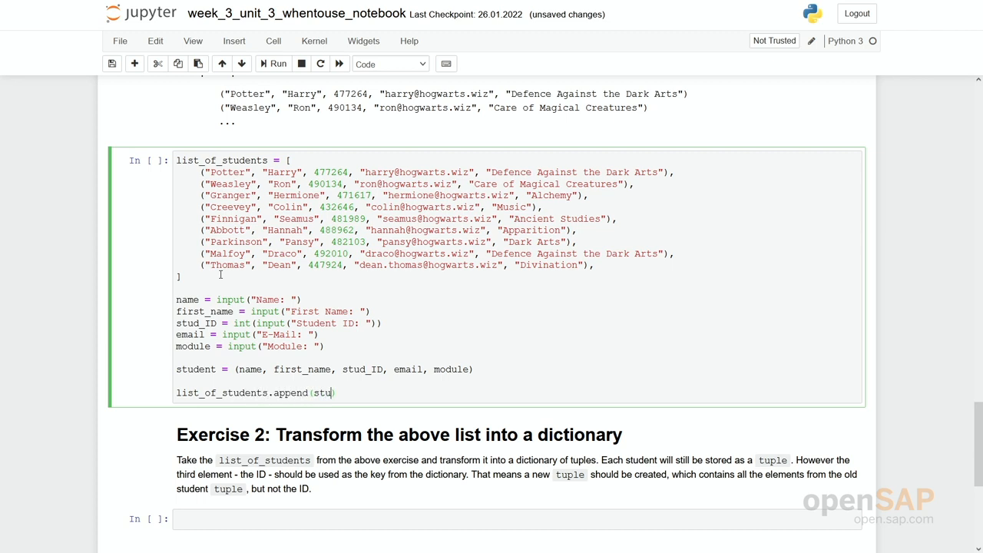
type("dent")
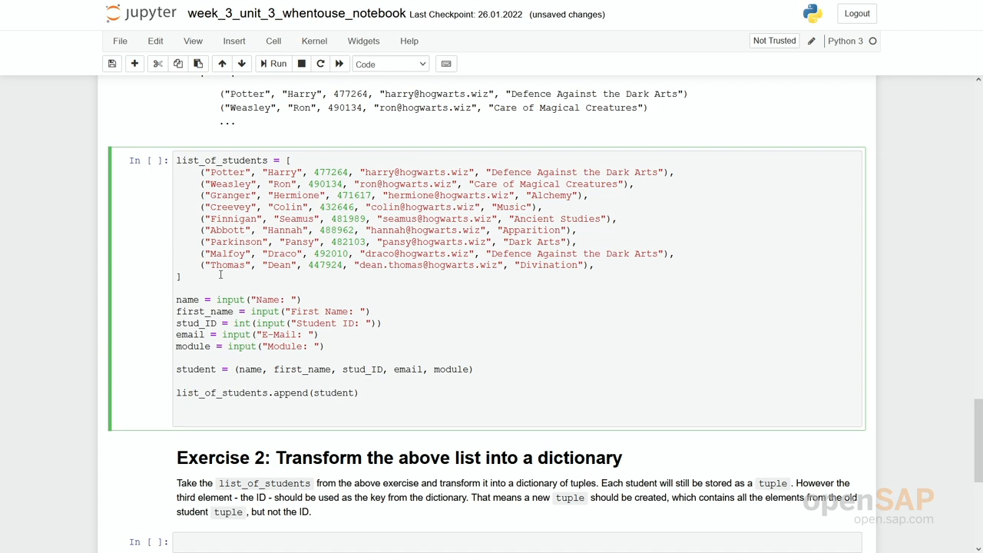
type("for student in list_of_")
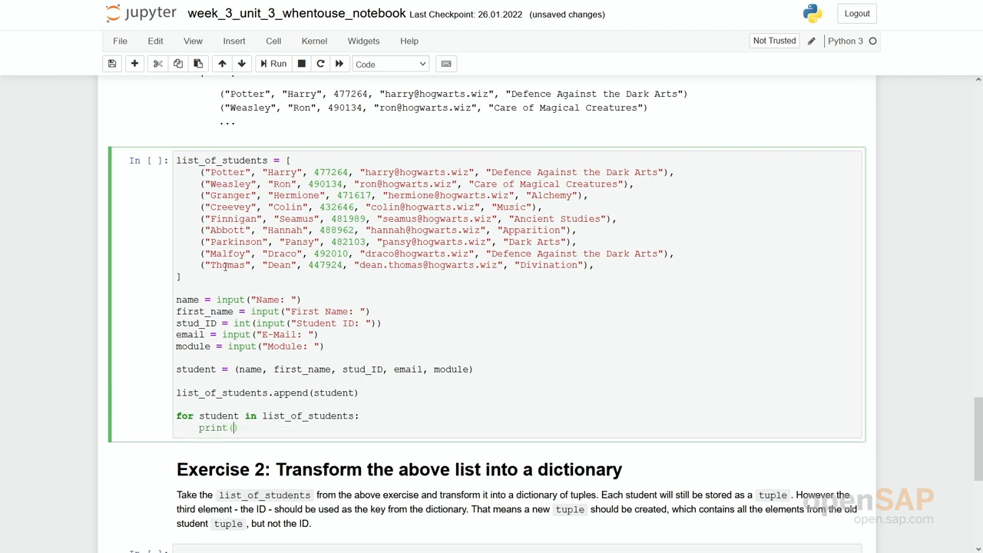
type("student")
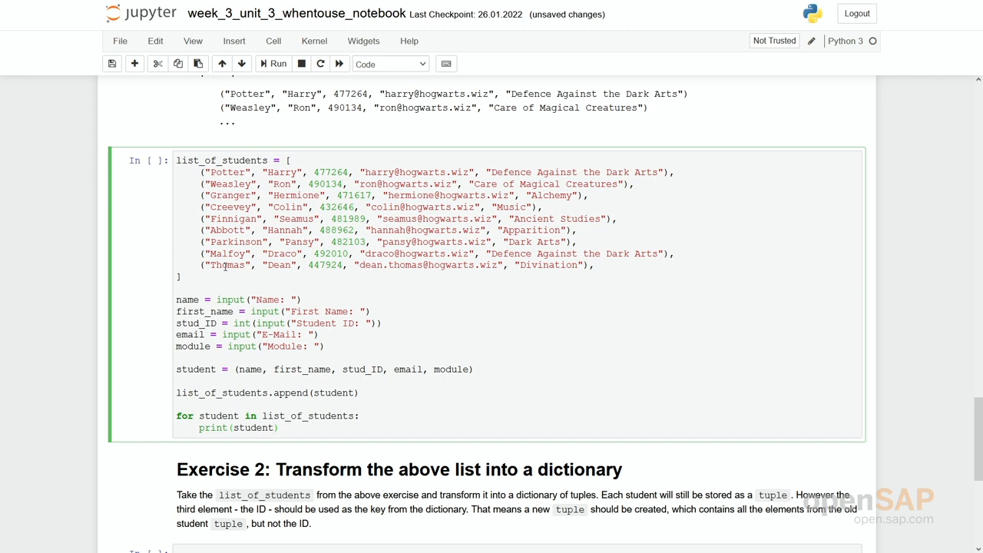
Step: Run the cell and answer Name Riddle, First Name Tom, Student ID 666666
left_click(274, 65)
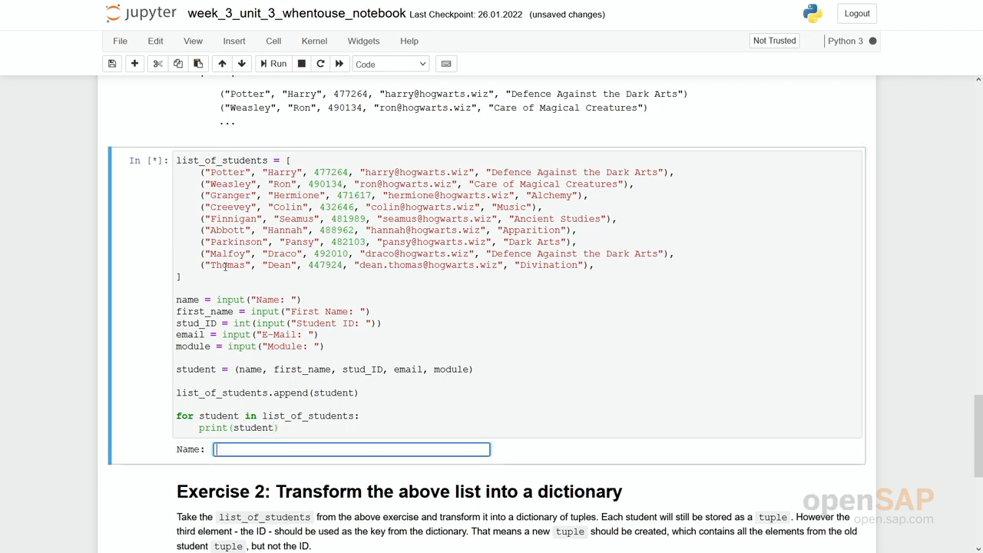
type("Rid")
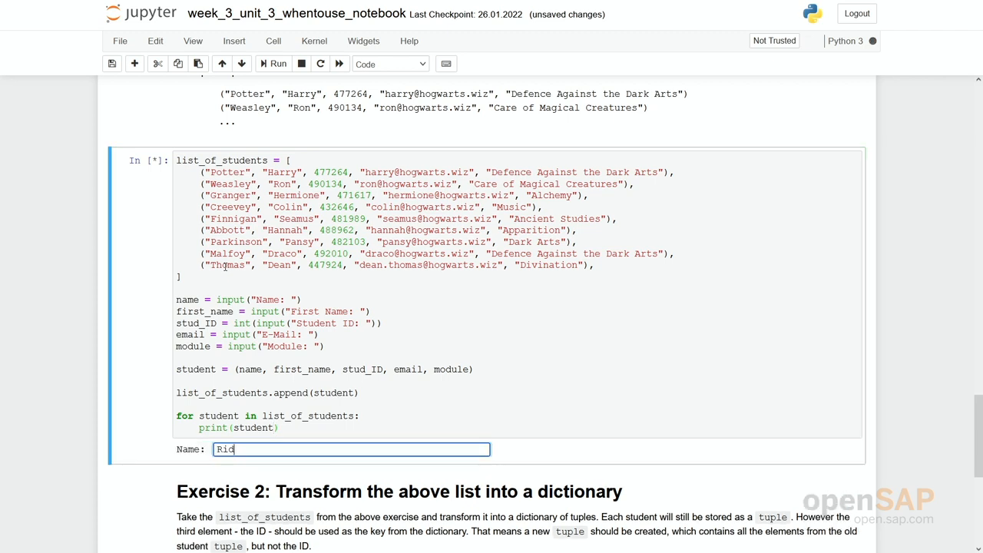
type("dle")
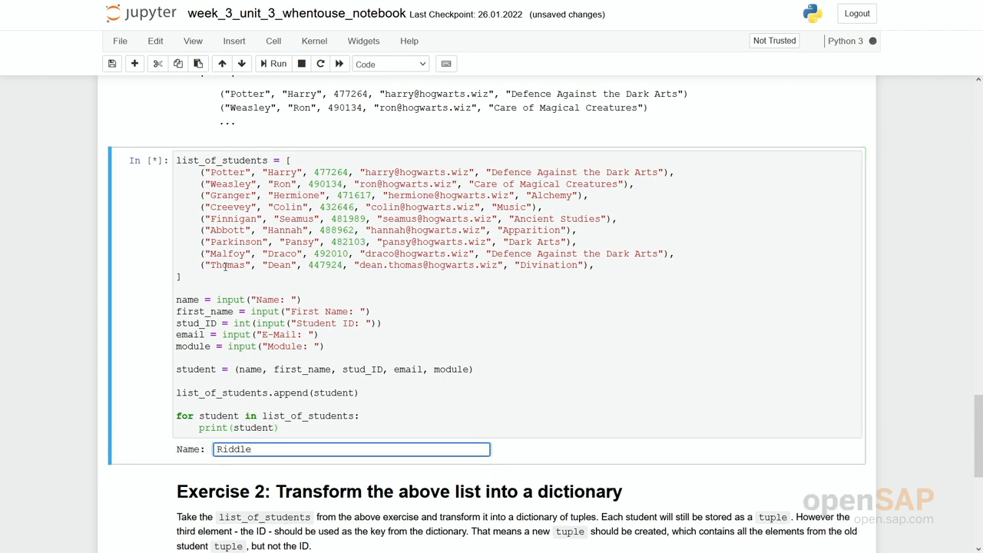
type("Tom")
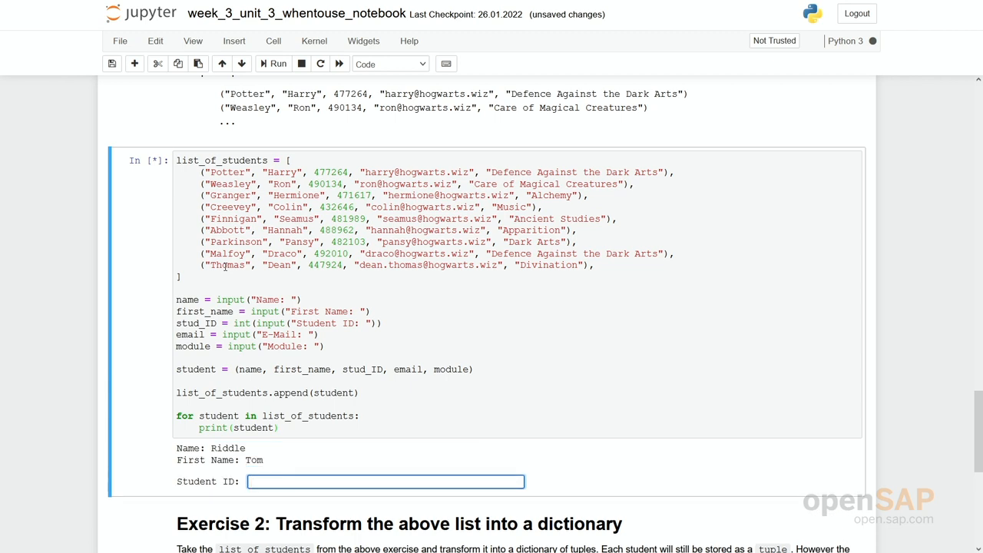
type("666666")
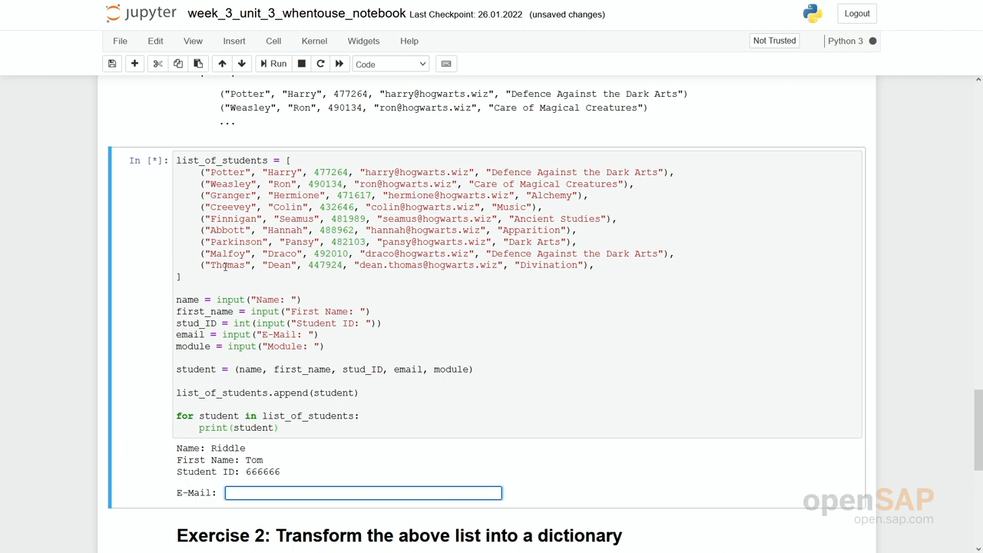
type("tr")
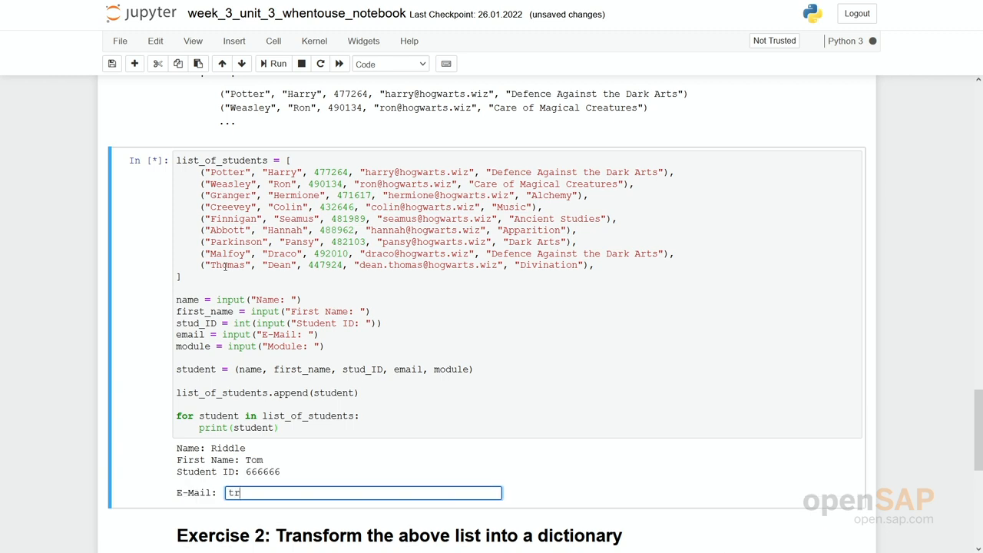
type("@ho")
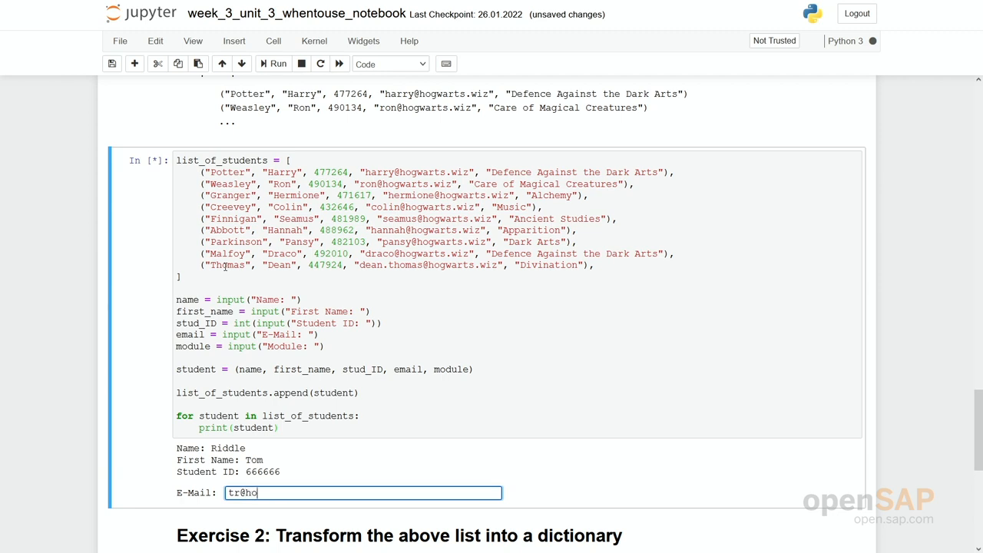
type("gwa")
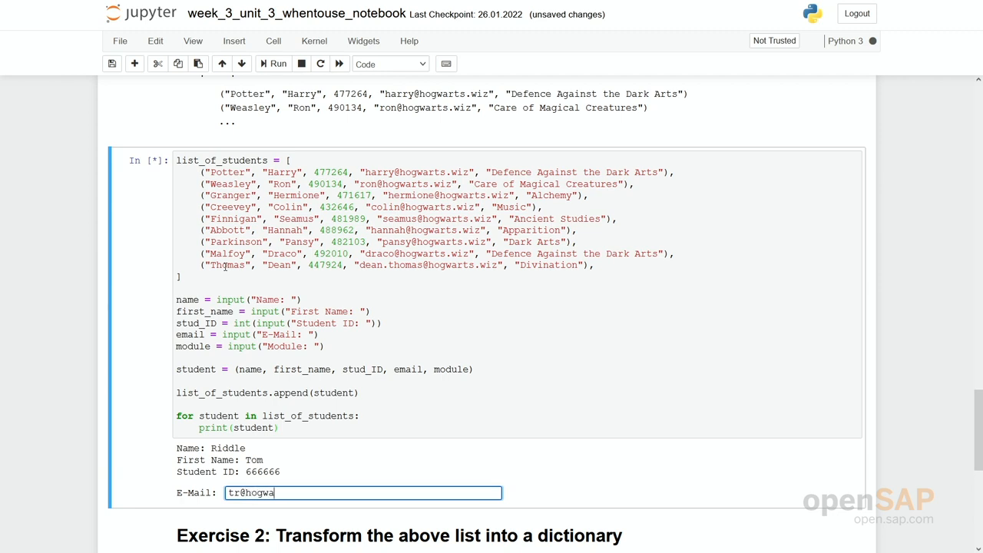
type("rts")
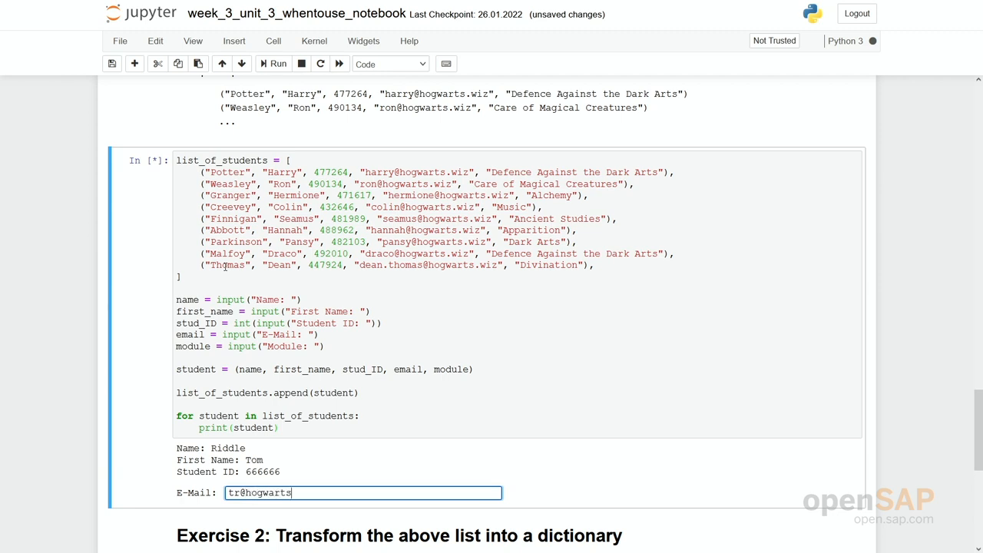
type(".")
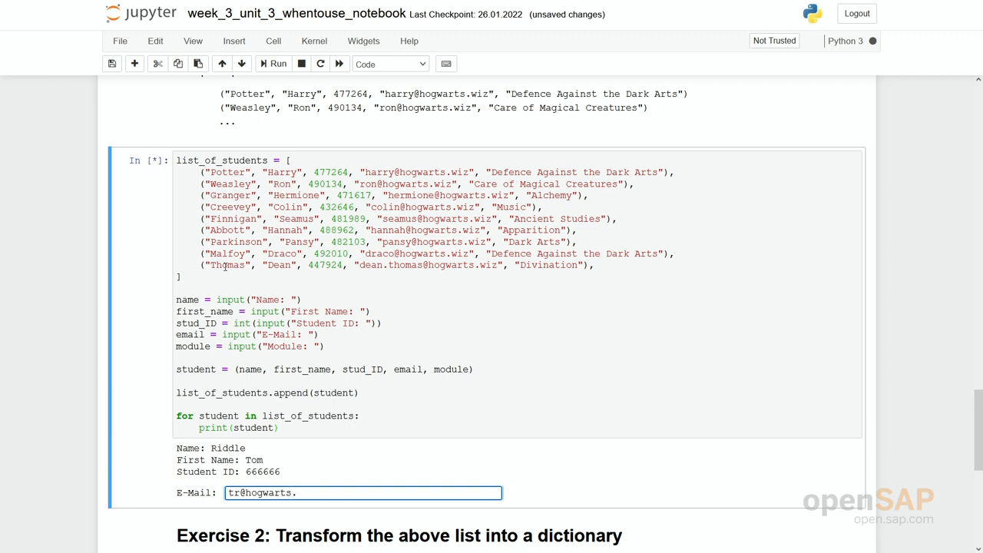
type("wiz")
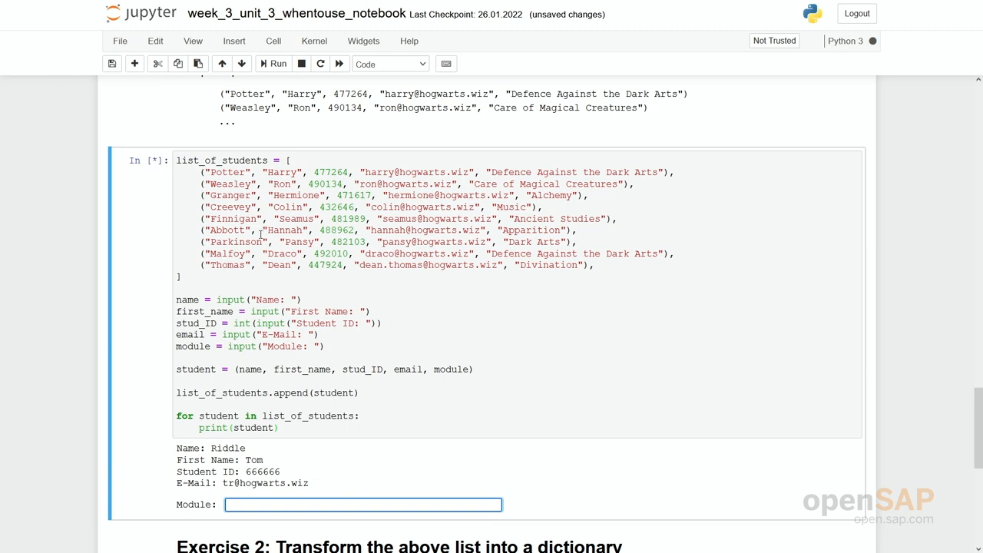
Step: Enter the module Defence Against the Dark Arts, printing the extended student list
type("Defebc")
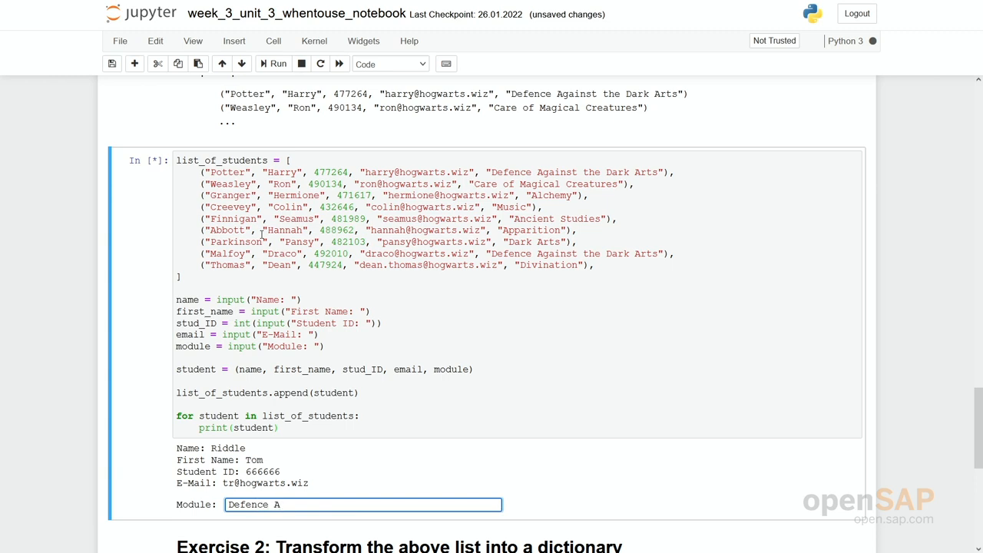
type("gainst")
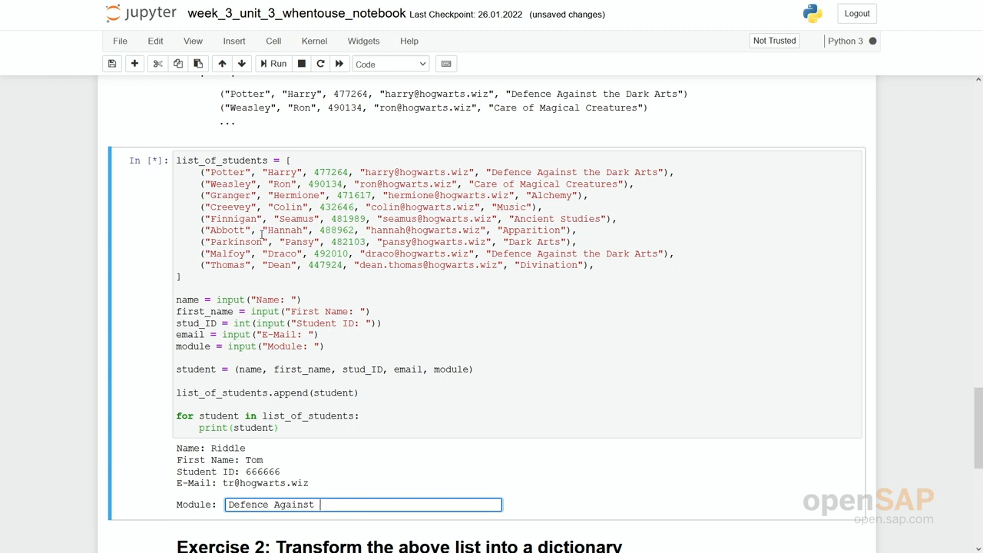
type("the Dar")
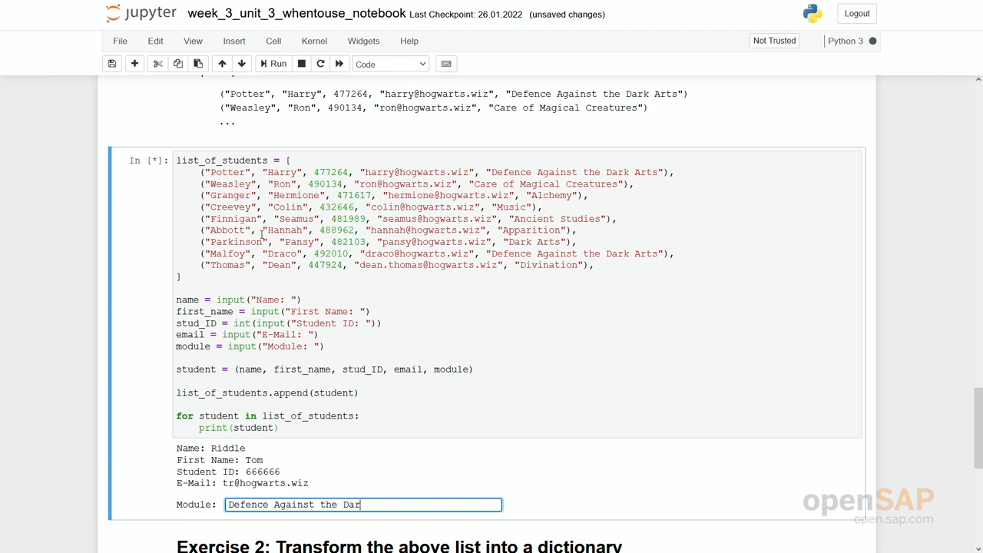
type("k Arts")
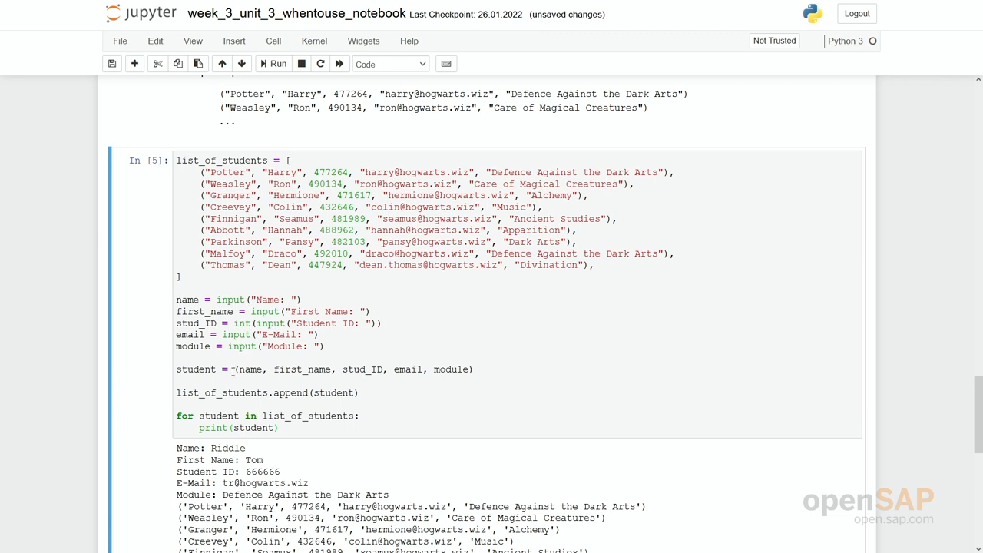
scroll("down", 3)
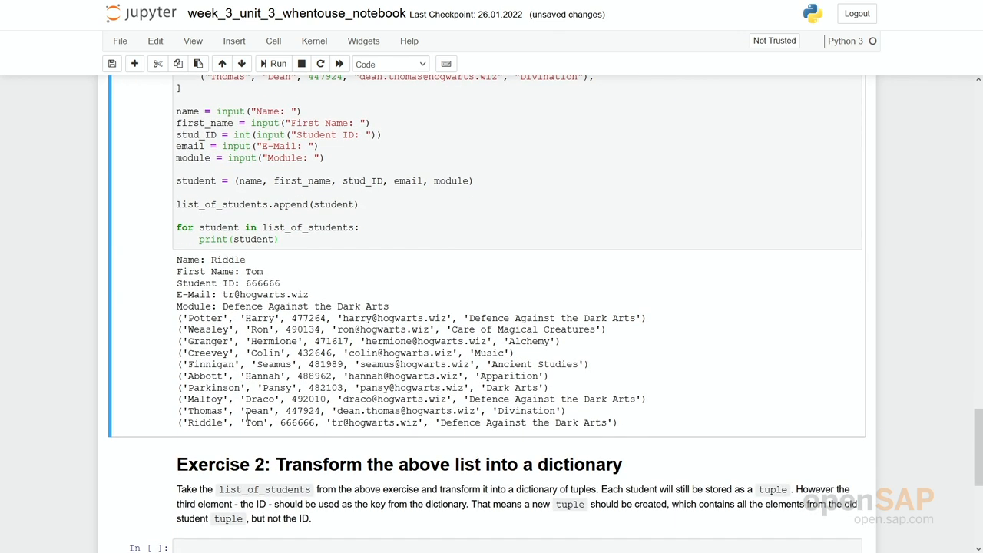
mouse_move(202, 429)
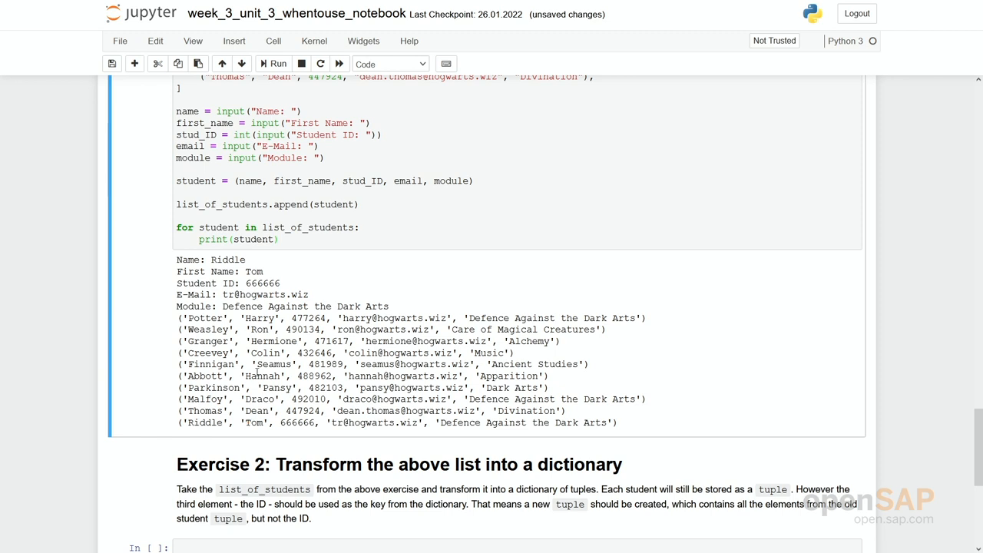
mouse_move(251, 172)
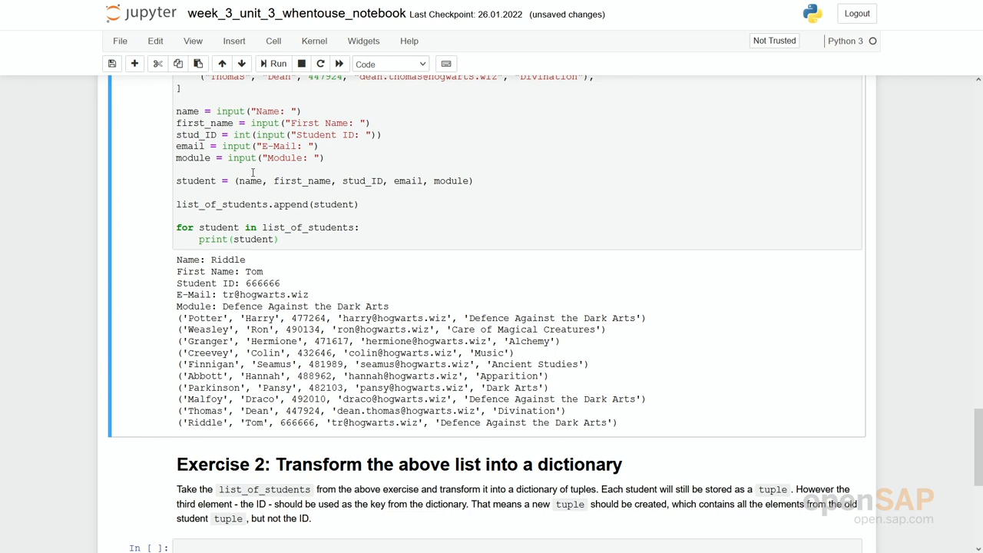
scroll("down", 3)
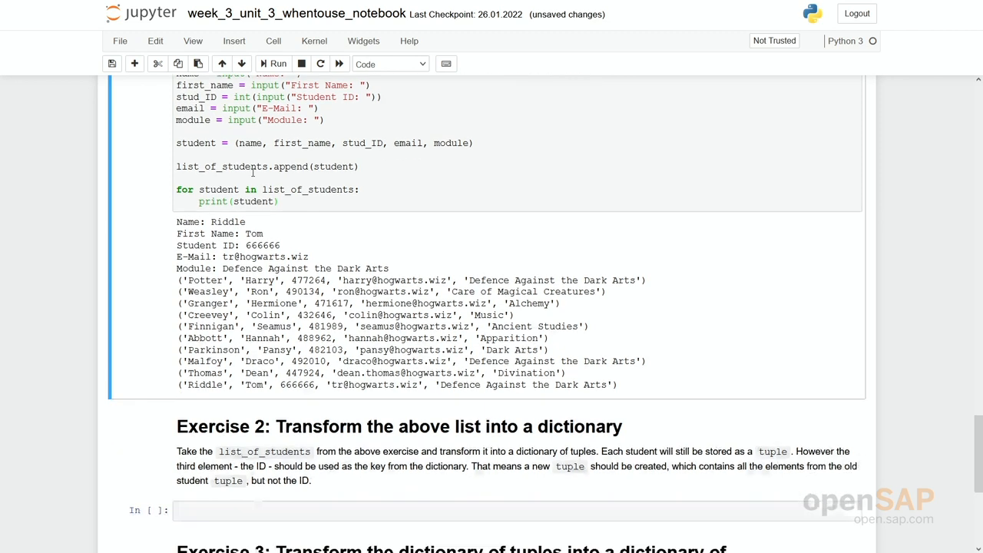
scroll("down", 3)
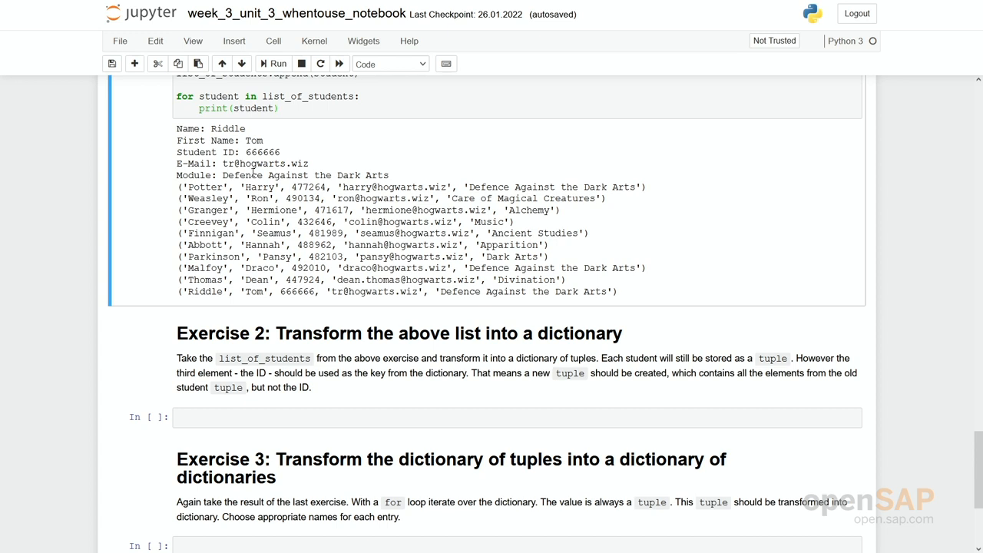
mouse_move(194, 317)
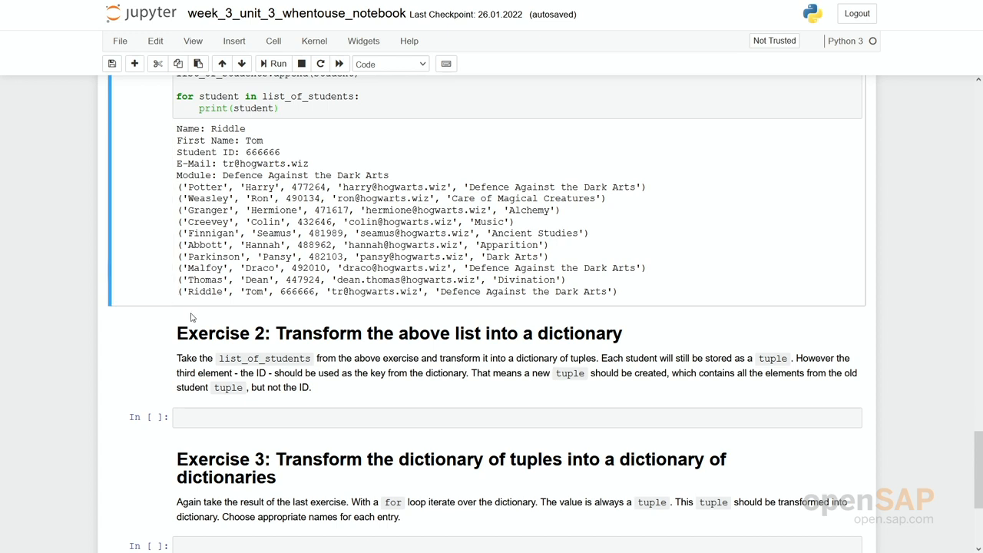
scroll("down", 3)
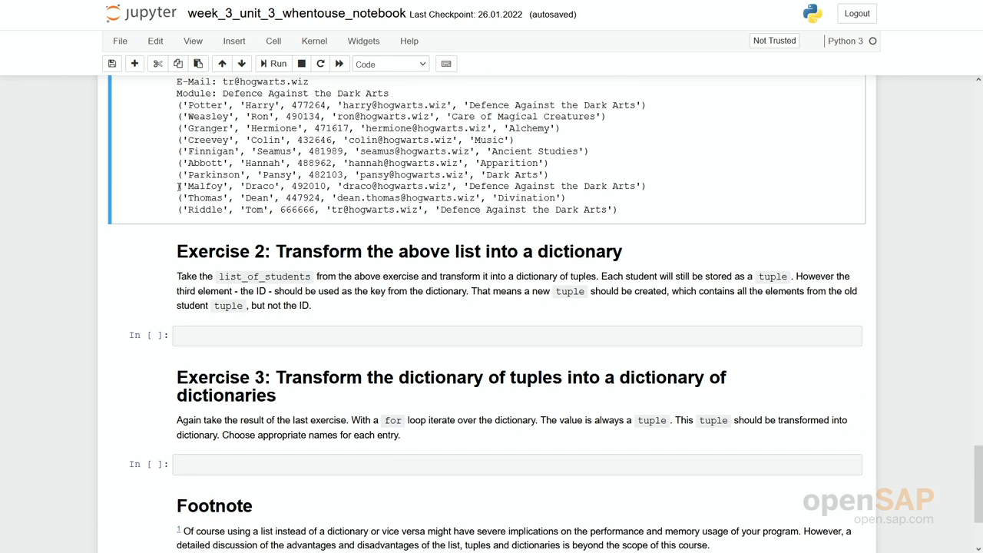
Step: In Exercise 2, create dict_of_students = {} and a for loop over list_of_students
double_click(295, 209)
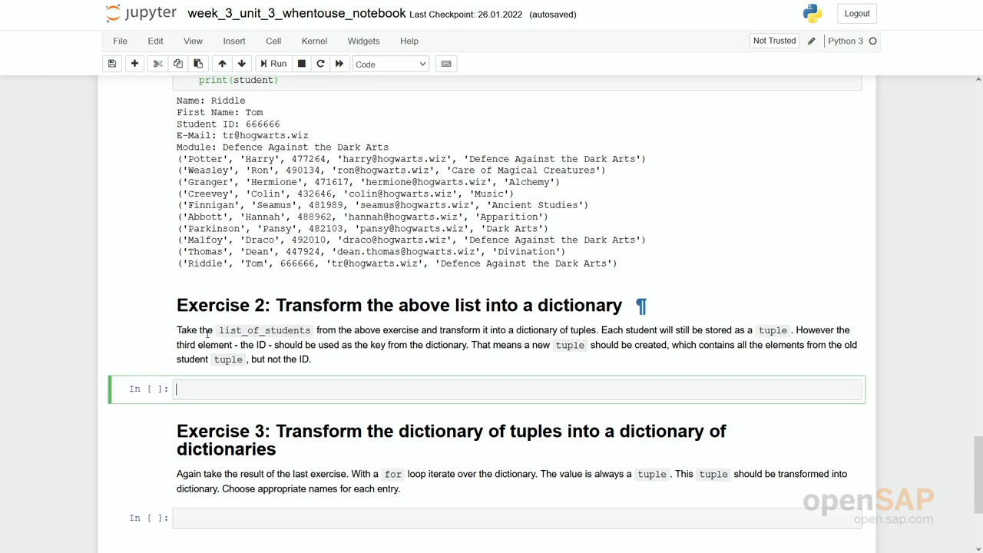
type("dict")
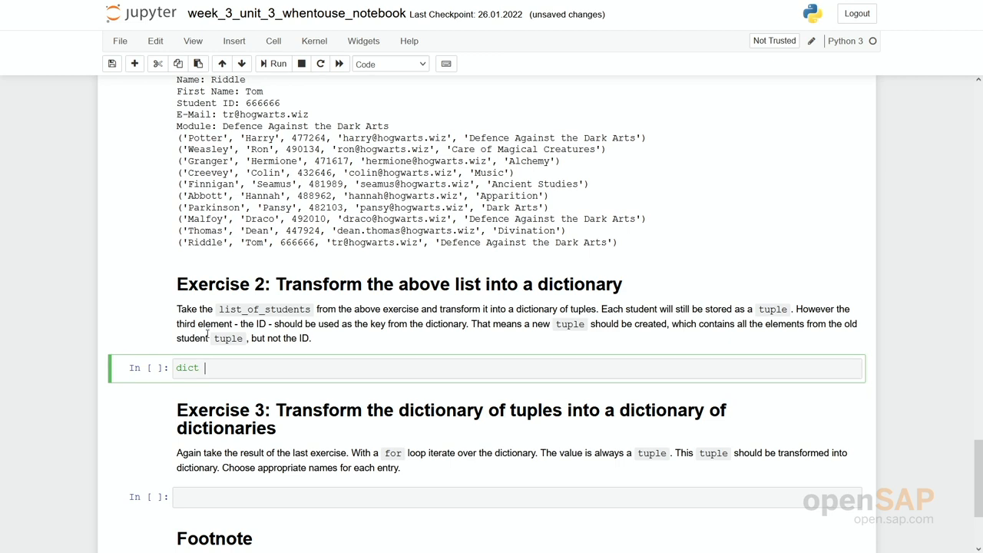
type("_")
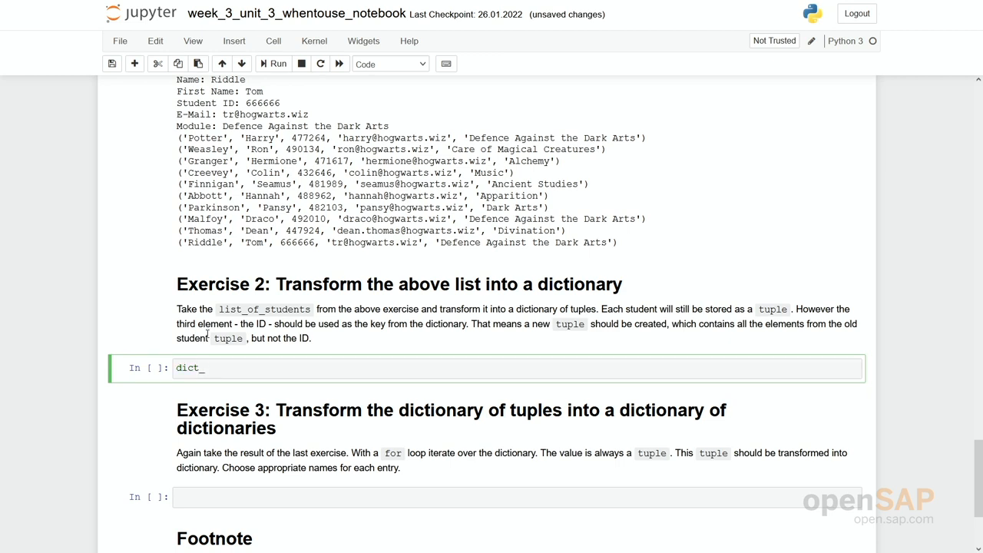
type("of_students")
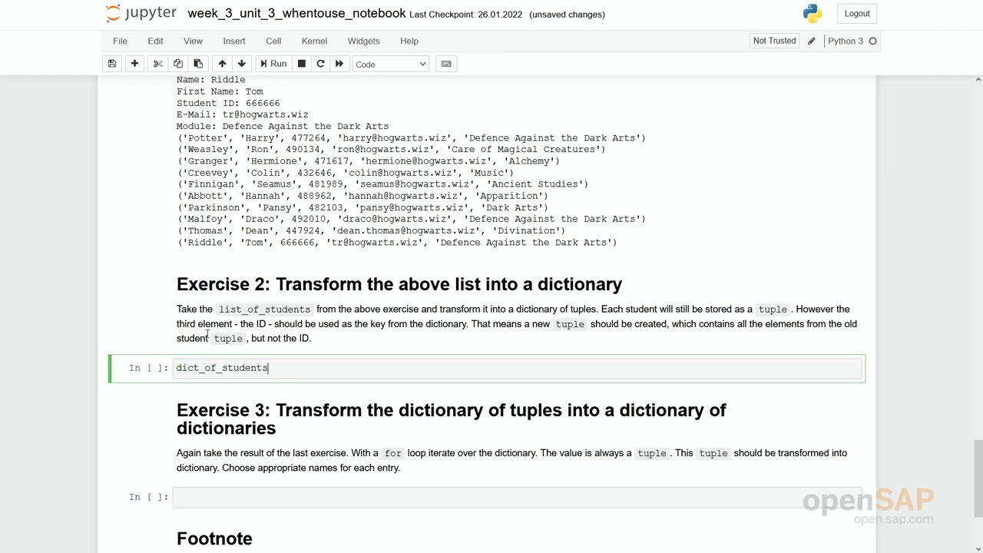
type("=")
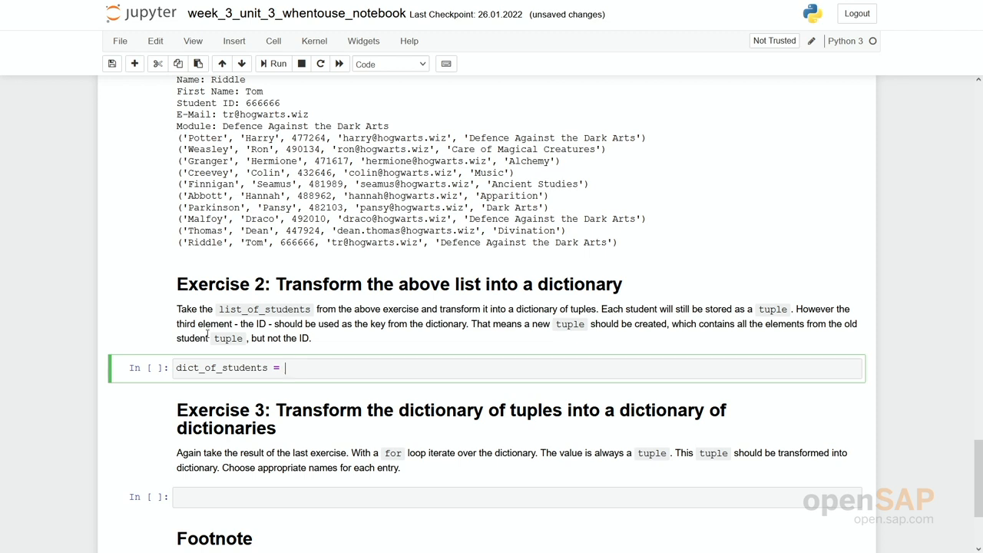
type("{}")
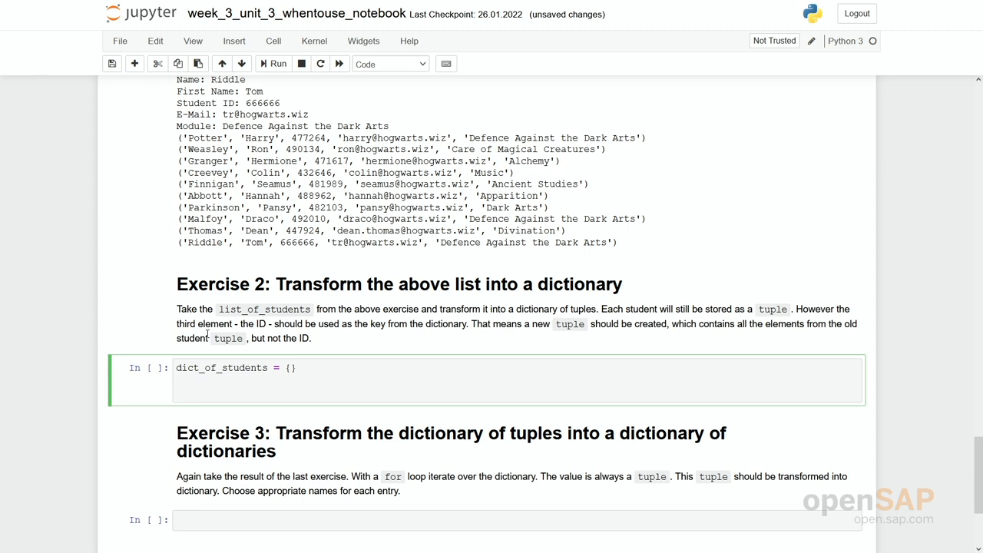
type("for student in")
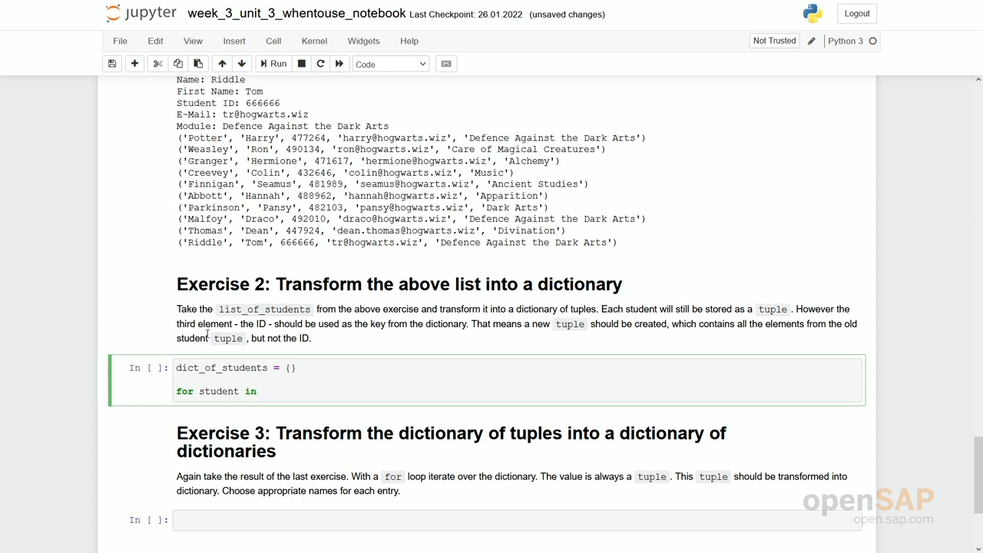
type("list_of")
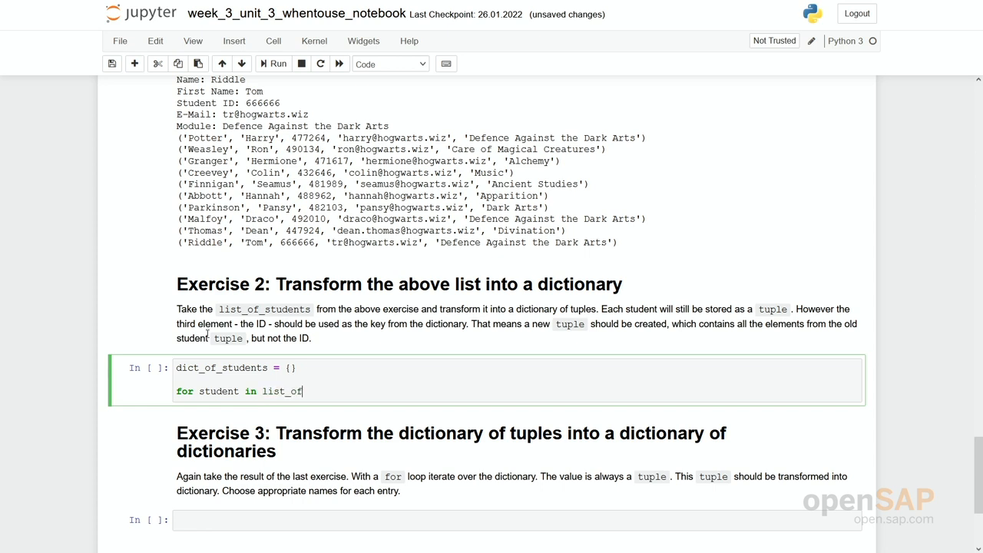
type("_students")
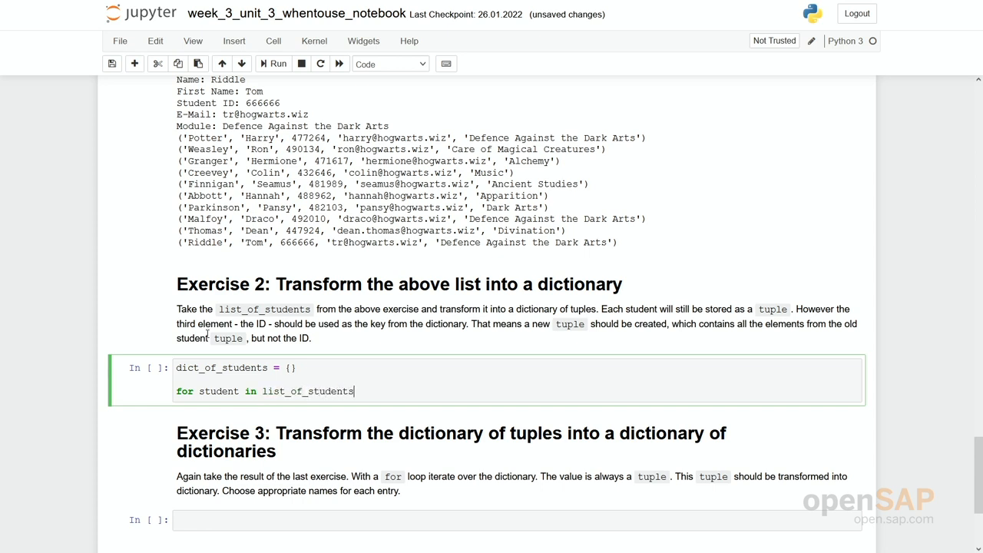
type(":")
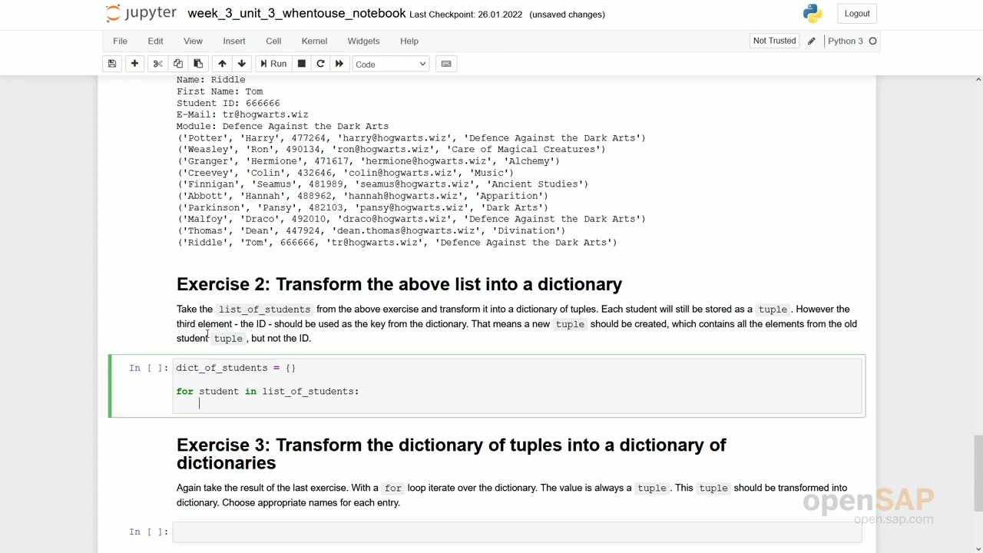
Step: Build new_student from student fields 0, 1, 3 and 4, skipping the ID
type("new_student")
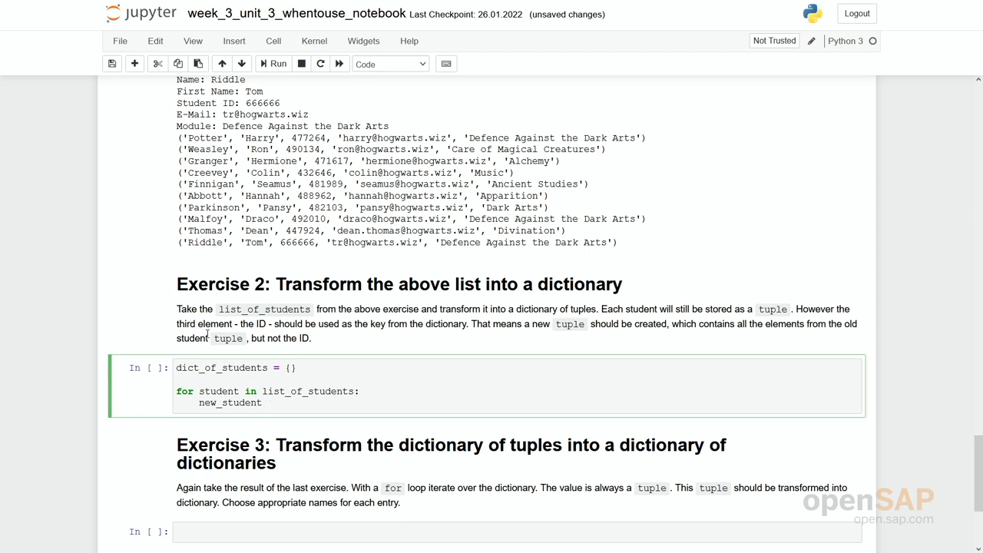
type("()")
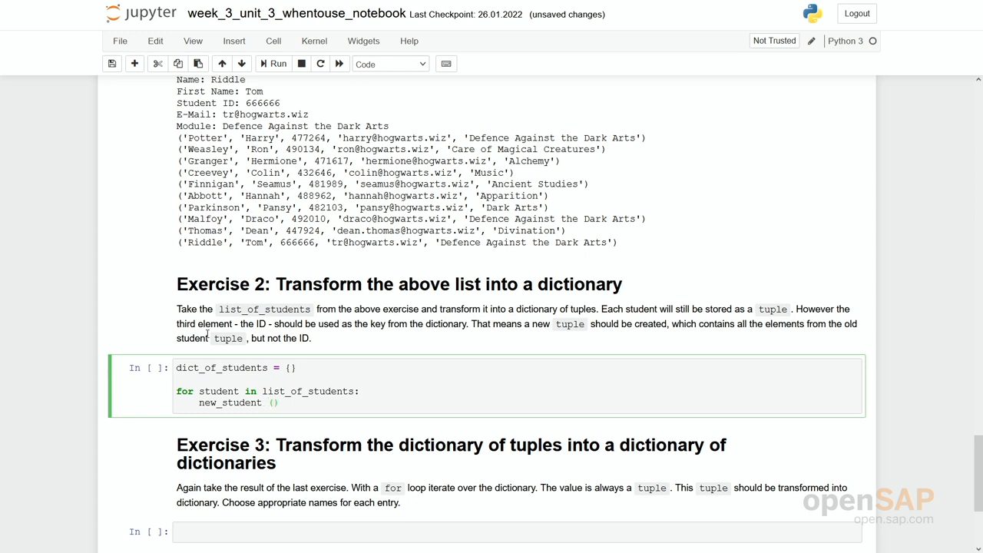
type("student")
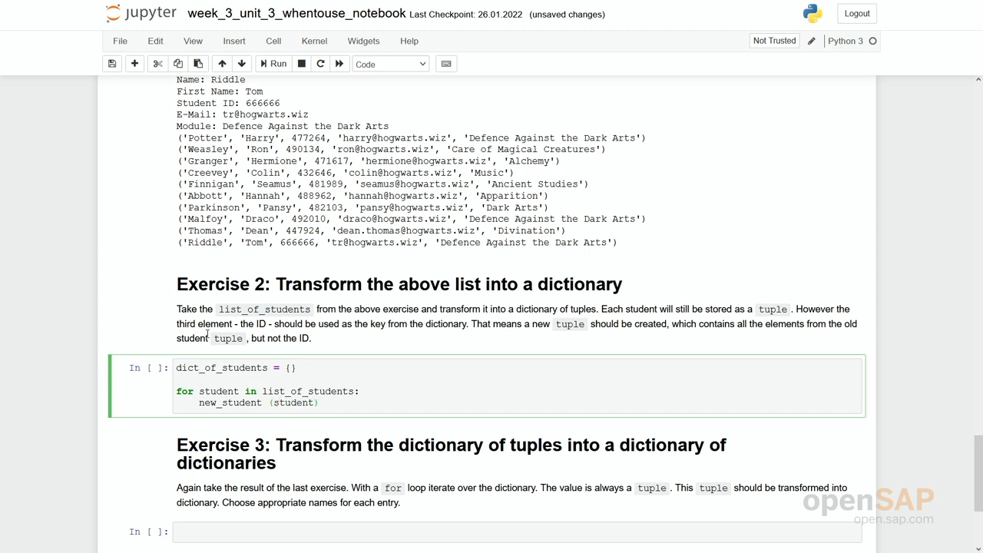
type("[0]")
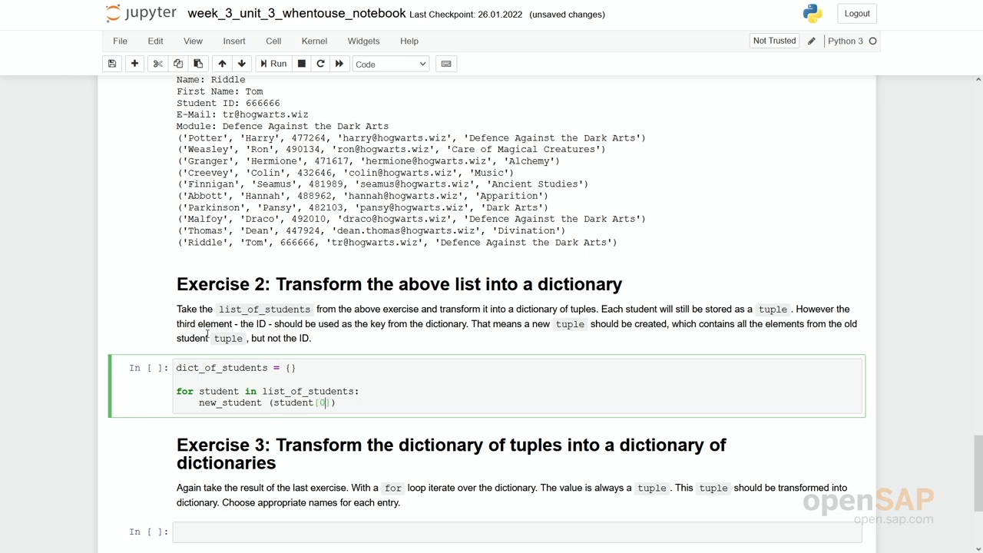
type("],")
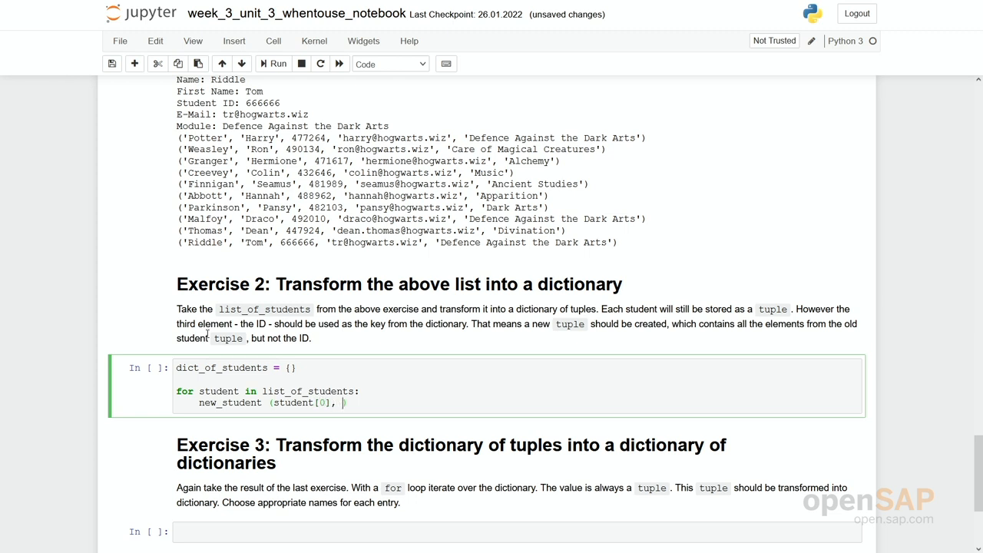
type("student[1],")
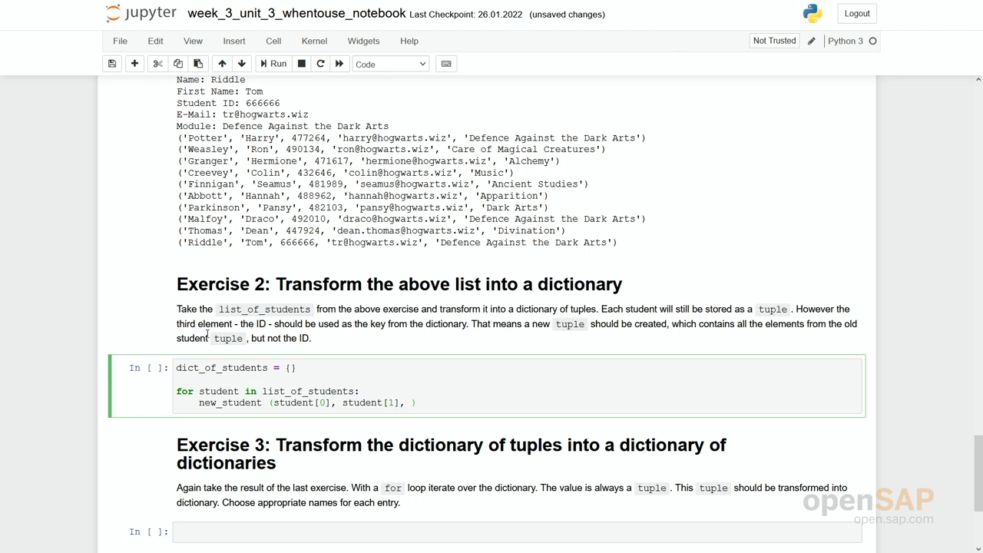
type("stud")
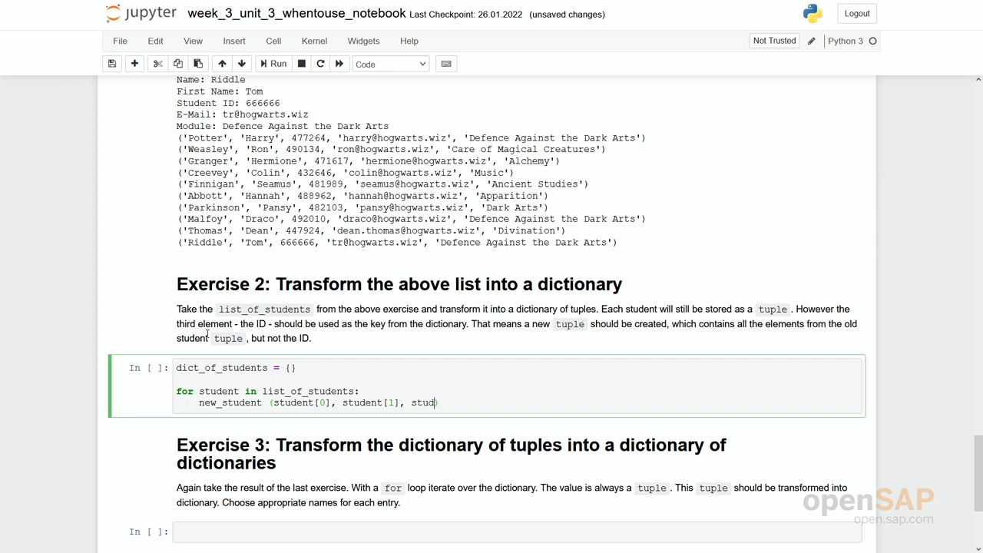
type("ent)")
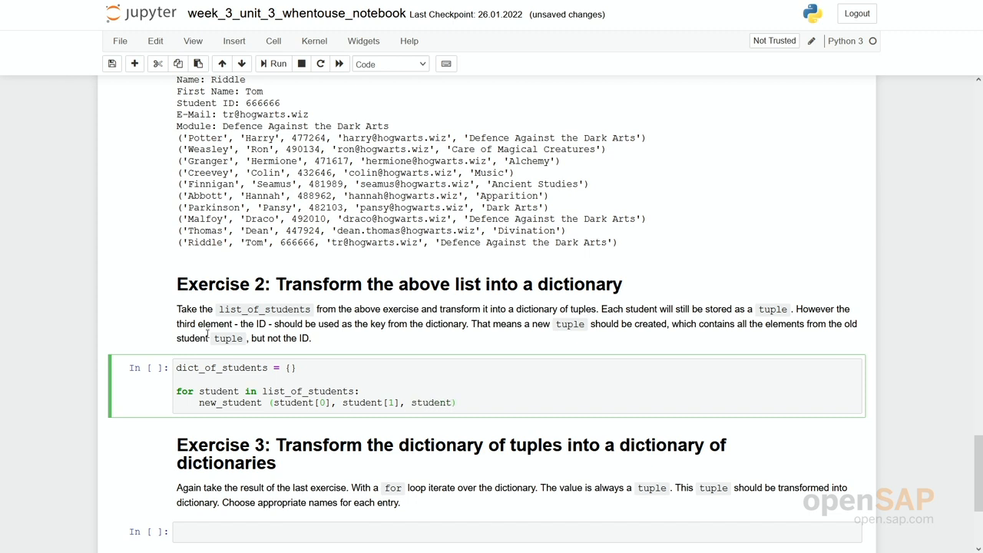
type("[3], studen")
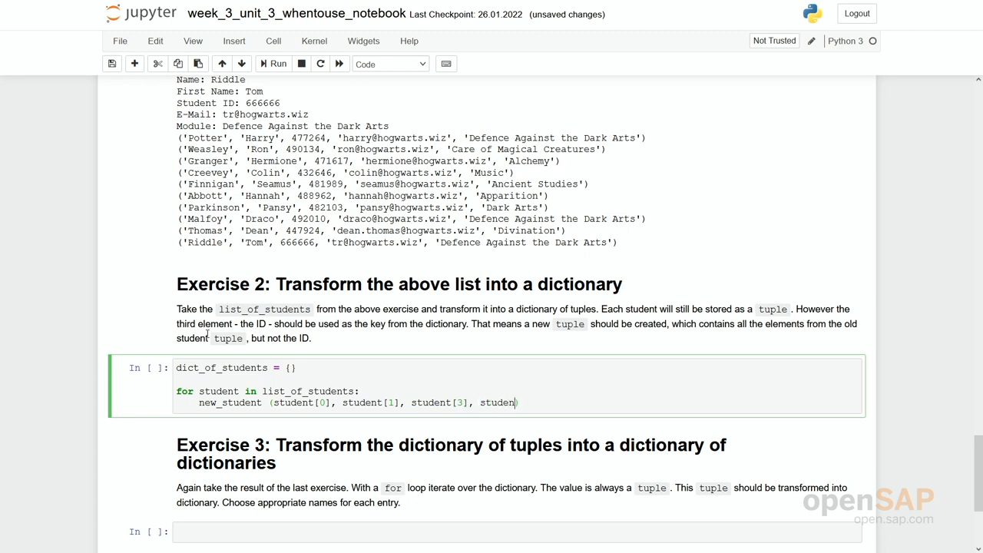
type("[]")
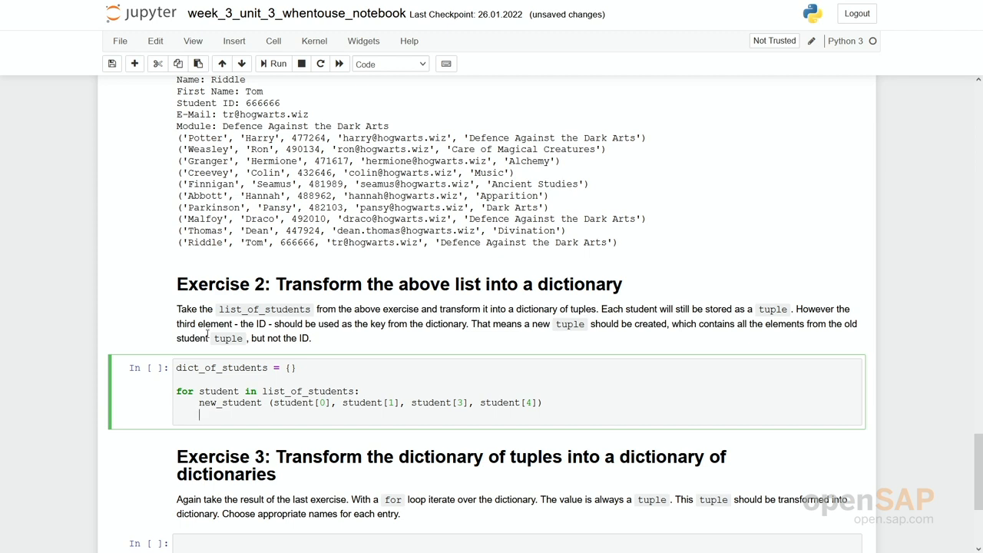
Step: Store new_student in the dictionary keyed by student[2]
type("dict_of")
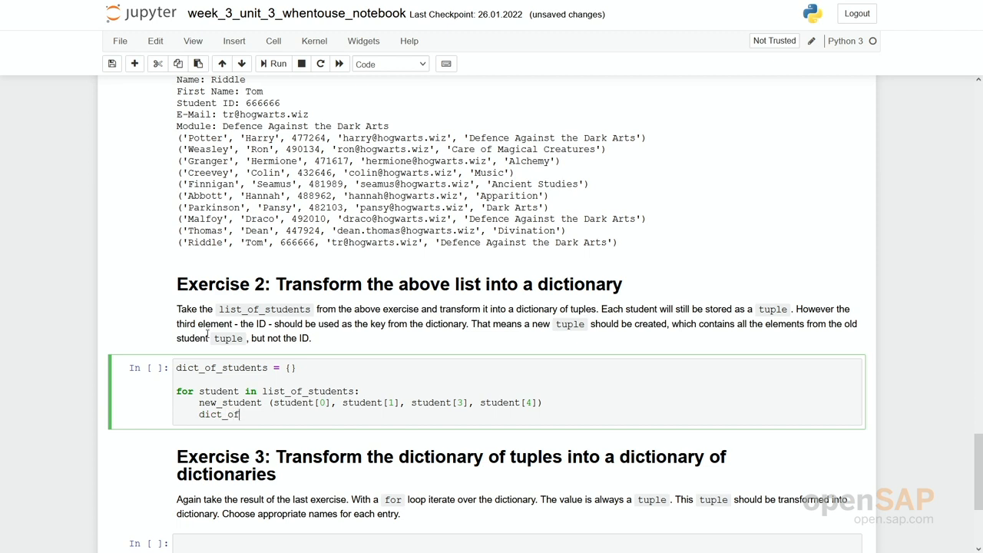
type("_student")
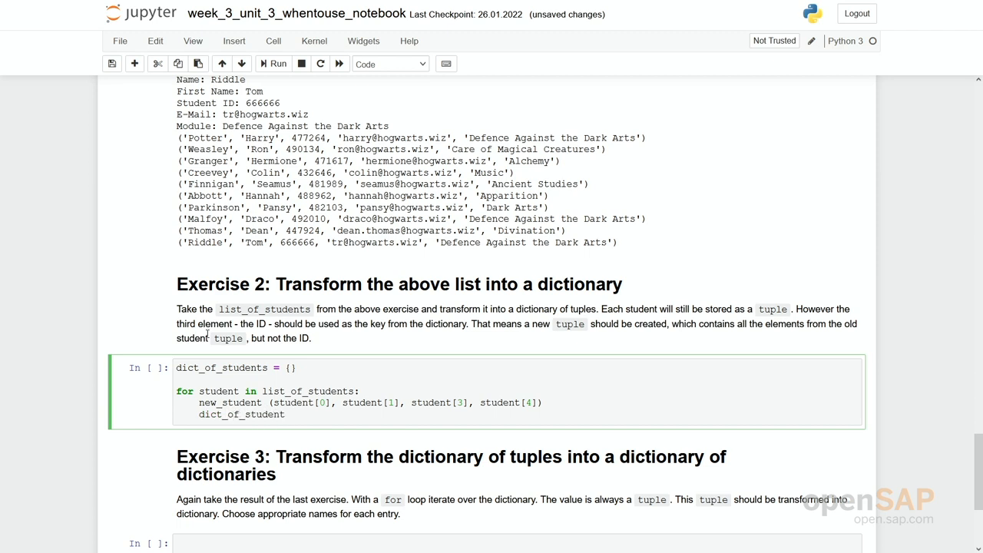
type("[st]")
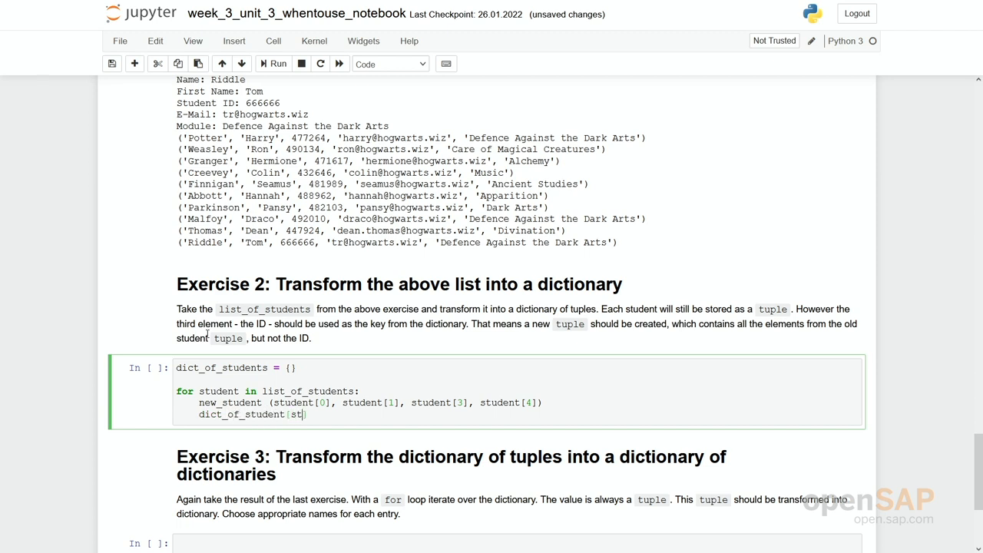
type("udent")
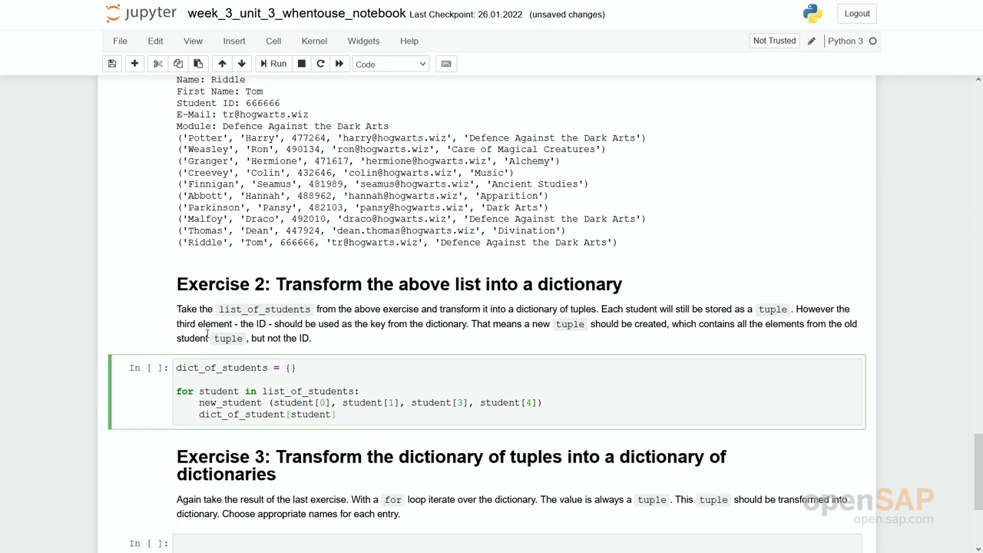
type("[2]]")
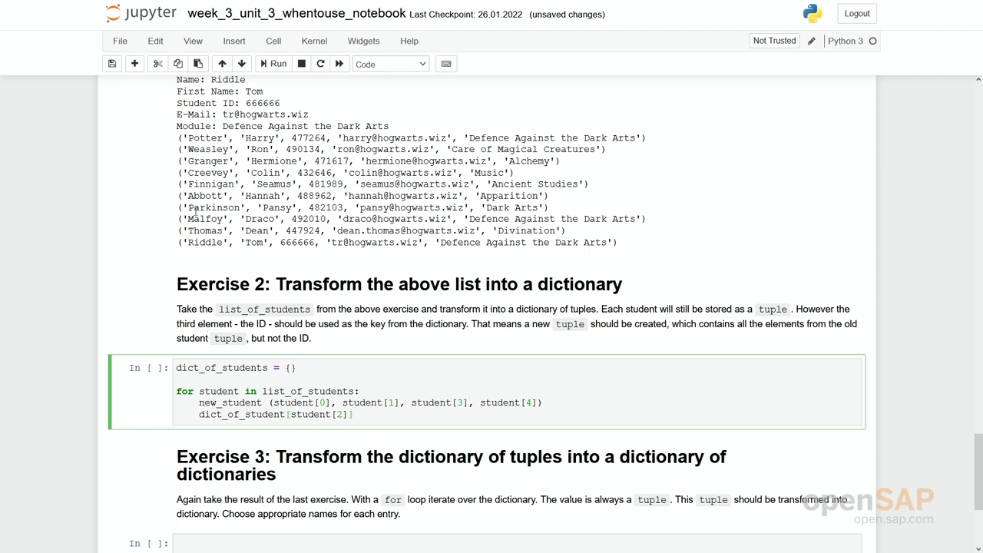
type("=")
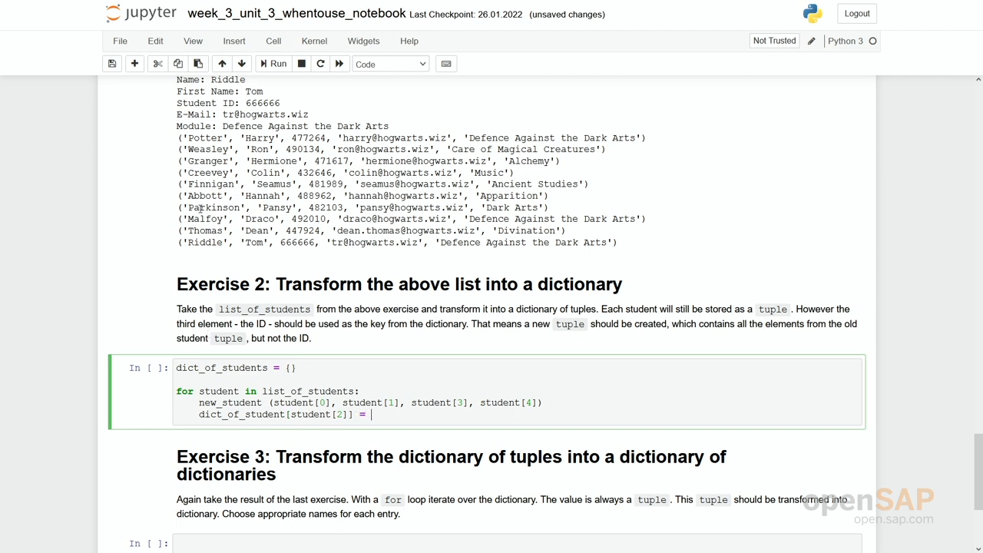
type("new_student")
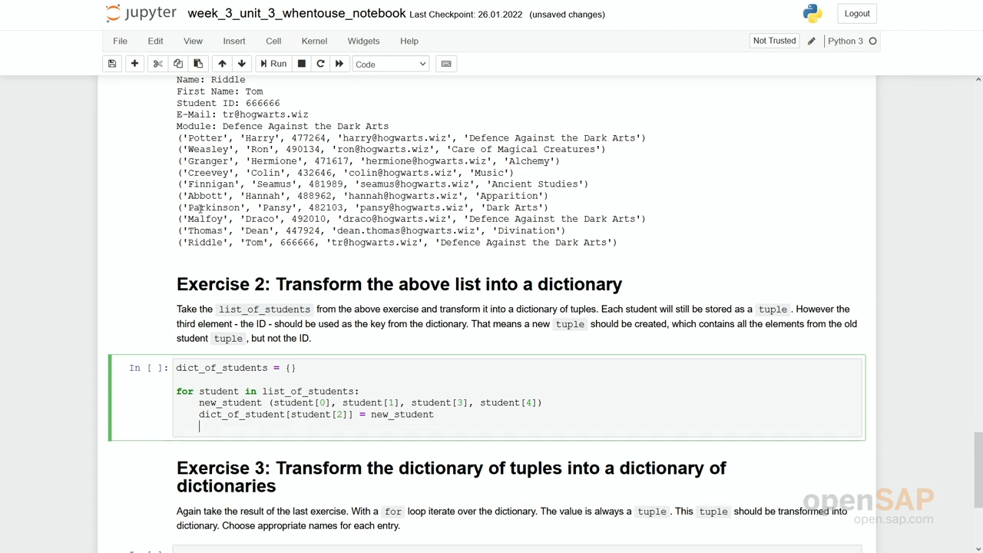
Step: Add a loop over the dictionary printing each stud_ID with its entry
type("for")
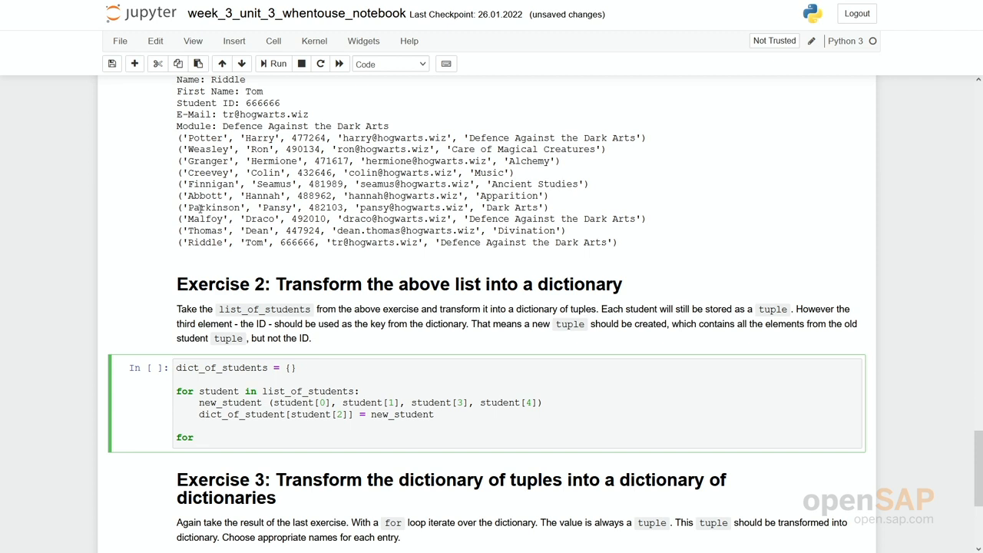
type("sut")
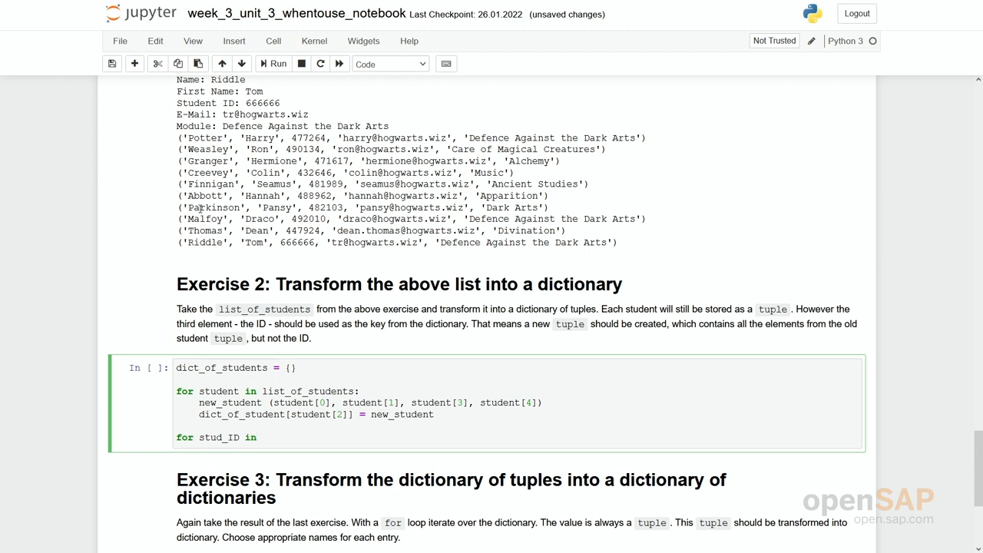
type("dict_of_student:")
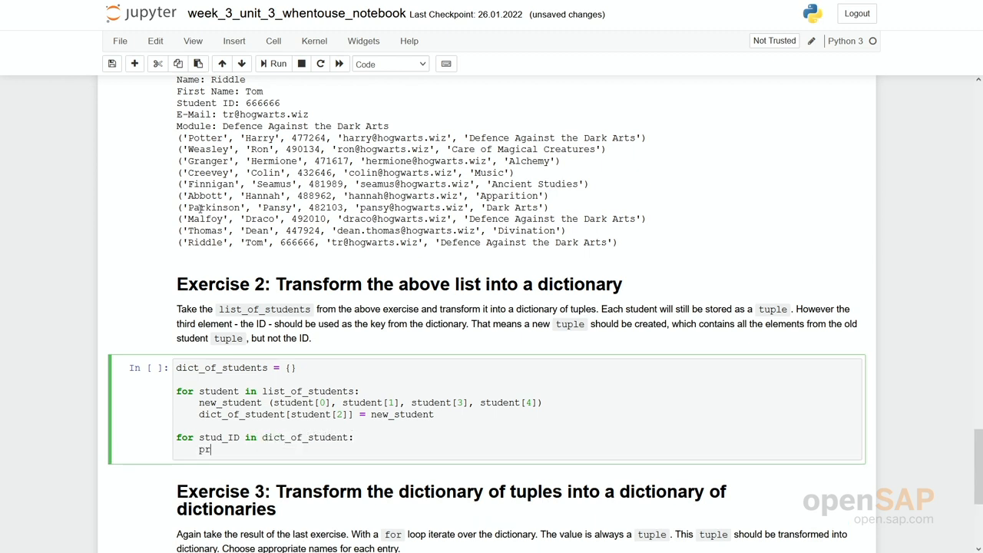
type("int(stude)")
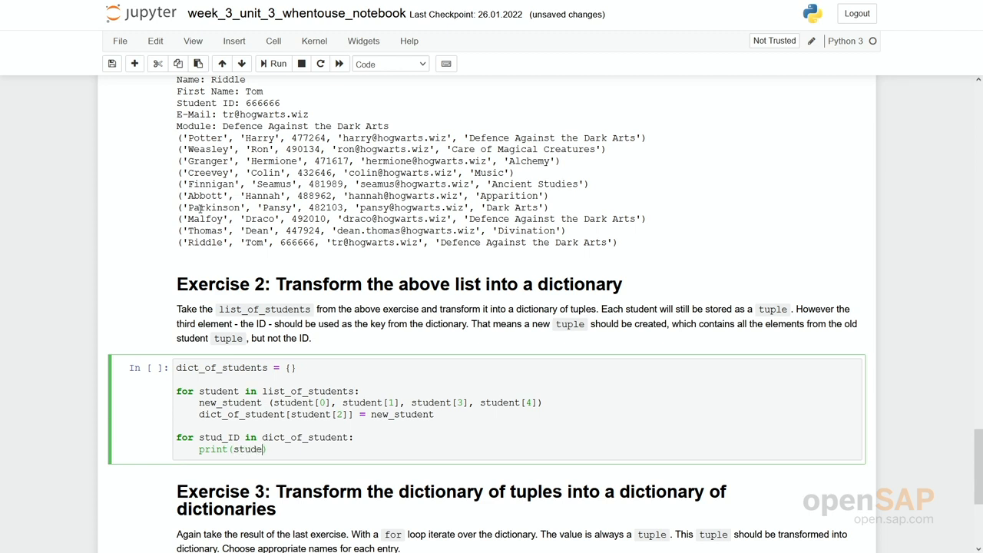
type("stud_ID,")
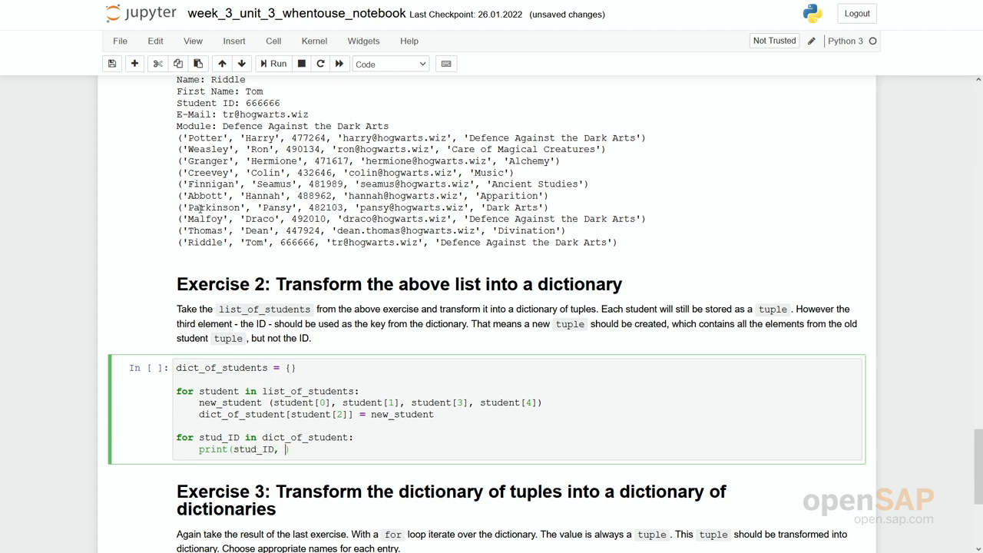
type("dict_of_stu")
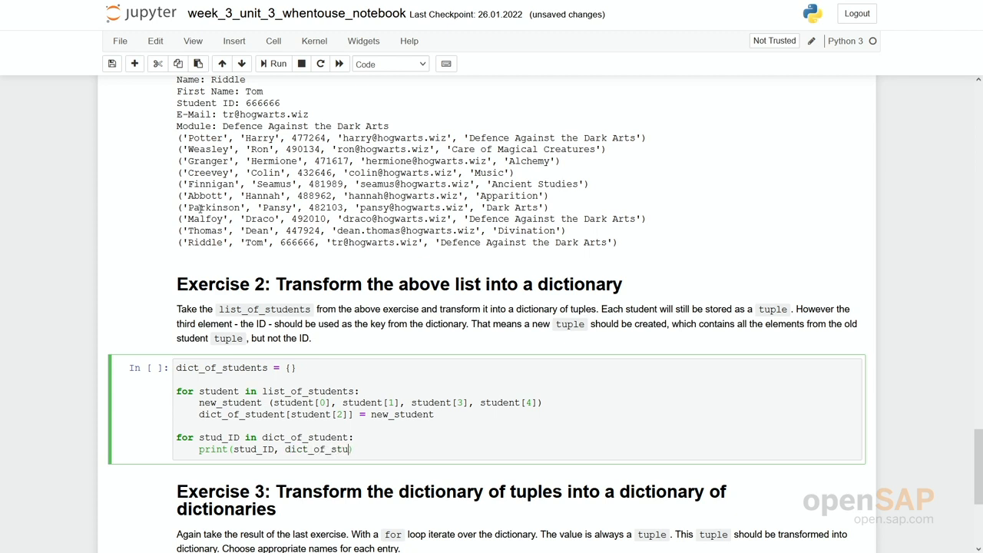
type("dent[stud_ID]")
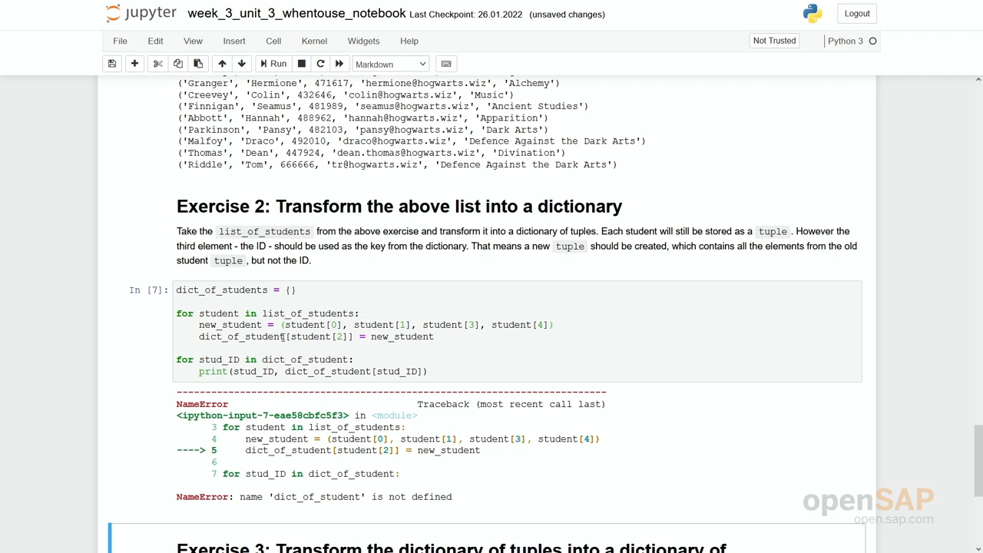
Step: Fix dict_of_student to dict_of_students, rerun, and inspect the printed student tuples
left_click(289, 337)
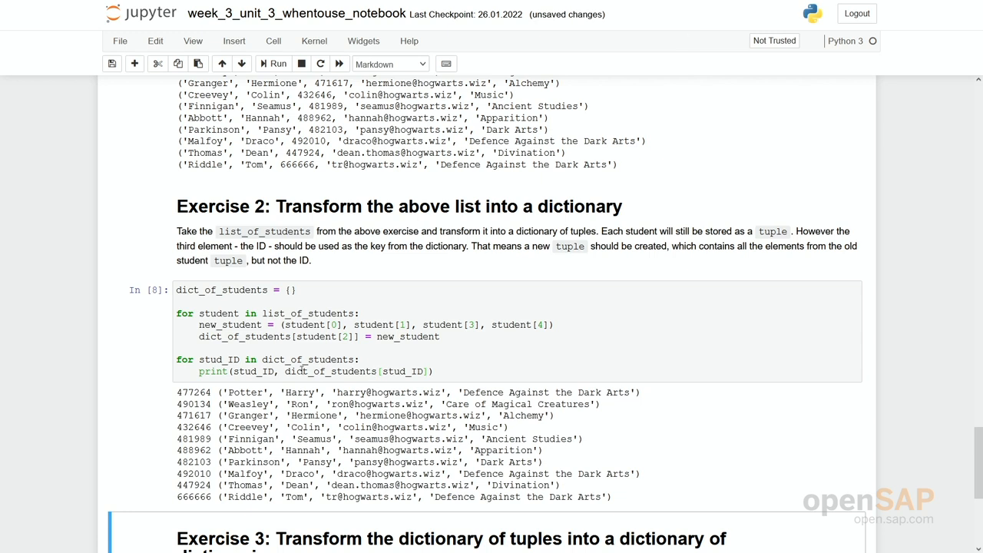
mouse_move(176, 392)
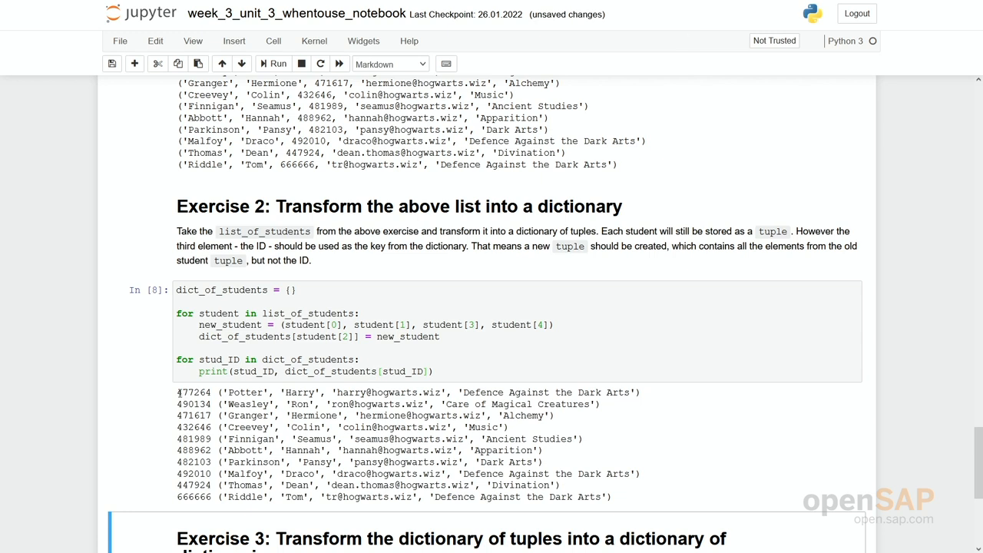
double_click(193, 392)
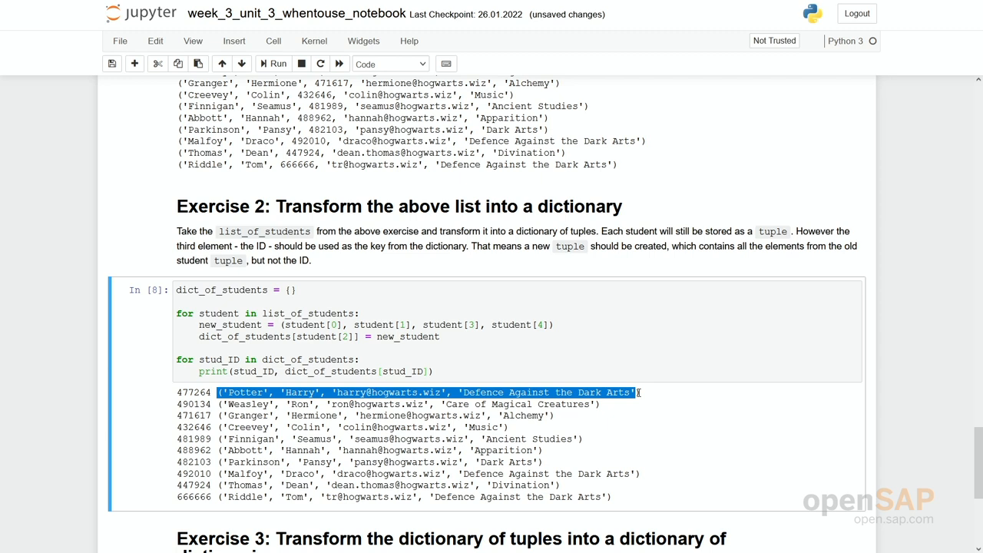
scroll("down", 3)
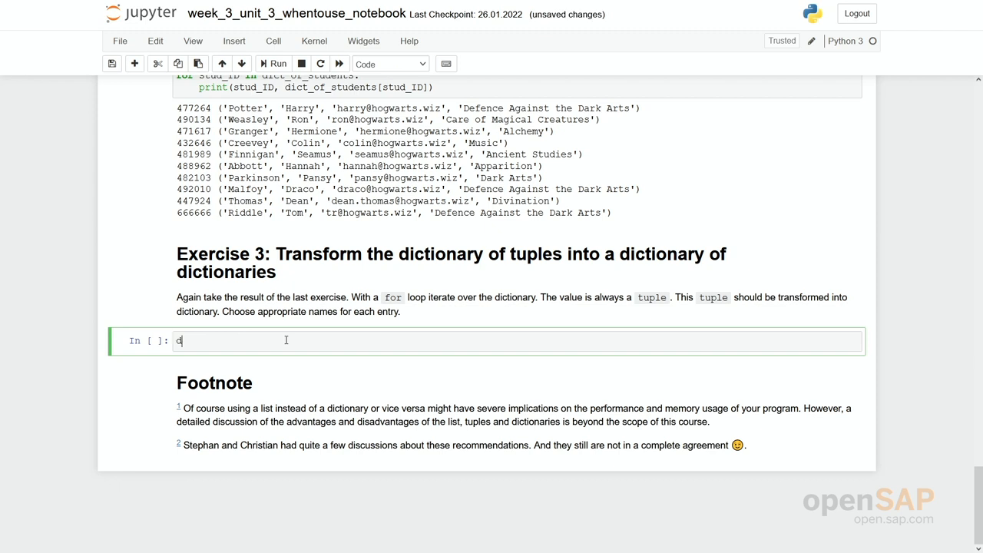
Step: In Exercise 3, loop for s_ID in dict_of_students assigning dict_of_students[s_ID] = {
key("Backspace")
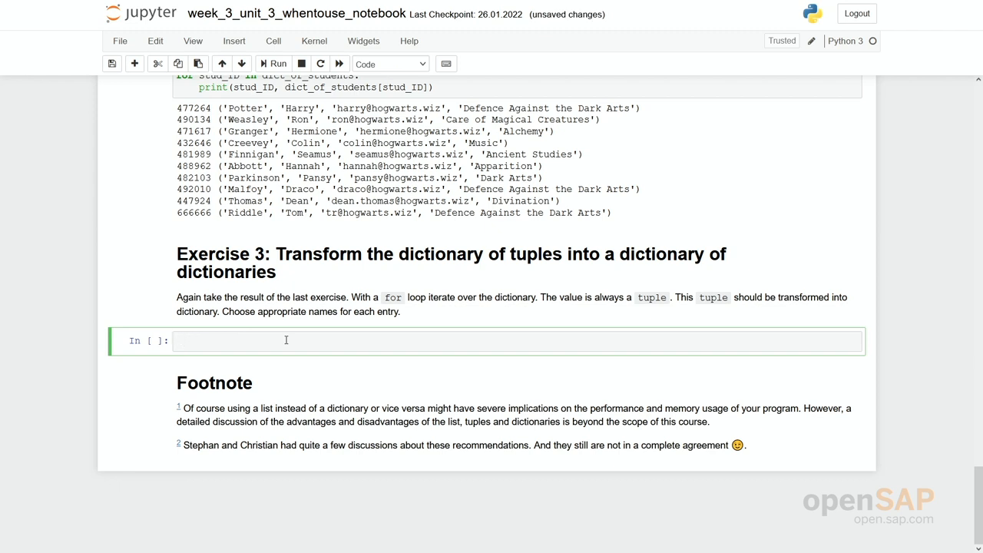
type("for")
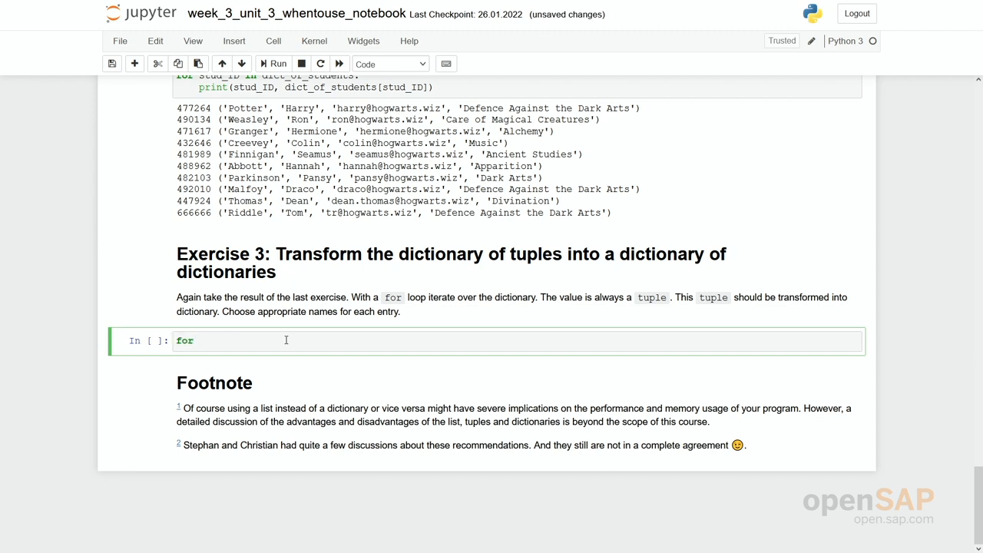
type("s_ID")
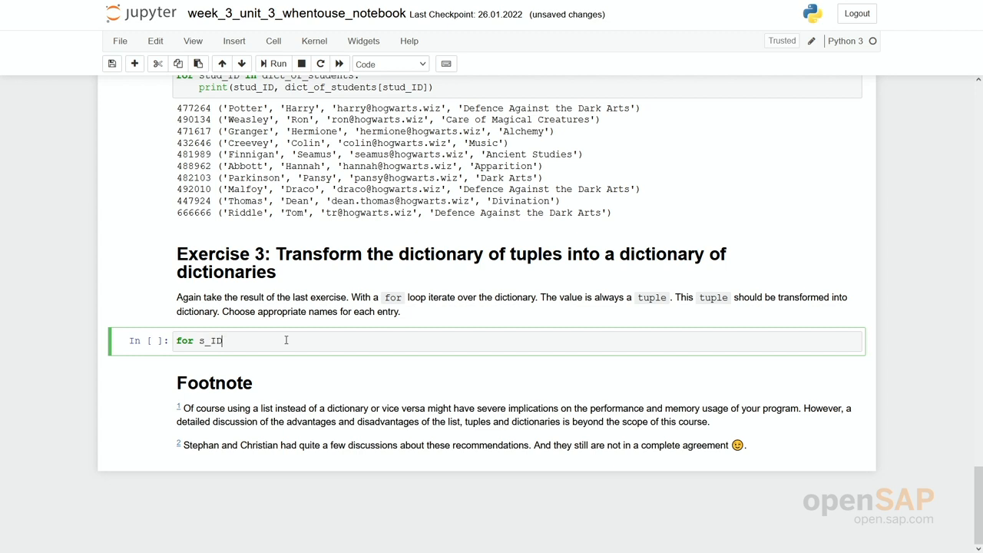
type("in")
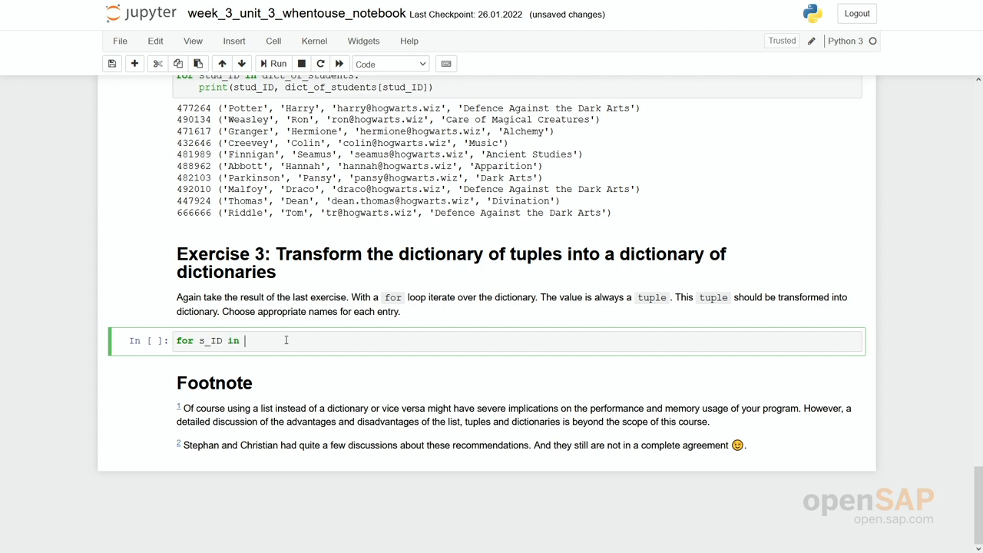
type("dict_of")
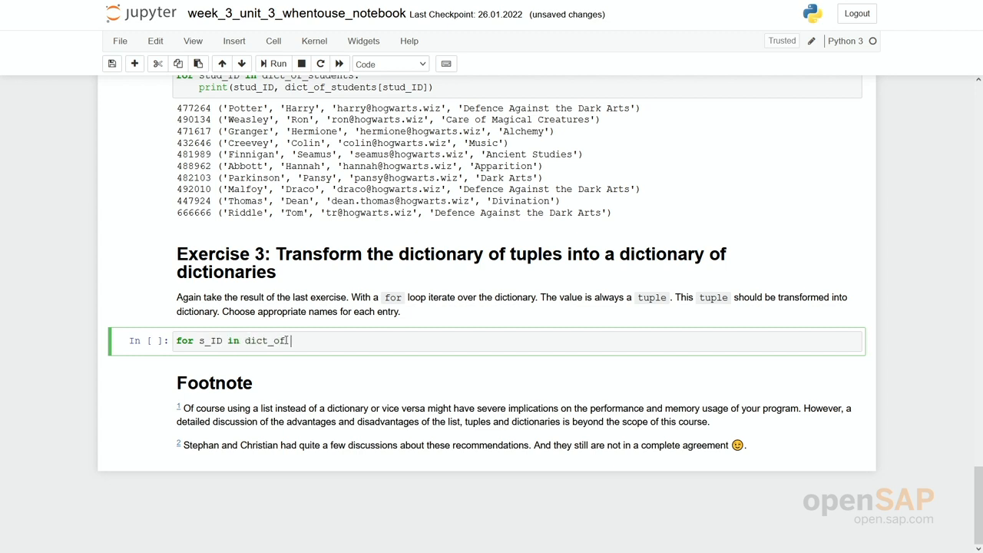
type("_students:")
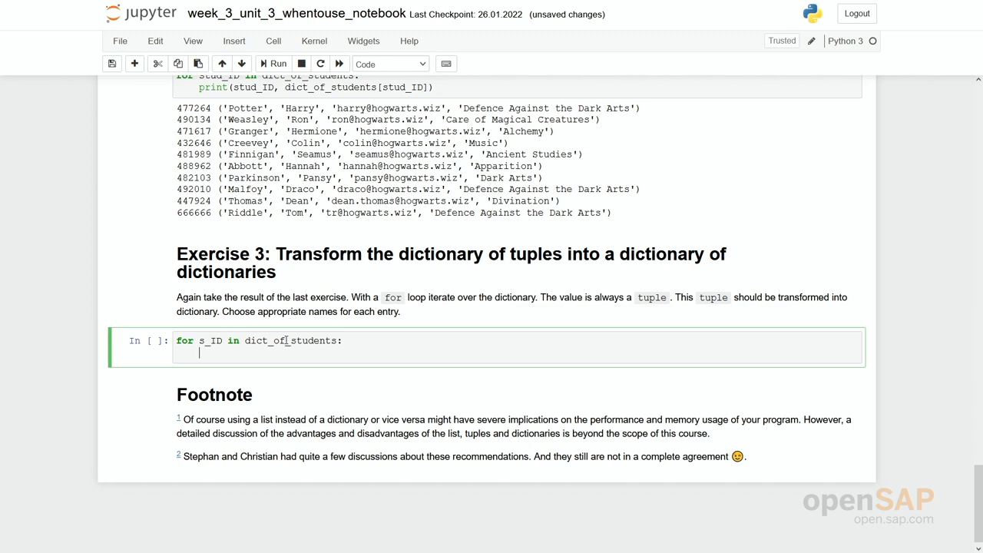
type("dict")
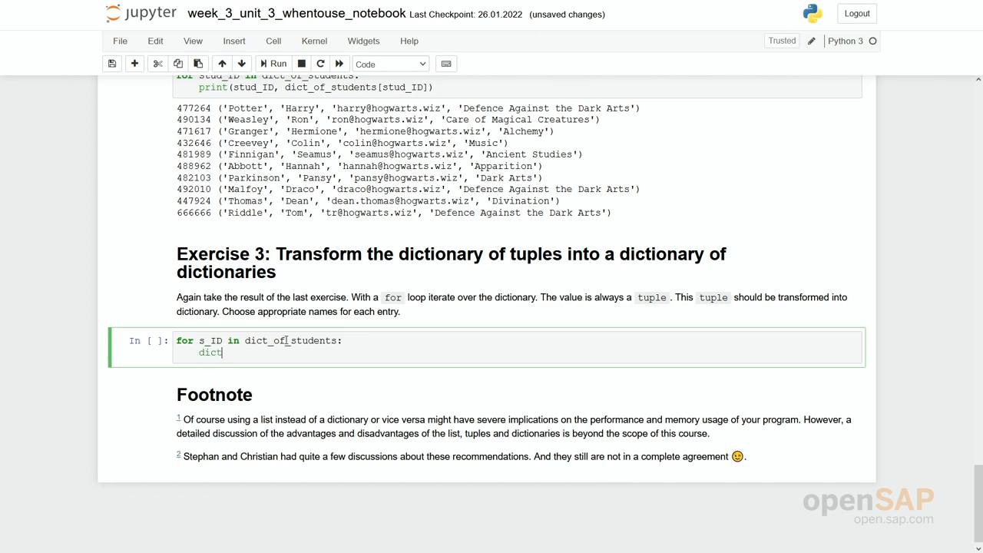
type("__")
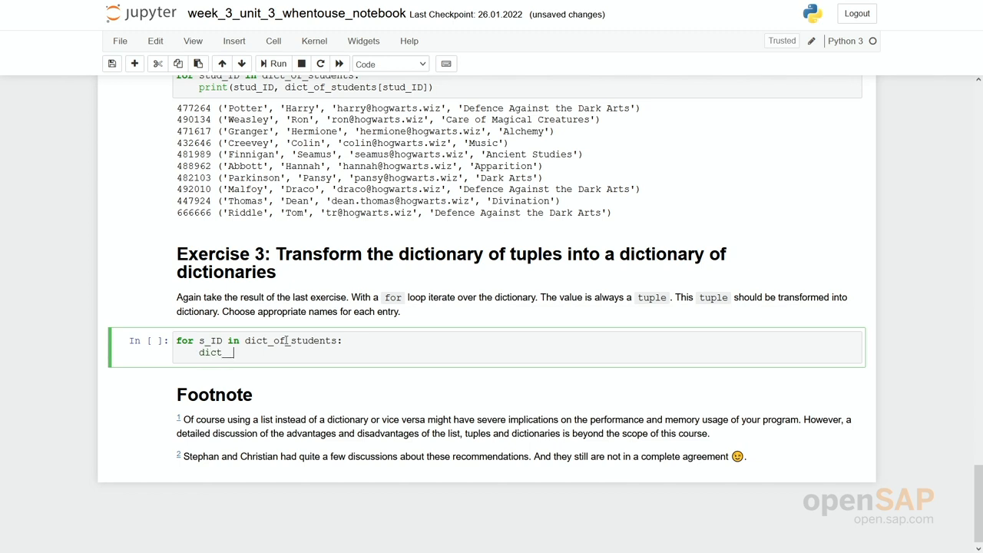
type("of_students[")
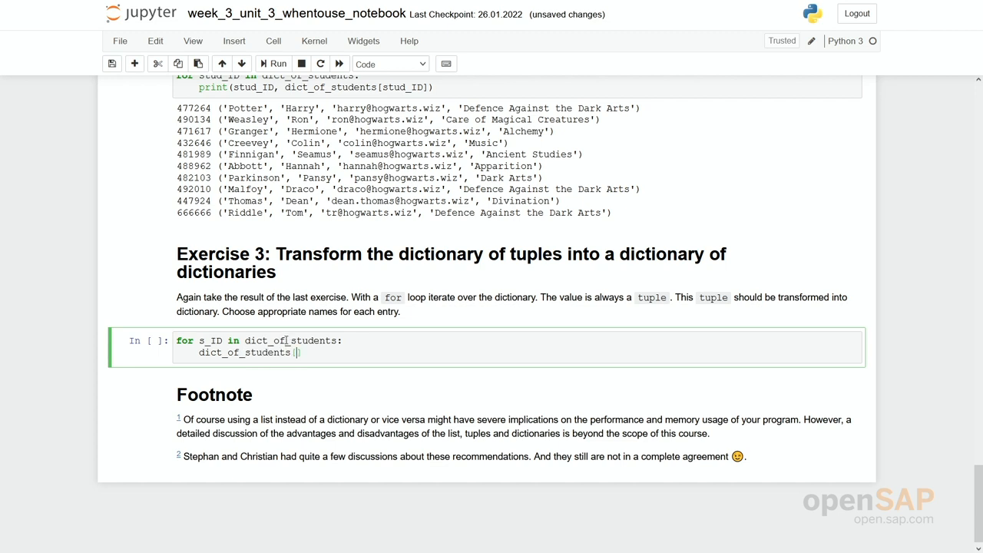
type("s_id]")
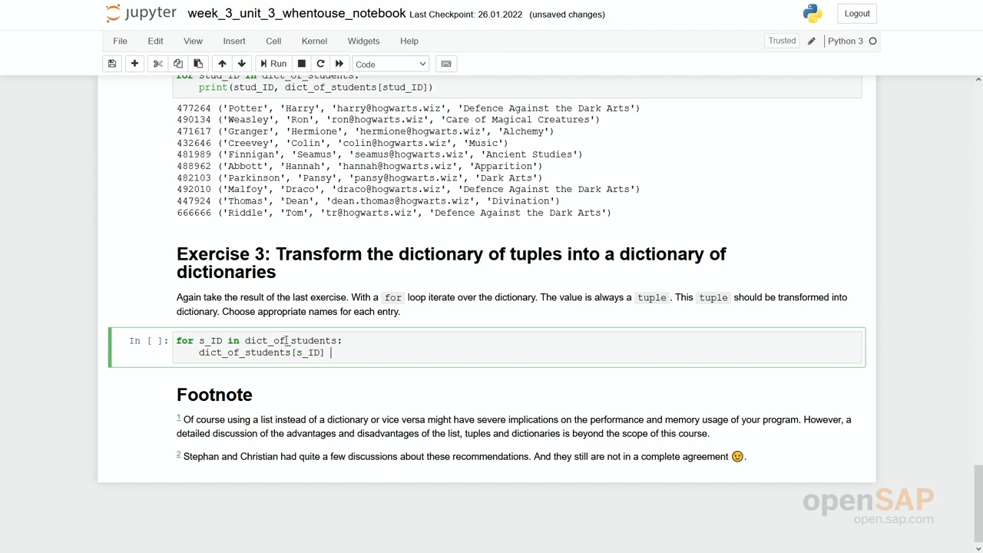
type("= {\"name\"")
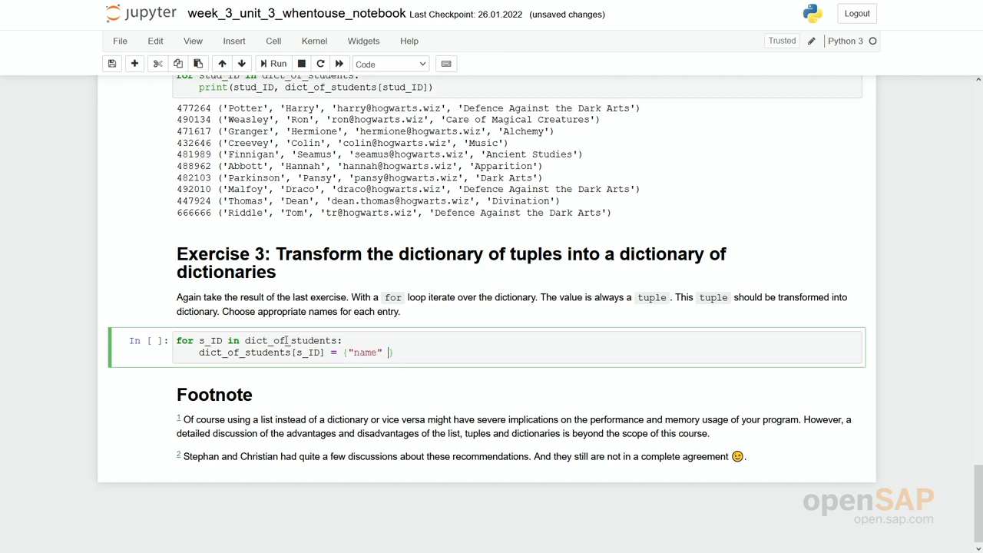
Step: Map "name" to dict_of_students[s_ID][0] as the first dictionary entry
type(":")
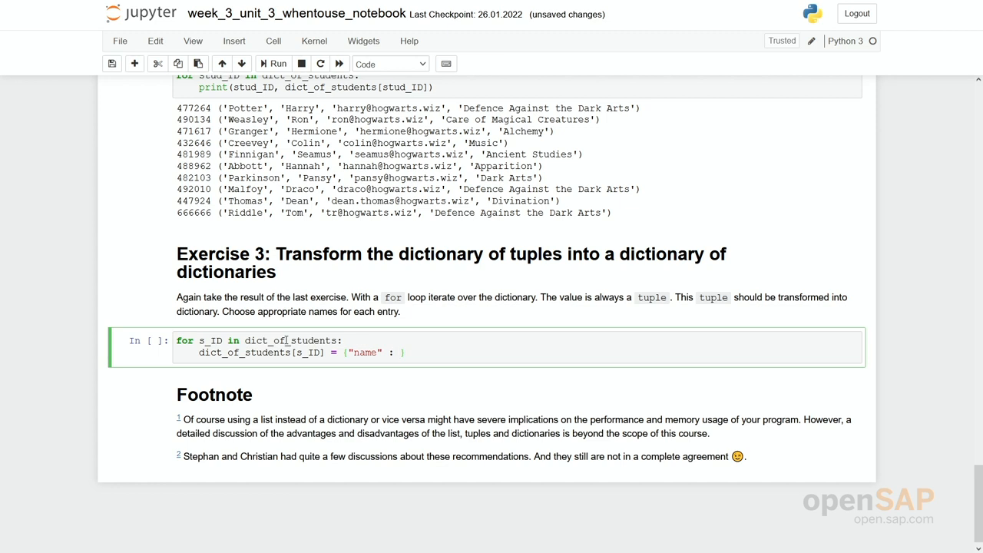
type("dict")
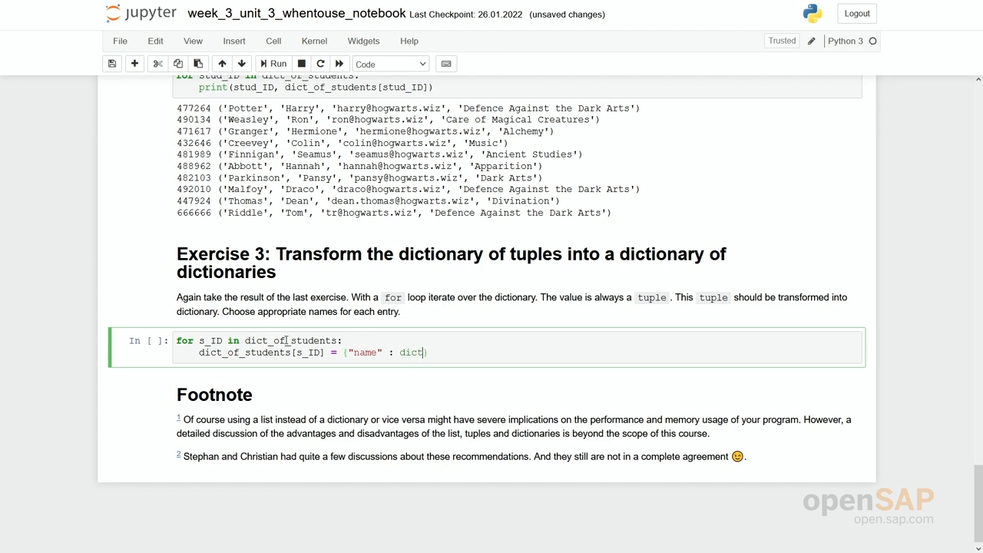
type("_of_students[]")
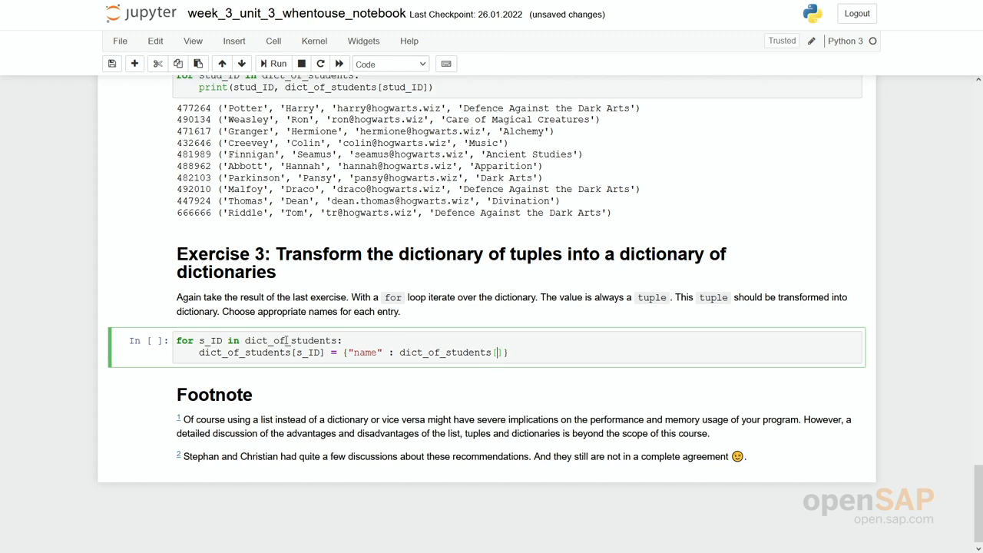
type("s_I")
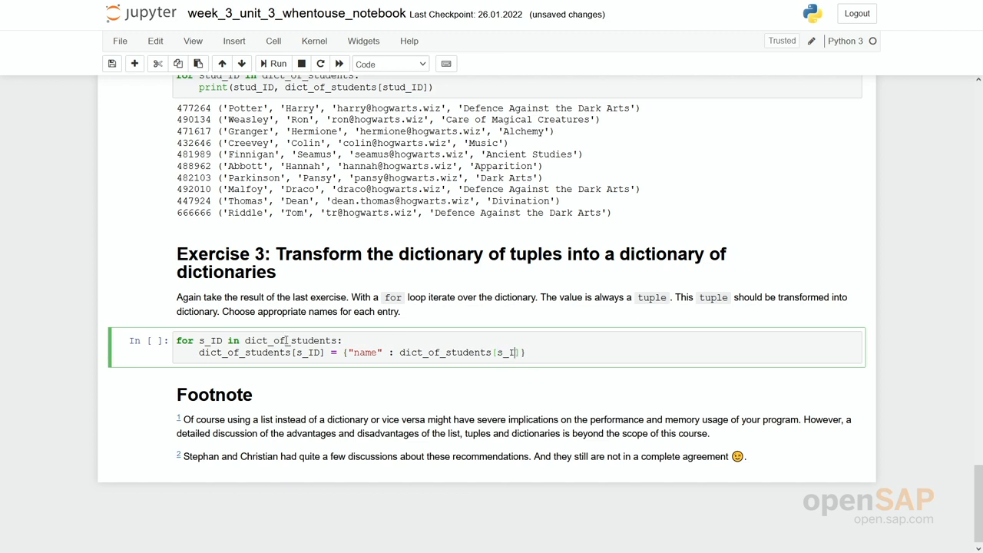
type("D]")
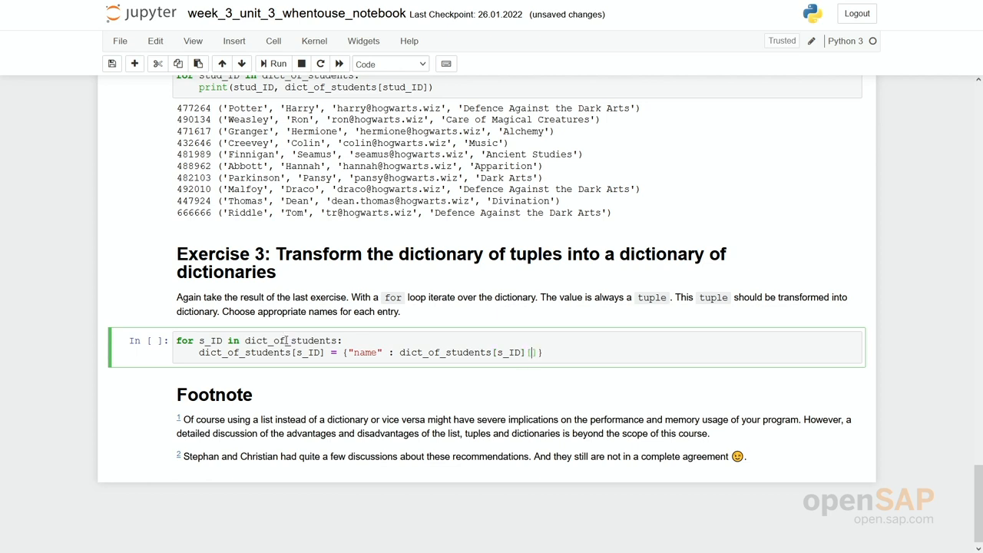
type("[]")
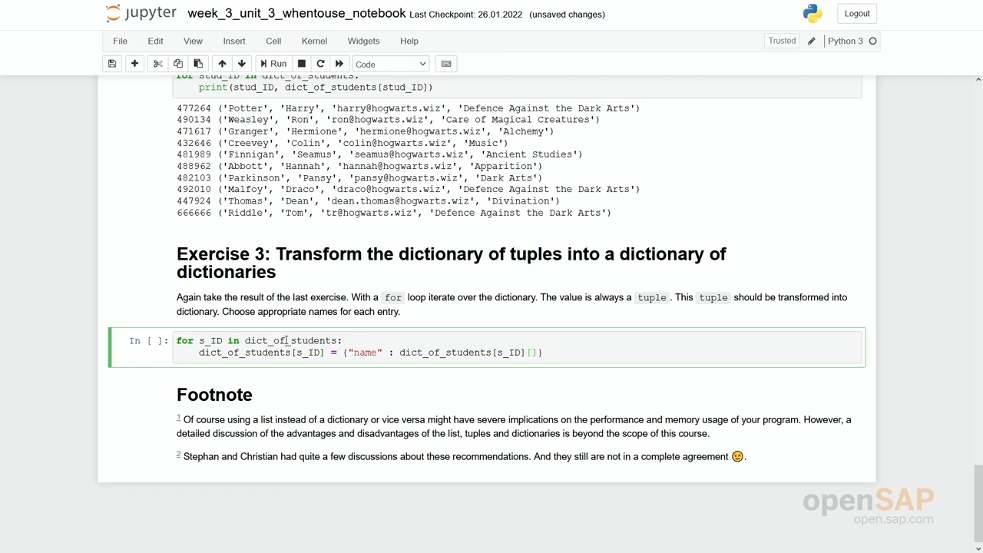
type("0")
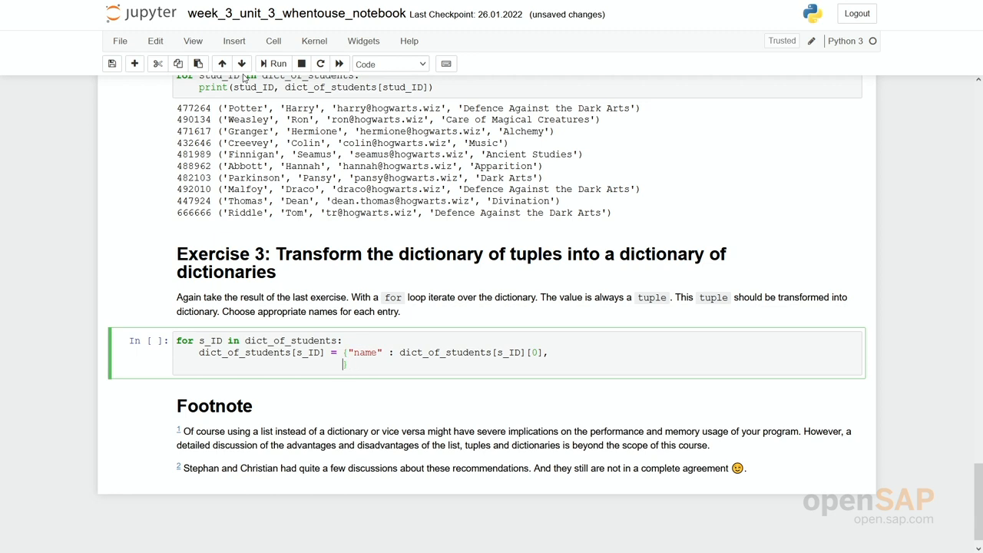
Step: Add the "first_name" and "email" keys mapped to dict_of_students[s_ID][1] and [2]
type("\"\"")
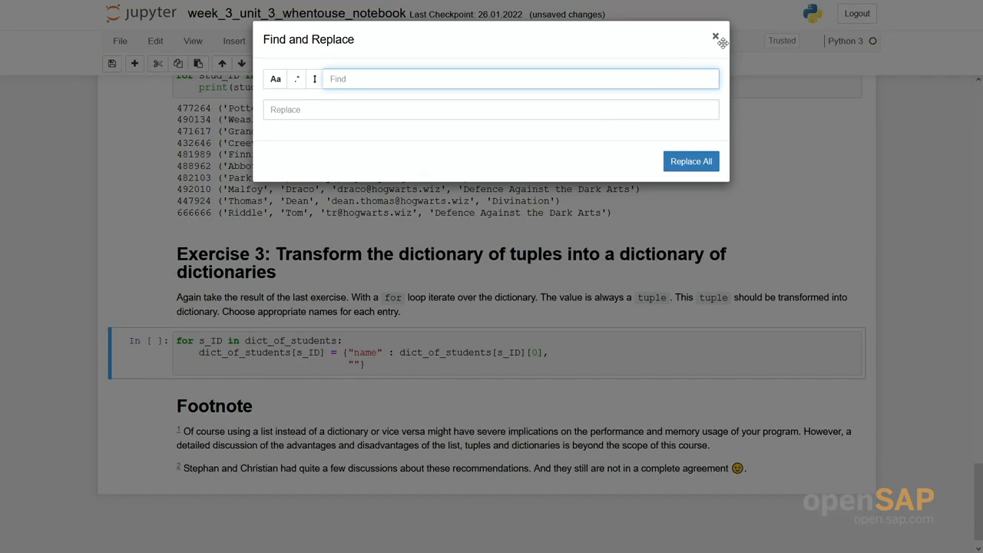
left_click(713, 36)
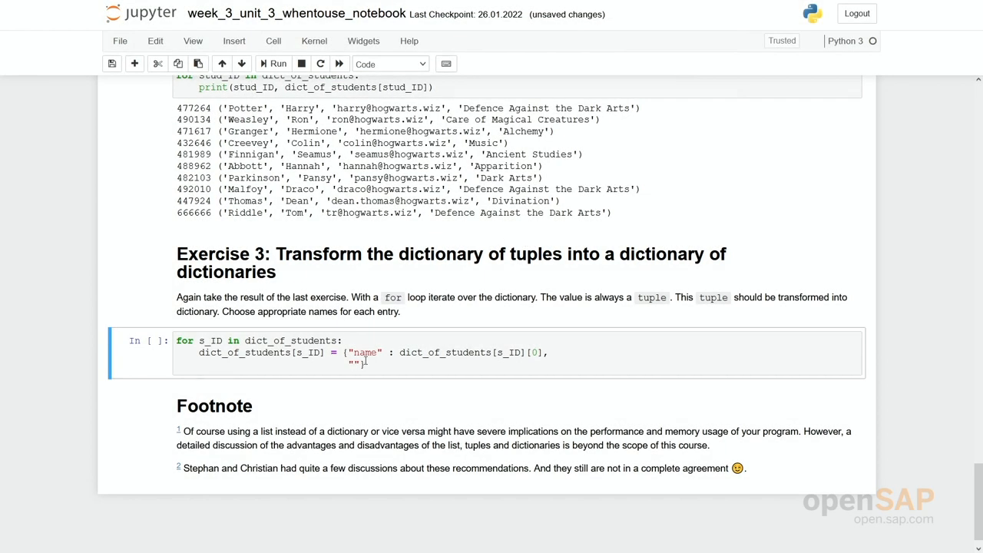
type("first")
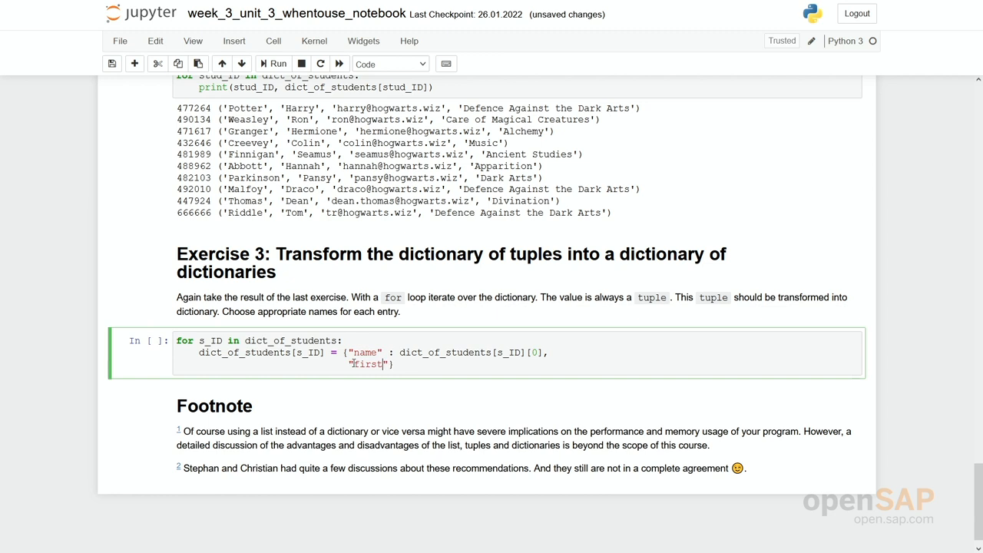
type("_name")
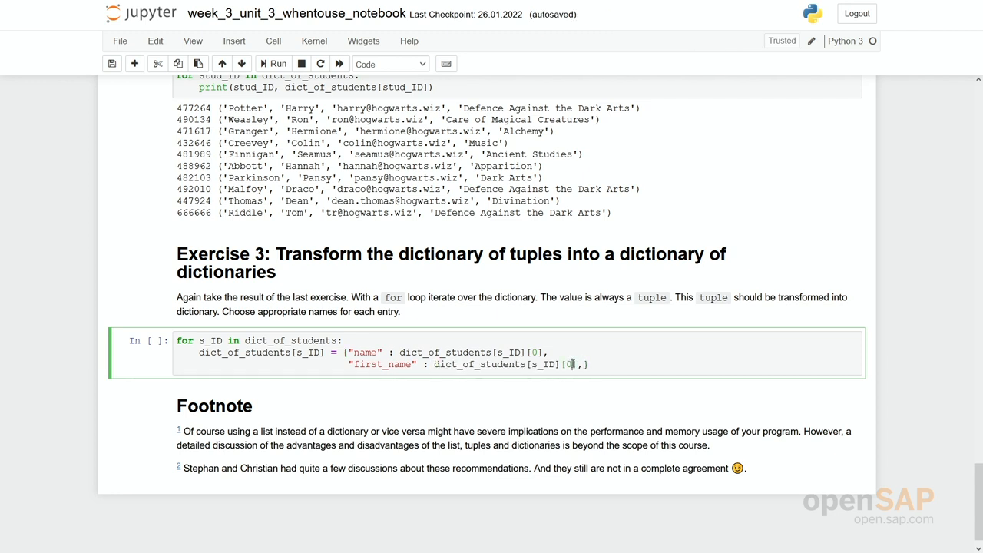
type("1")
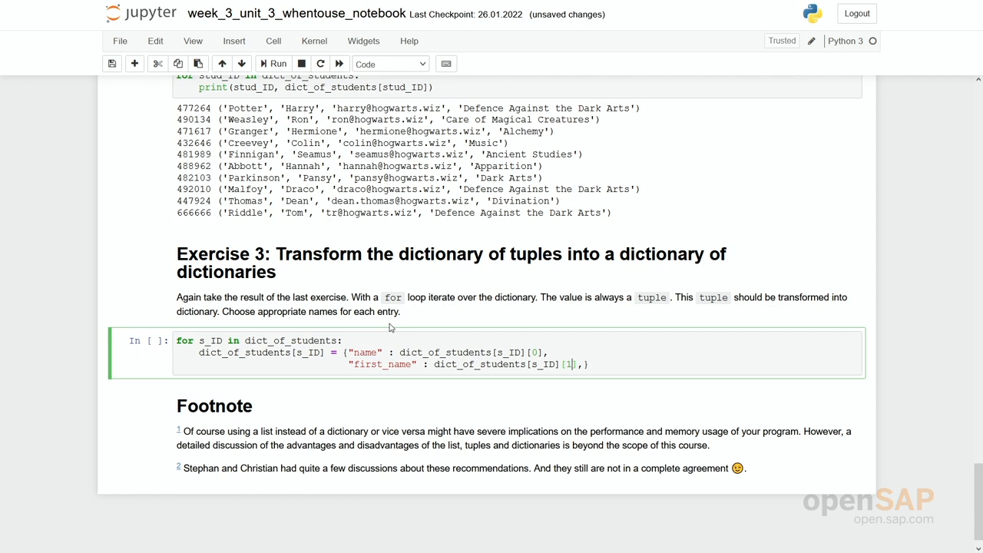
mouse_move(310, 215)
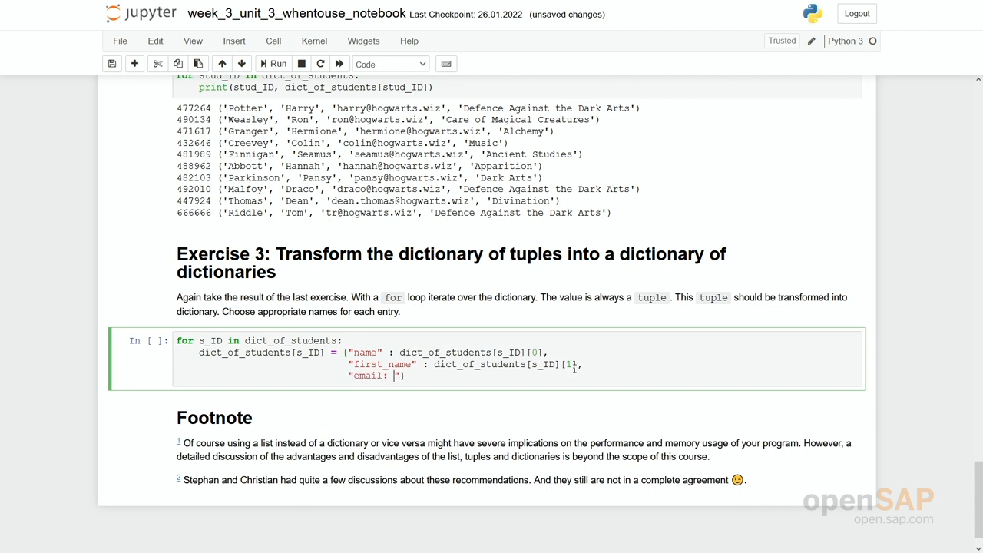
type("dict_of_students[s_ID][0],")
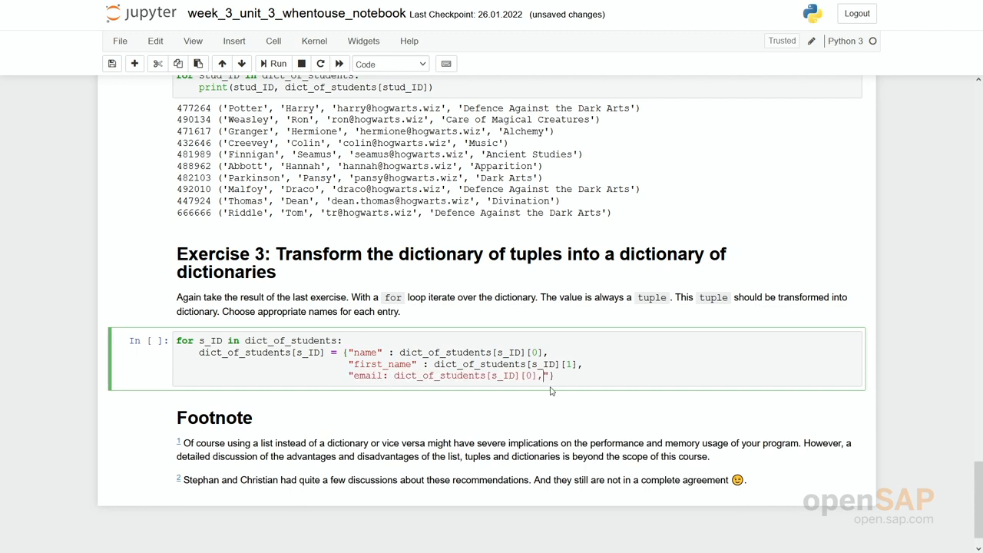
type("2")
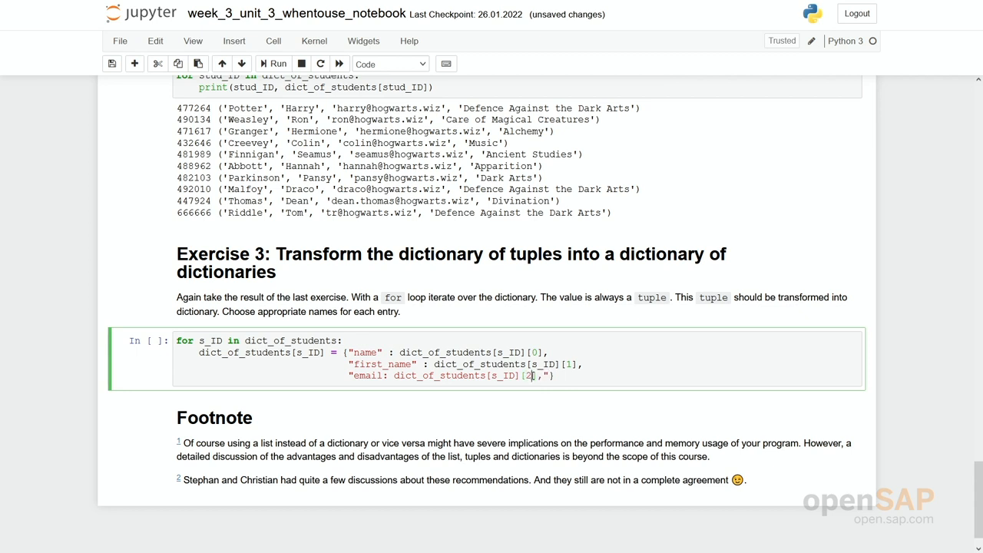
key("Enter")
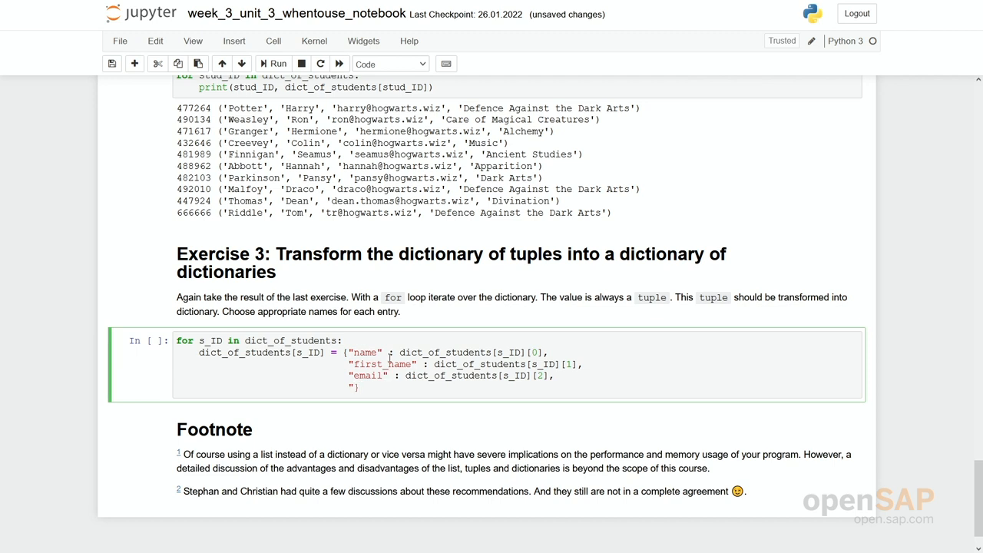
Step: Add the "module" key mapped to dict_of_students[s_ID][3] and close the dictionary braces
type("module\"")
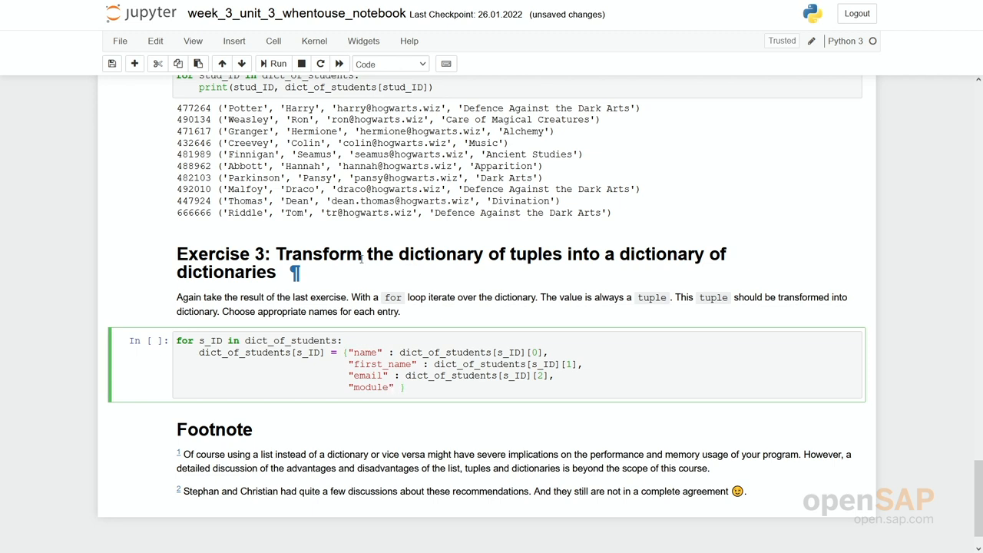
key("ctrl+v")
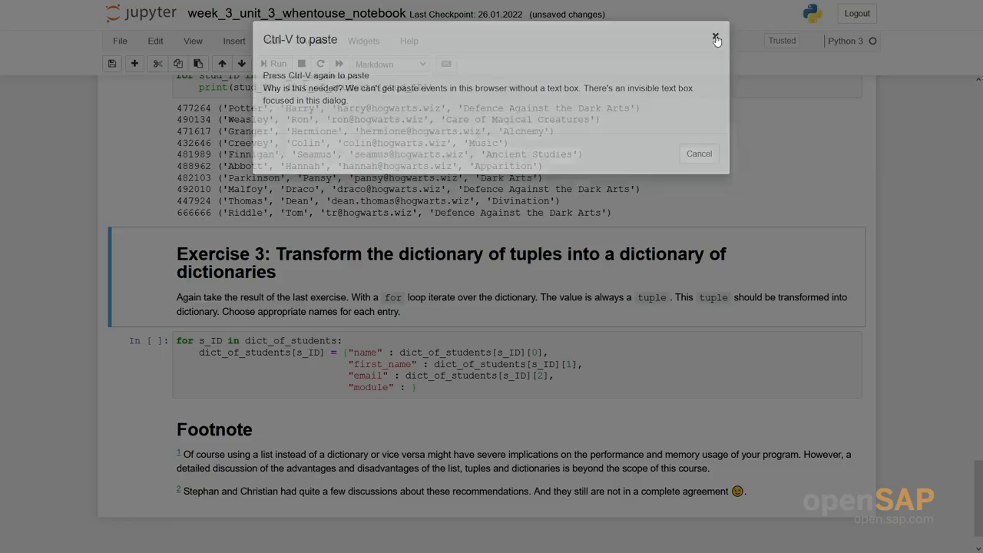
left_click(716, 37)
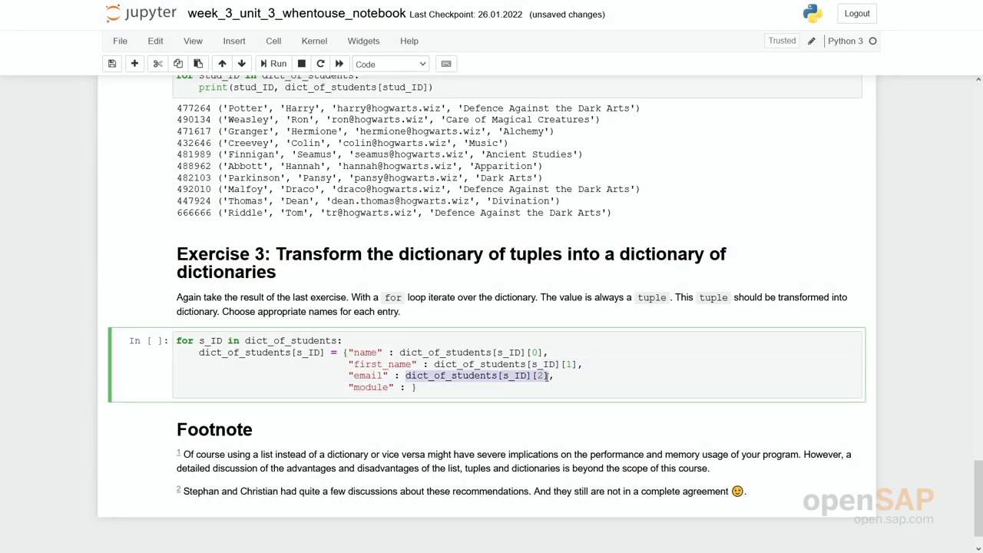
left_click(410, 387)
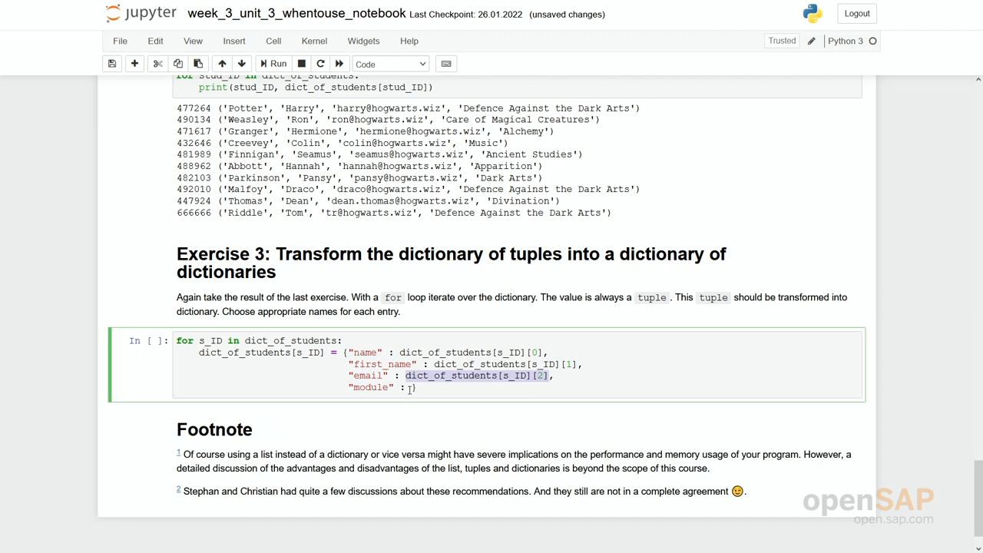
type("dict_of_students[s_ID][2]}")
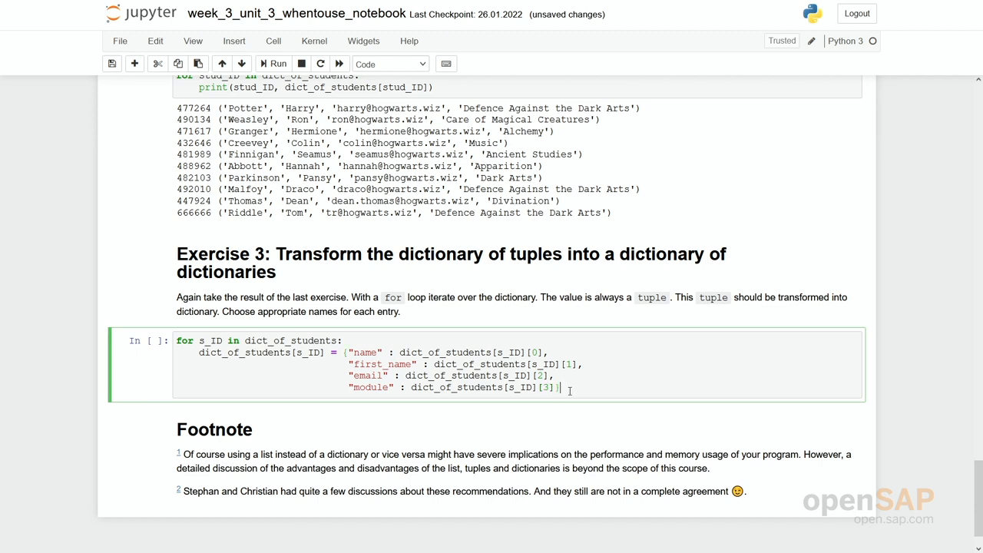
key("Enter")
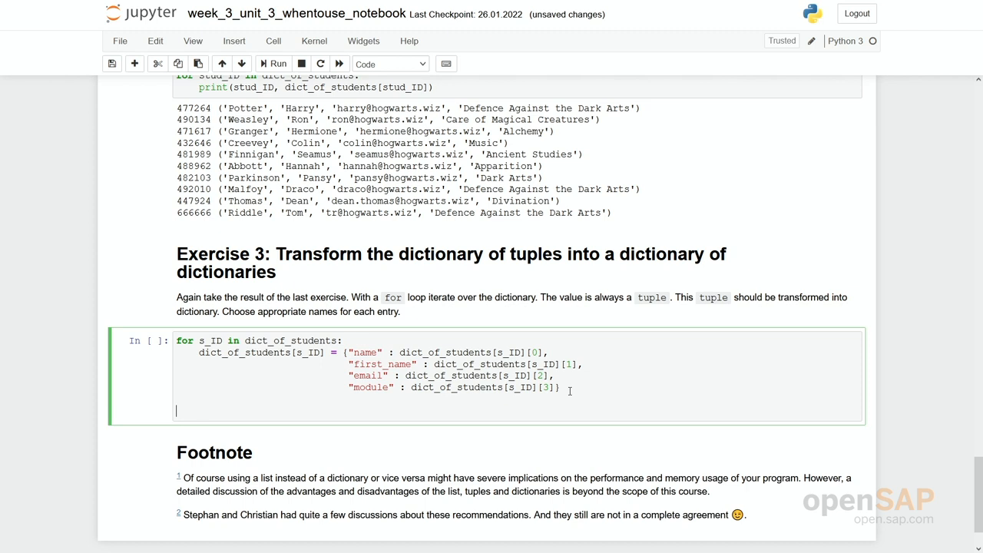
Step: Write a second loop header: for s_ID in dict_of_students:
type("for")
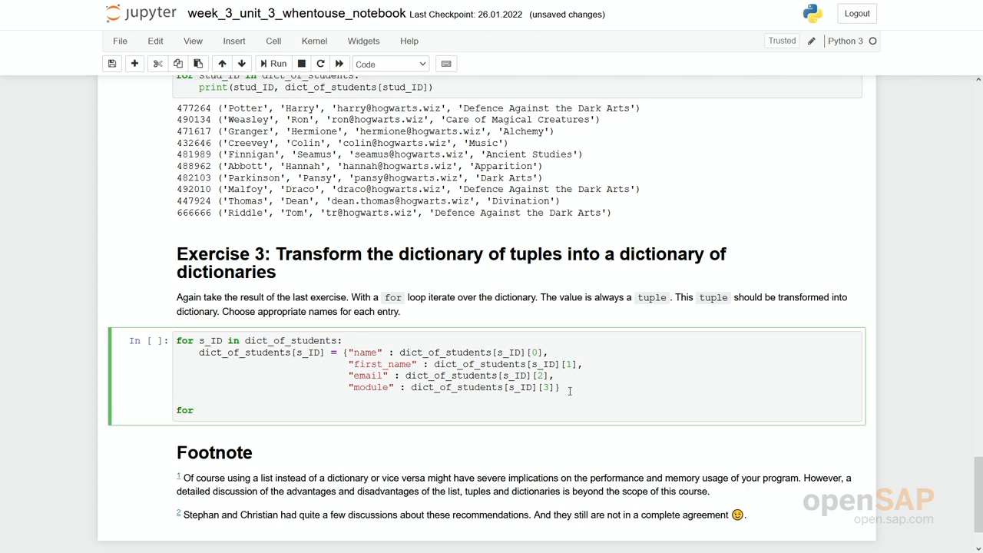
type("s_ID")
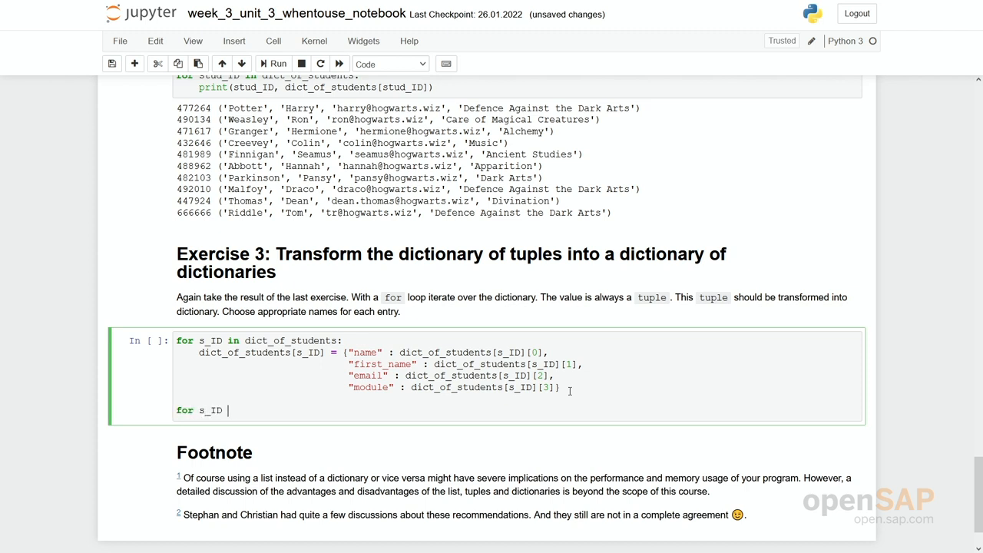
type("in dict_of")
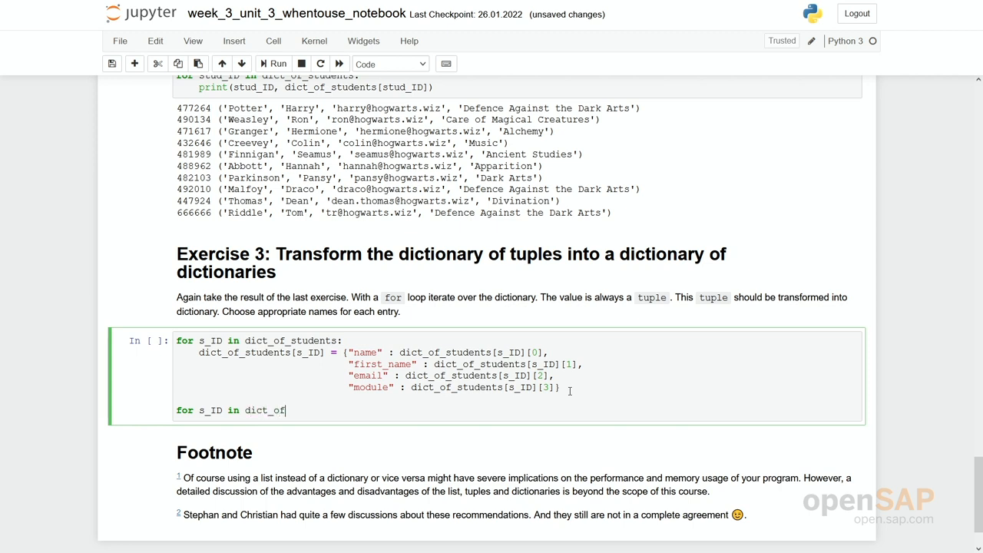
type("_students")
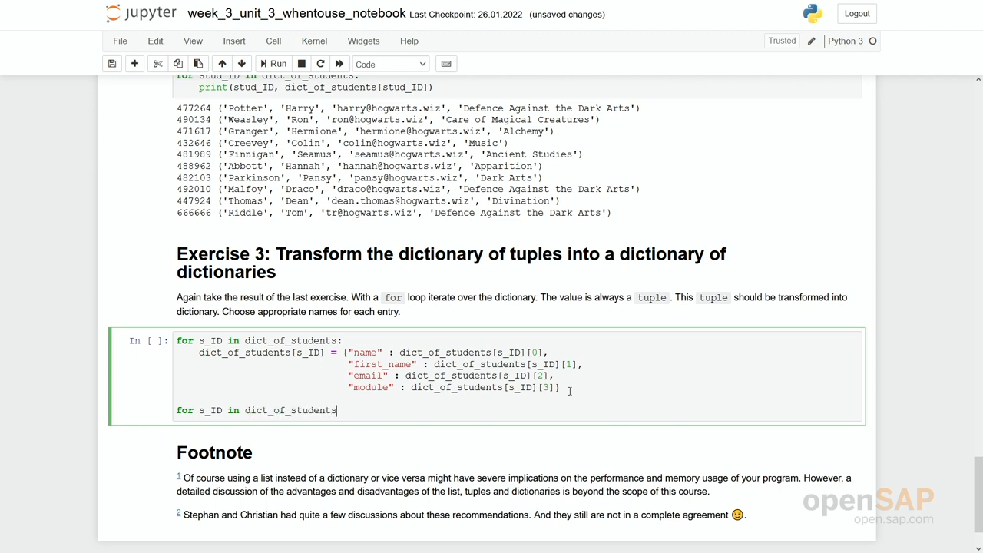
type(":")
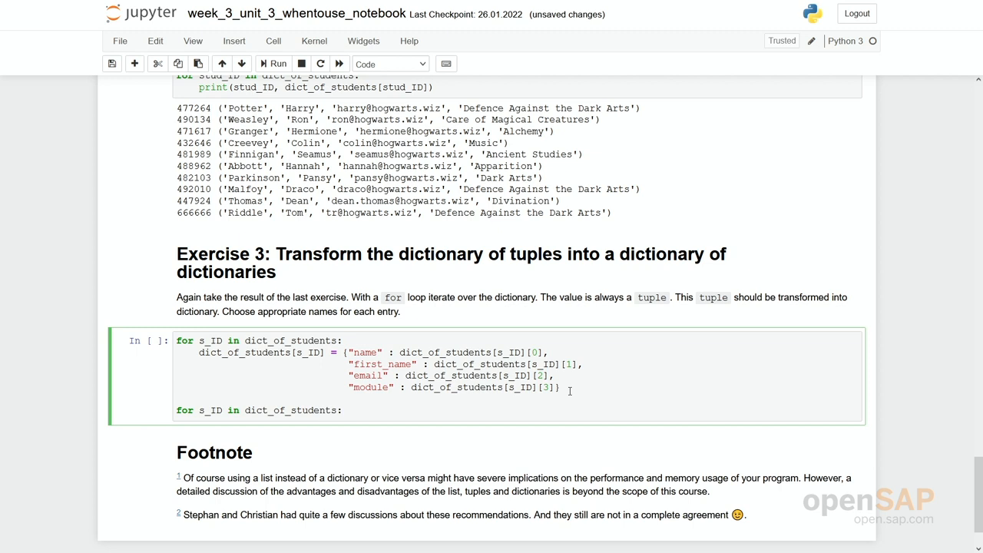
Step: Print stud_ID with dict_of_students[s_ID] in the loop and run the cell, listing dictionaries labelled 666666
type("print")
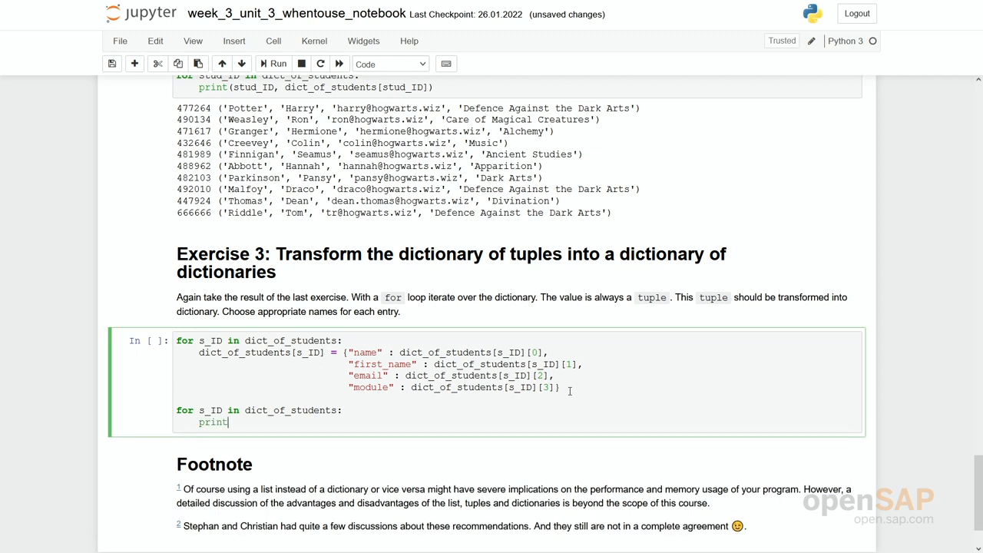
type("(stud")
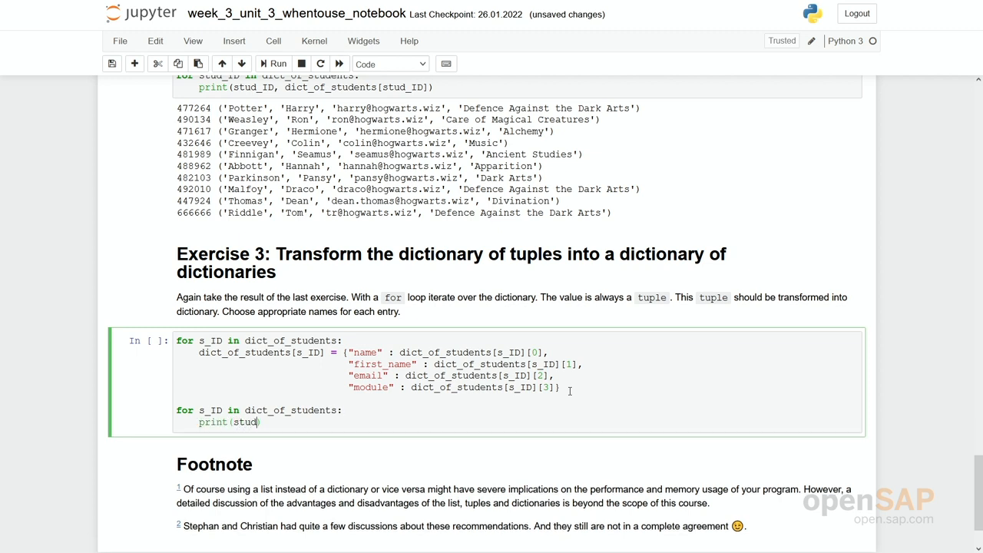
type("_ID, dict")
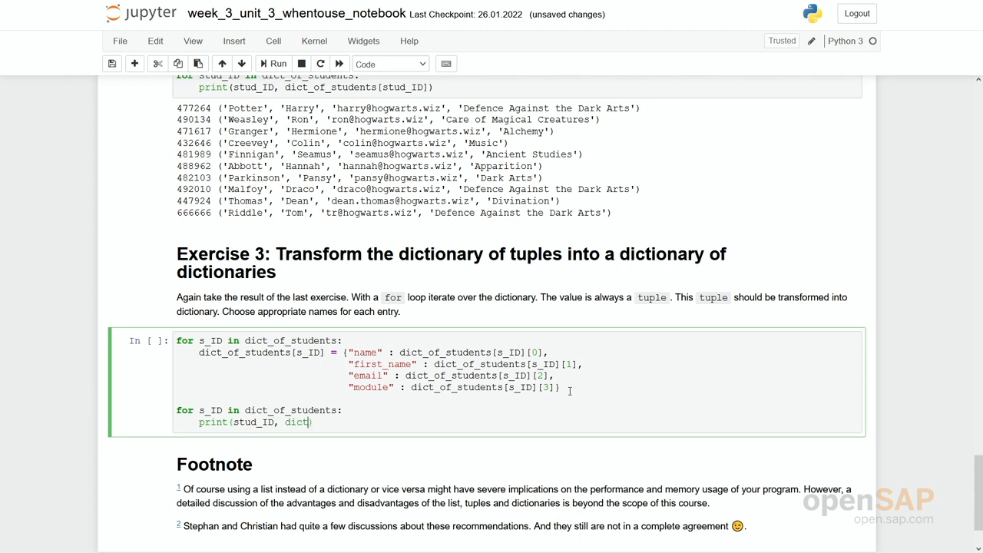
type("_of_stud")
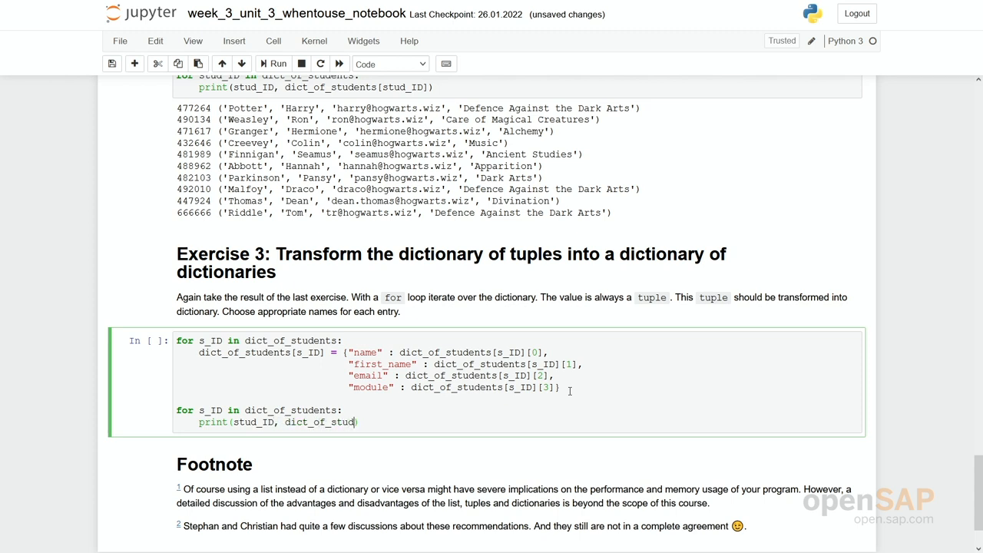
type("_")
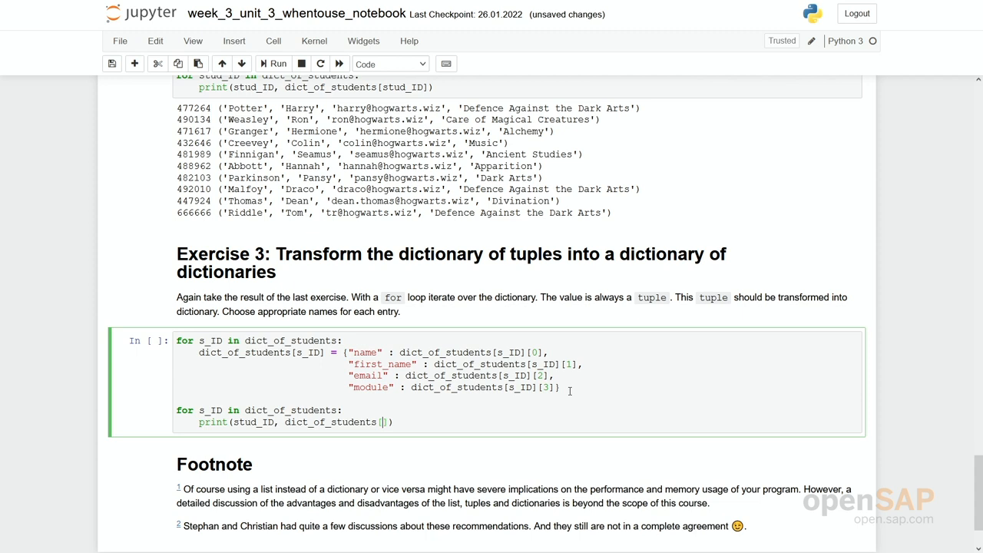
type("s_ID")
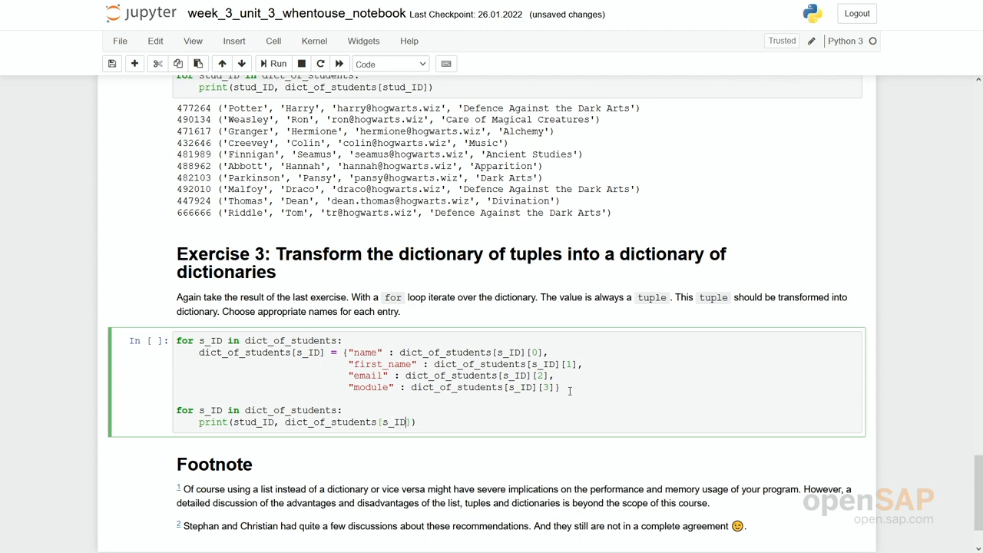
left_click(274, 64)
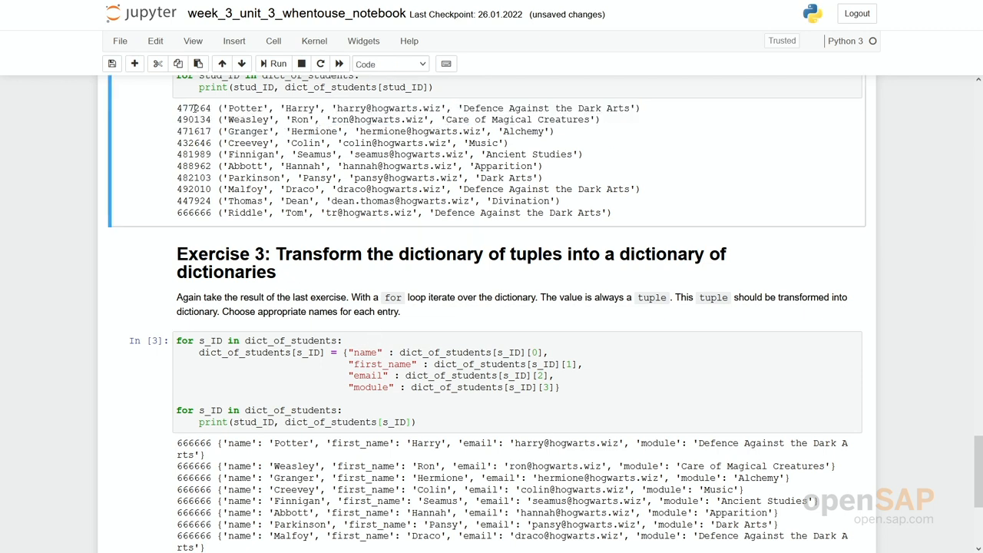
left_click_drag(219, 107, 378, 108)
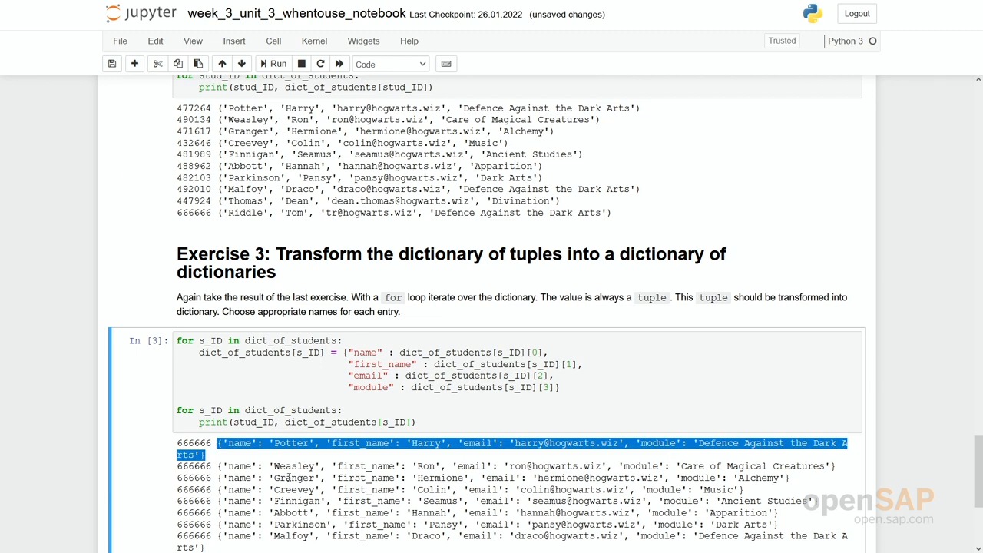
mouse_move(203, 442)
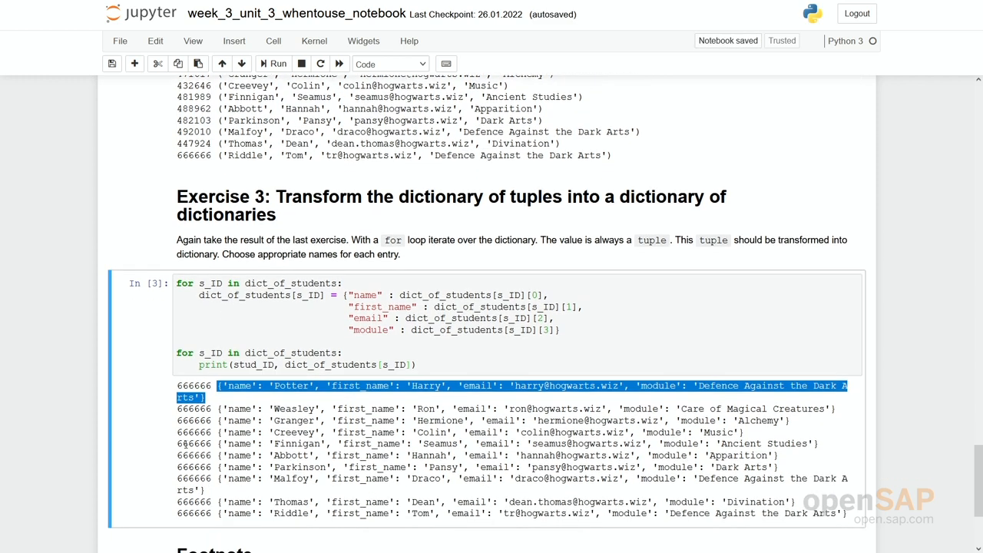
scroll("down", 3)
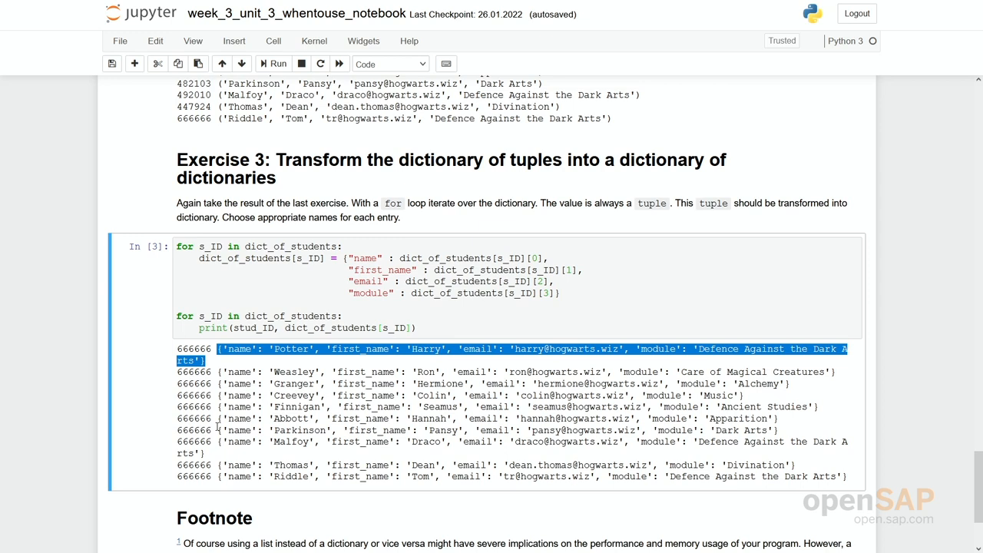
Step: Replace stud_ID with s_ID in the print call so each student's own ID is shown
left_click(253, 329)
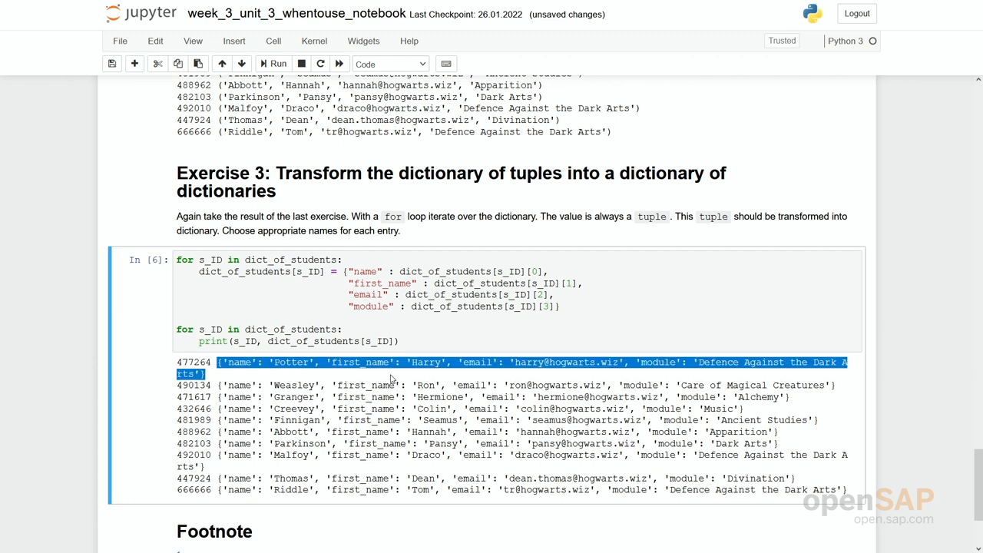
mouse_move(421, 375)
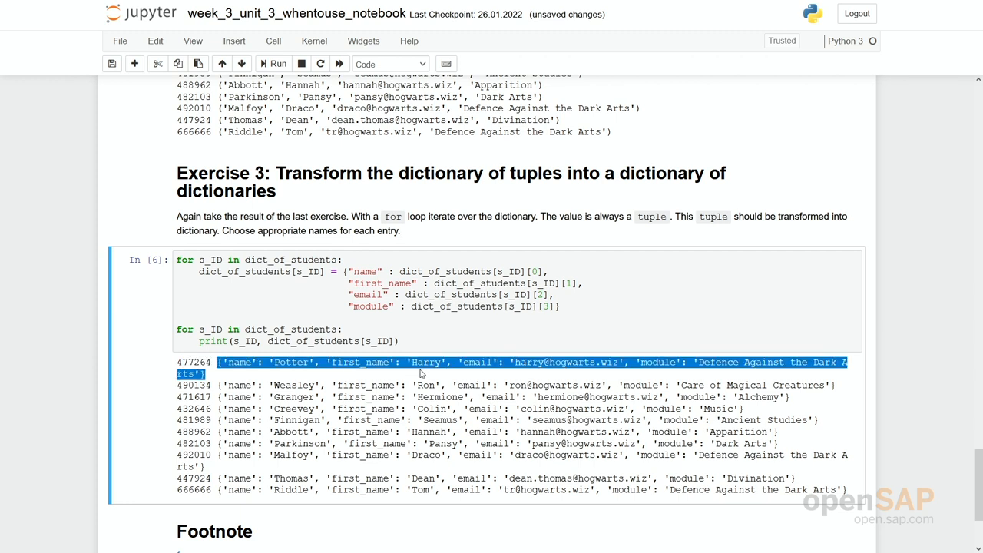